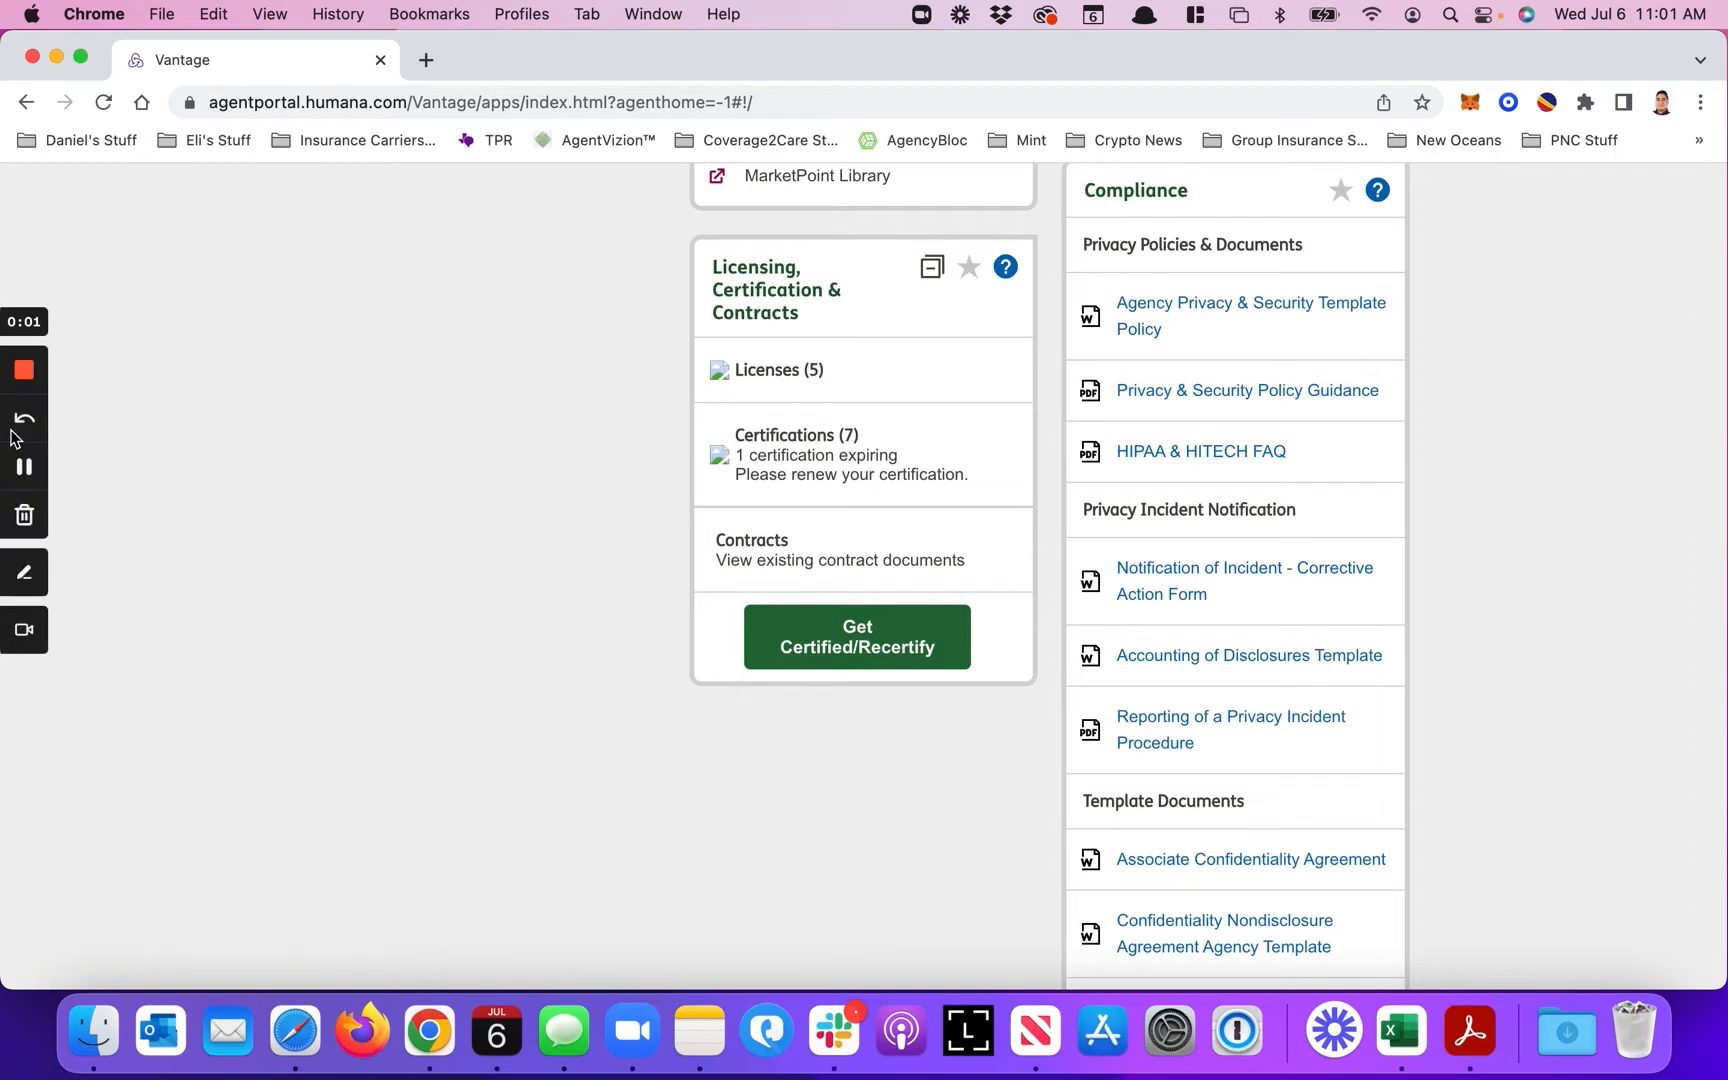
- From the Humana agent portal, enter MarketPoint University via the certification link
click(24, 574)
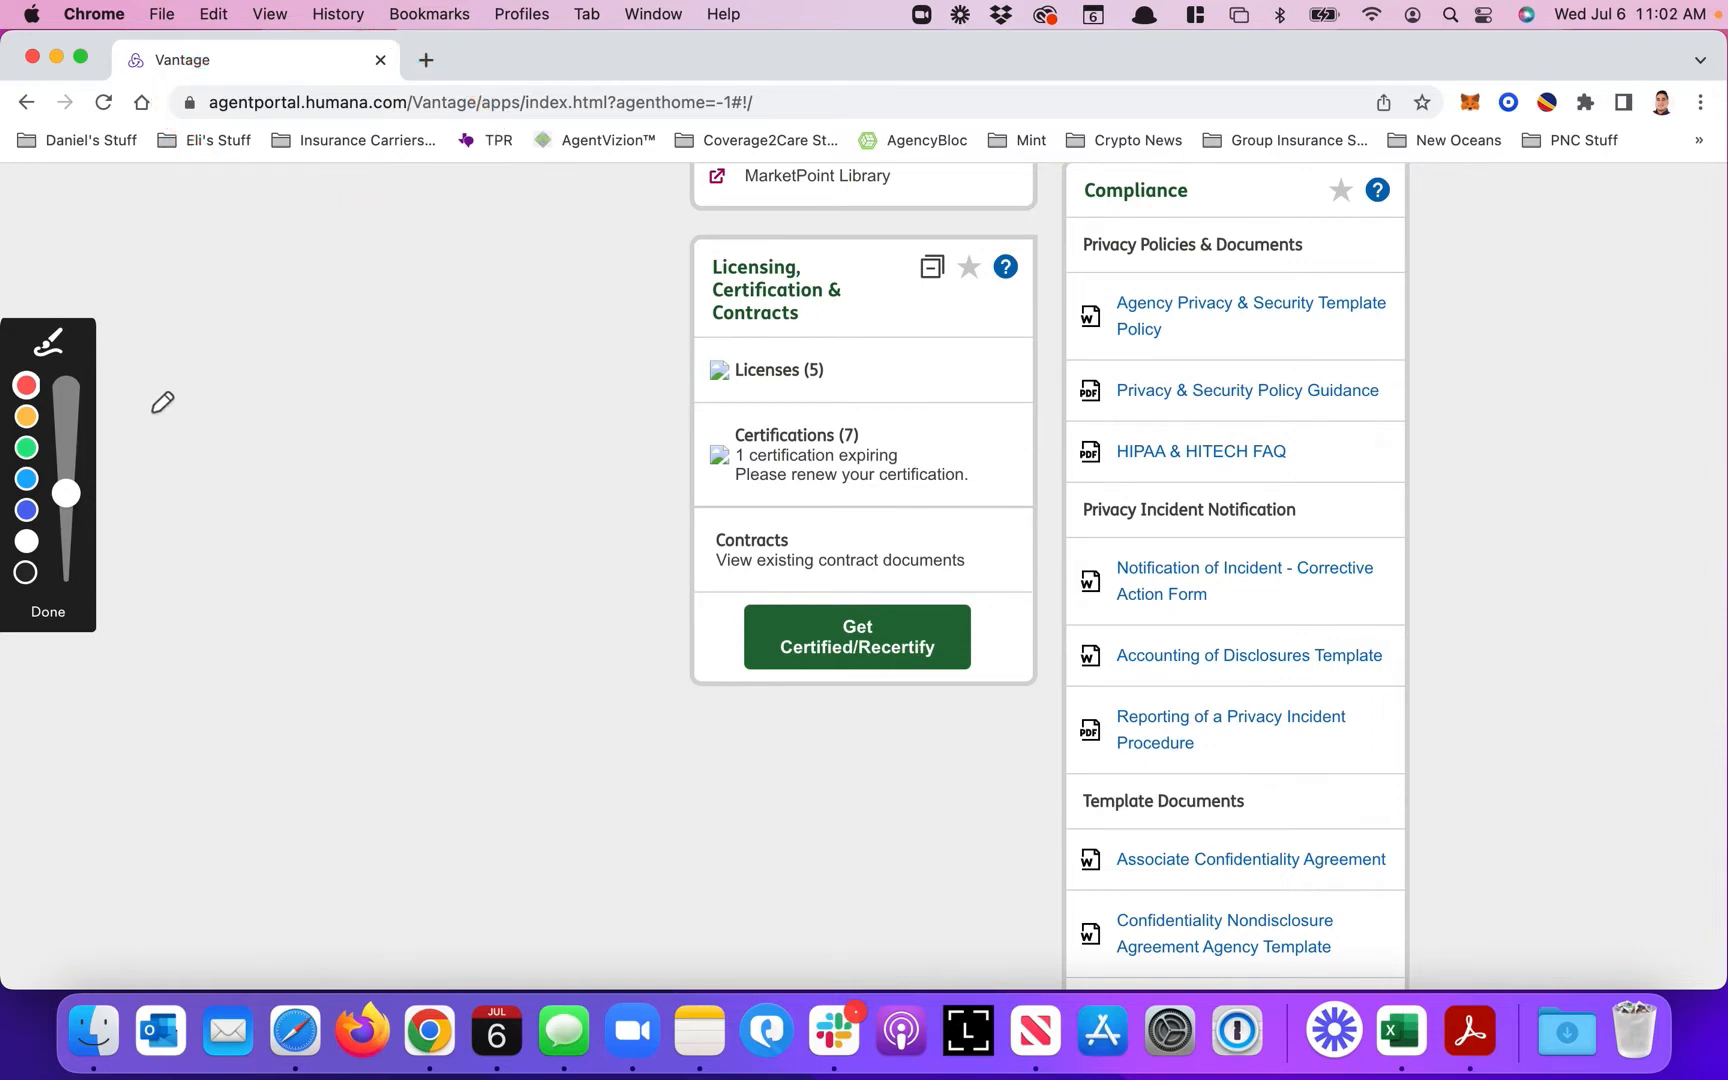
click(48, 612)
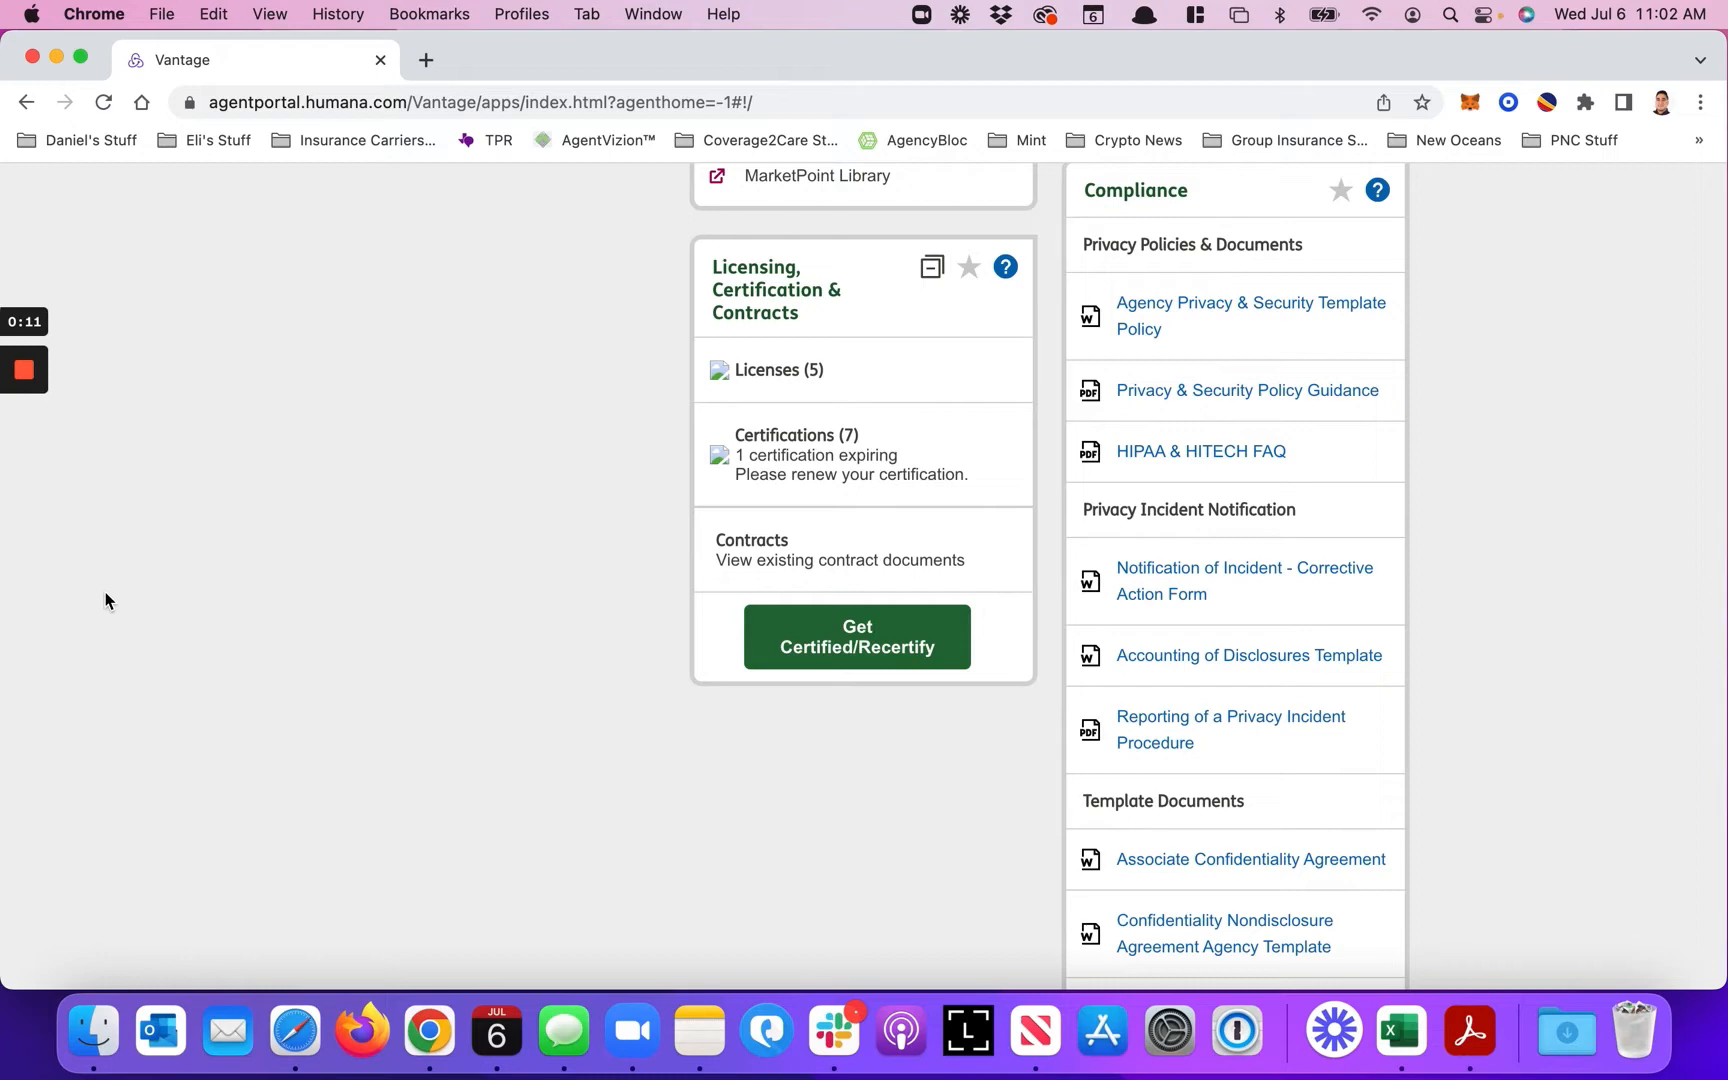
scroll(down, 3)
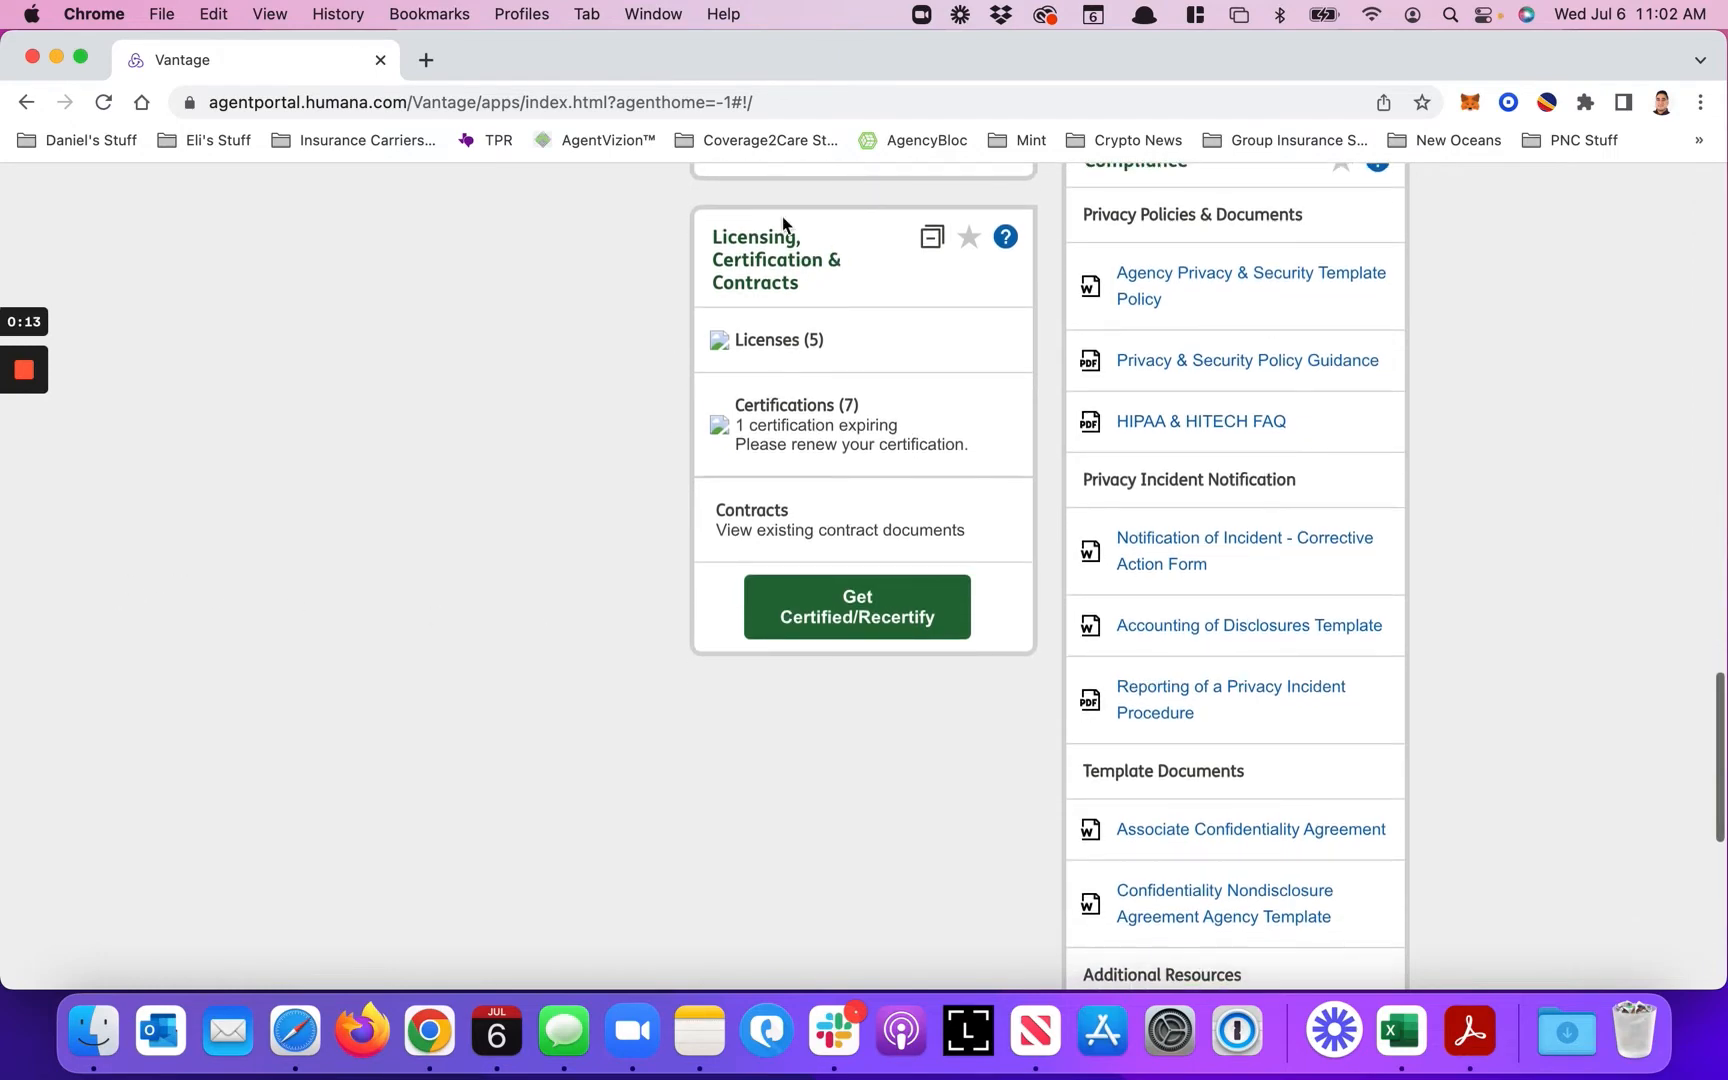
mouse_move(784, 286)
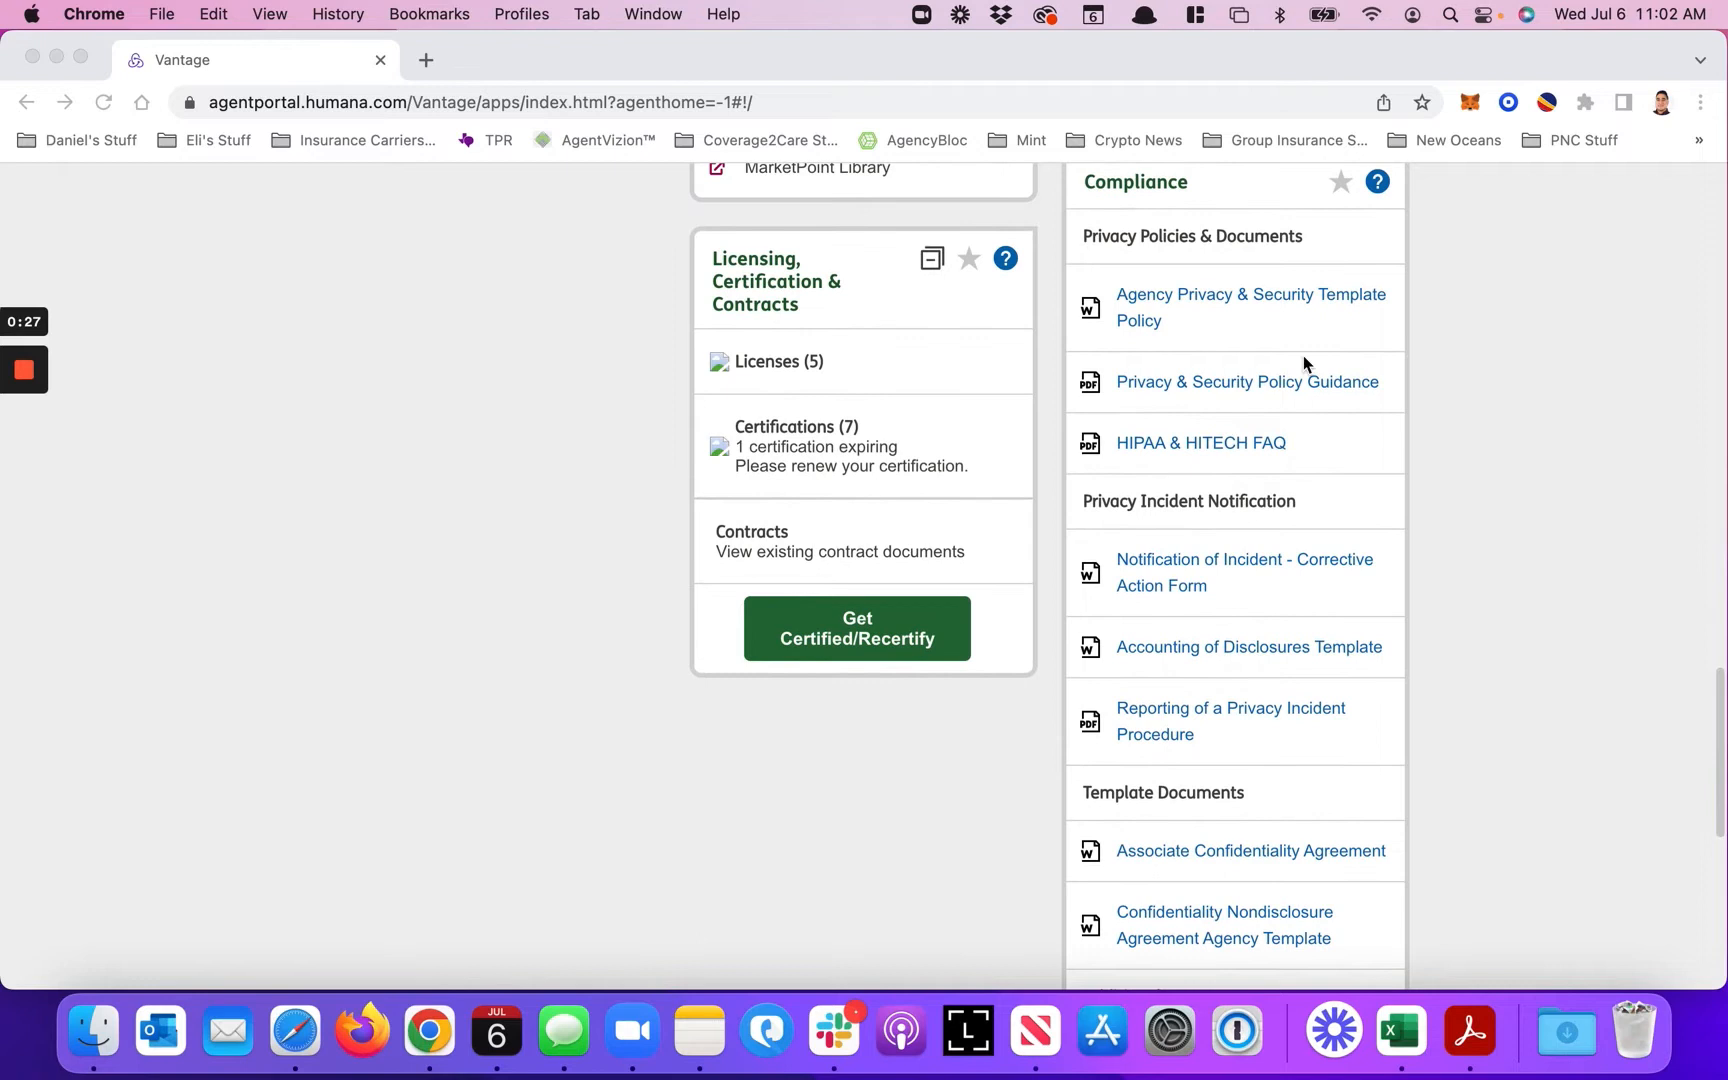
mouse_move(904, 642)
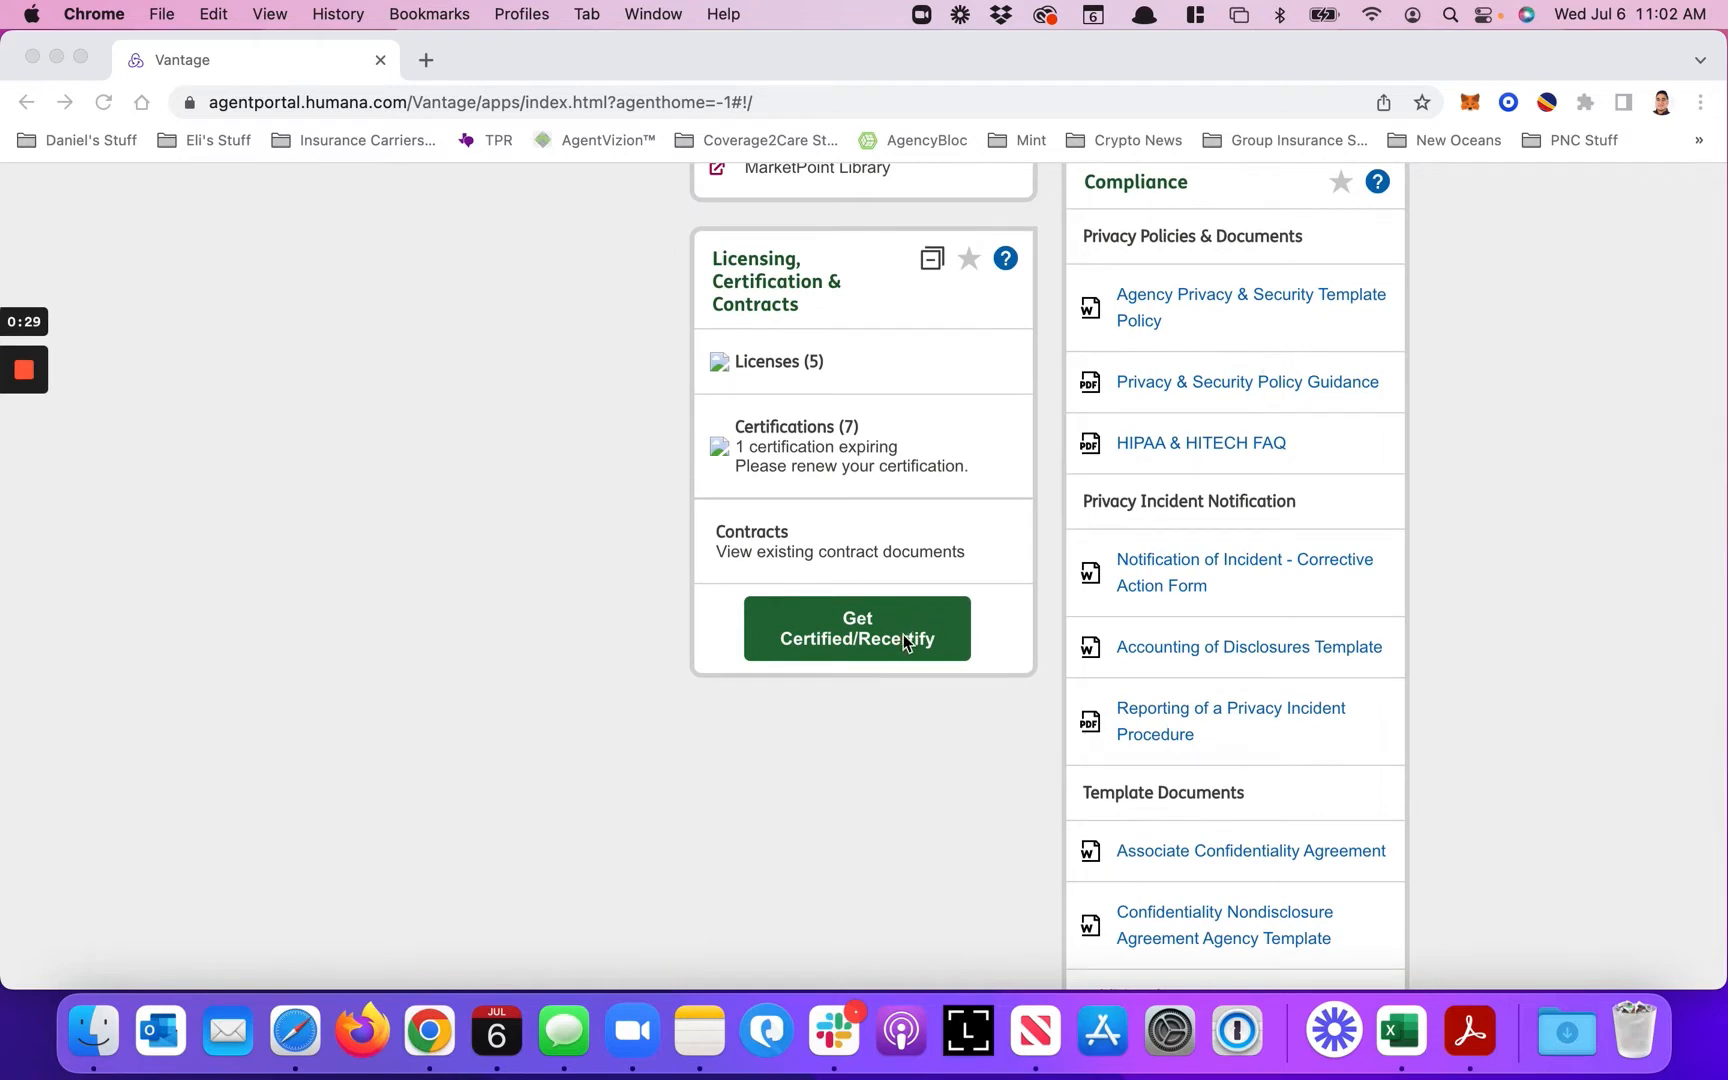
click(856, 628)
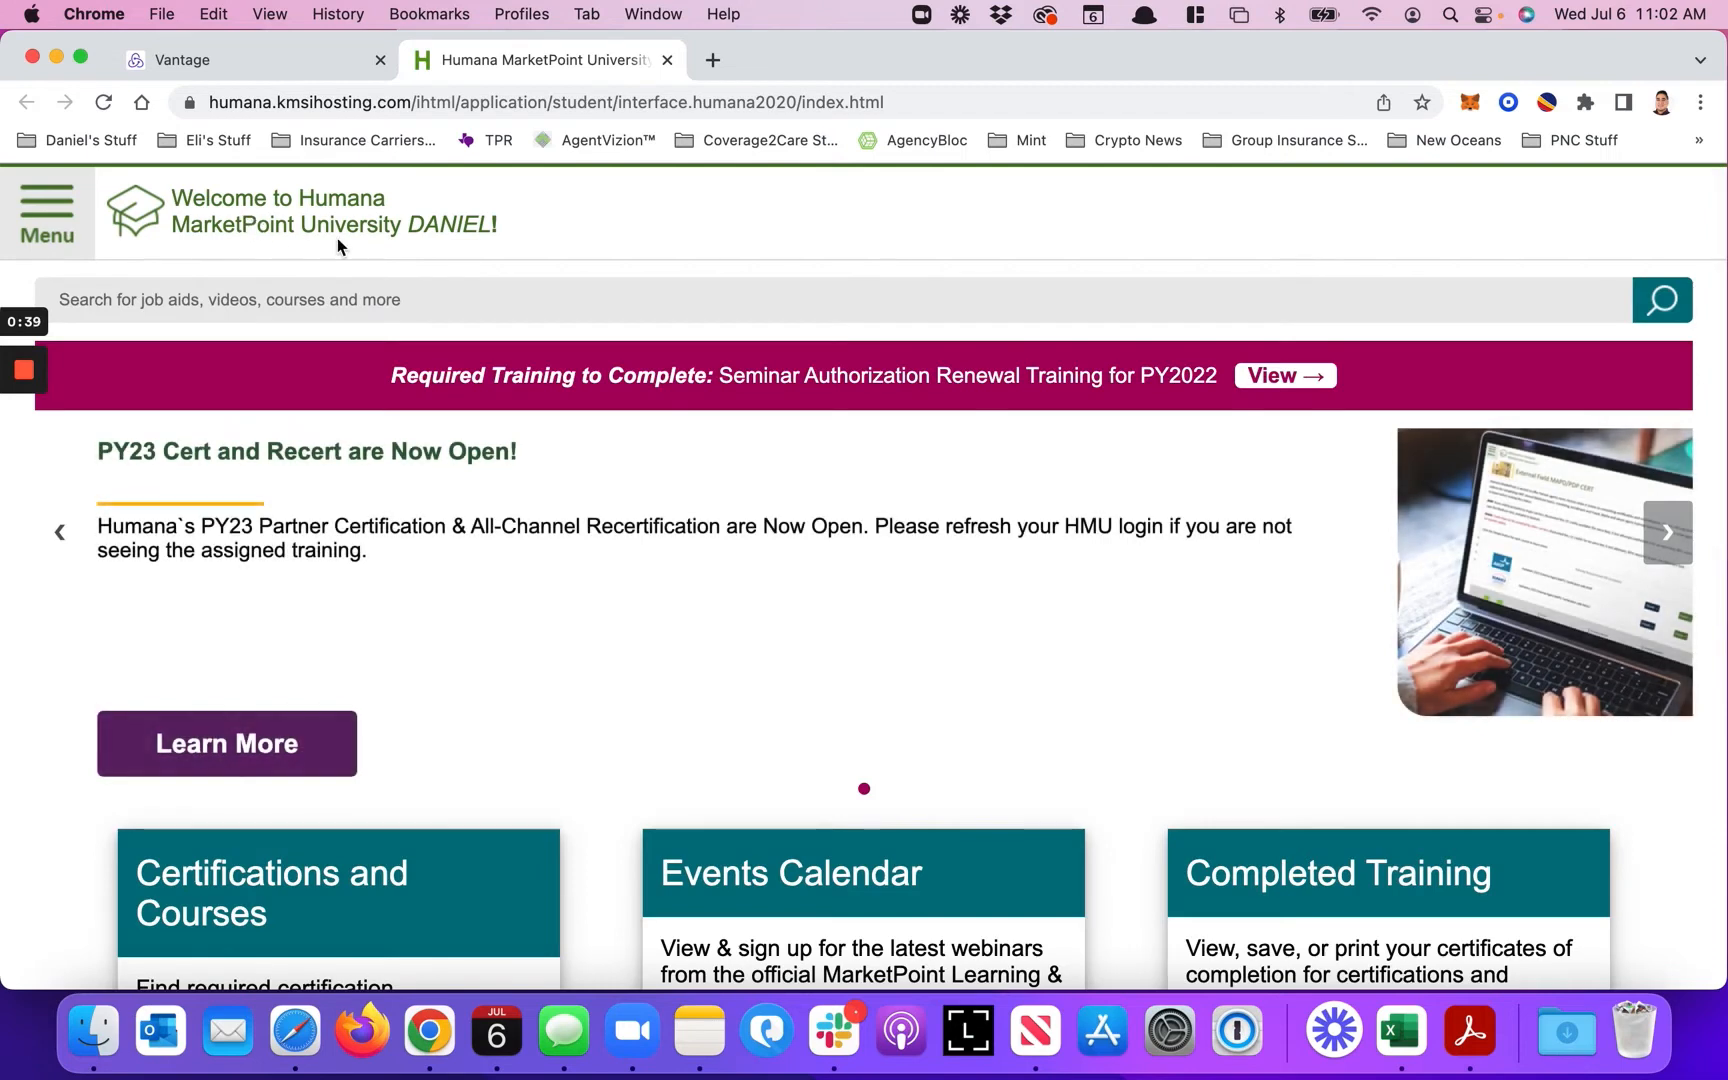
- Show the full list of required training, certifications and courses via View All
scroll(down, 3)
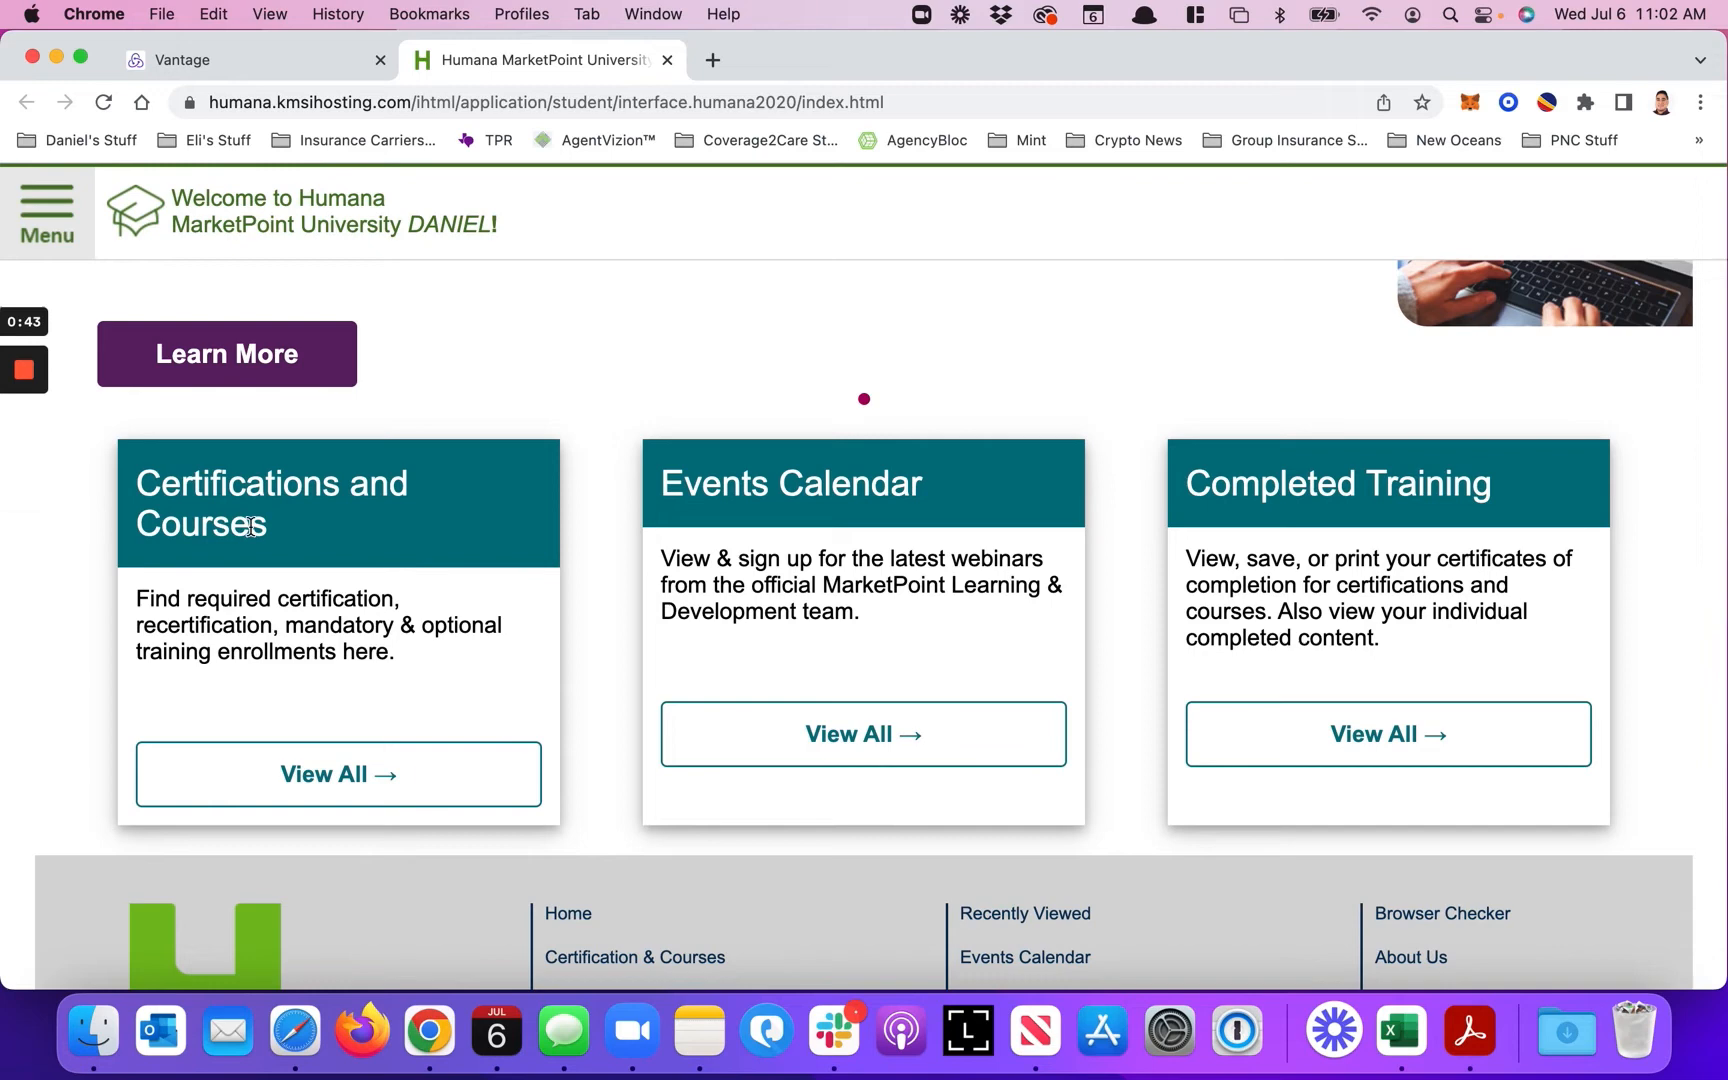
mouse_move(320, 780)
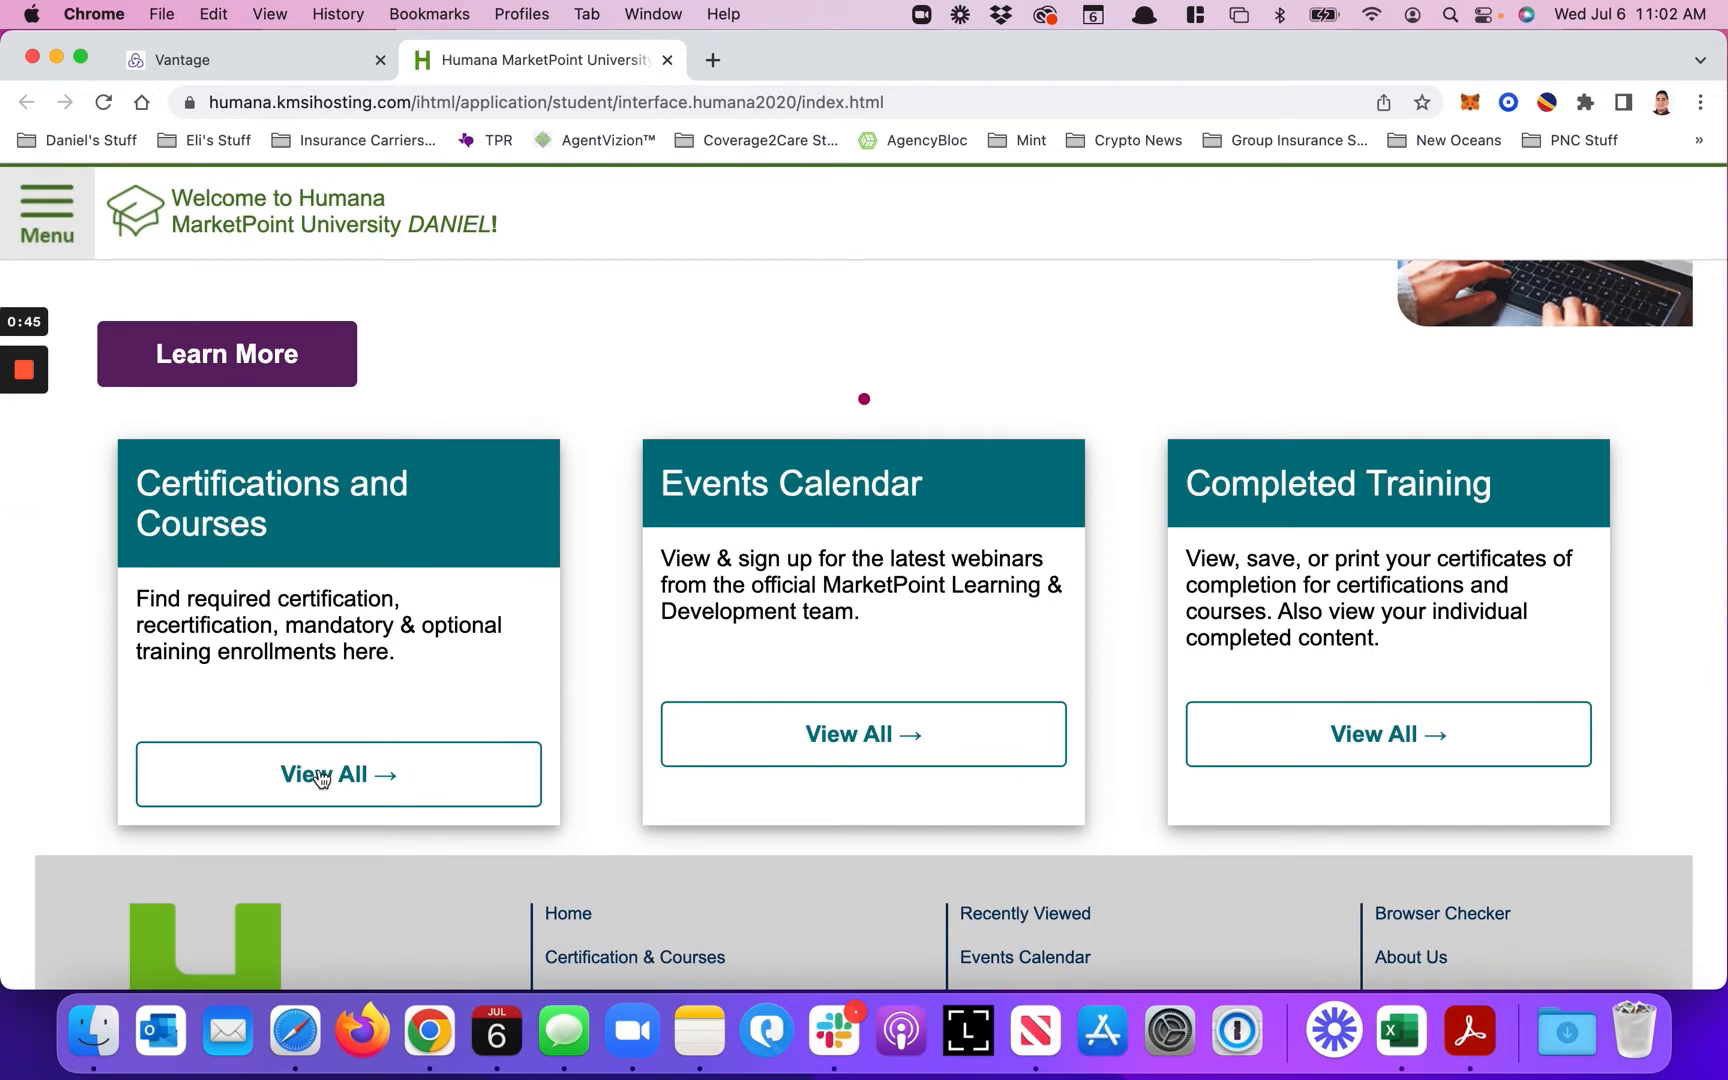
click(338, 774)
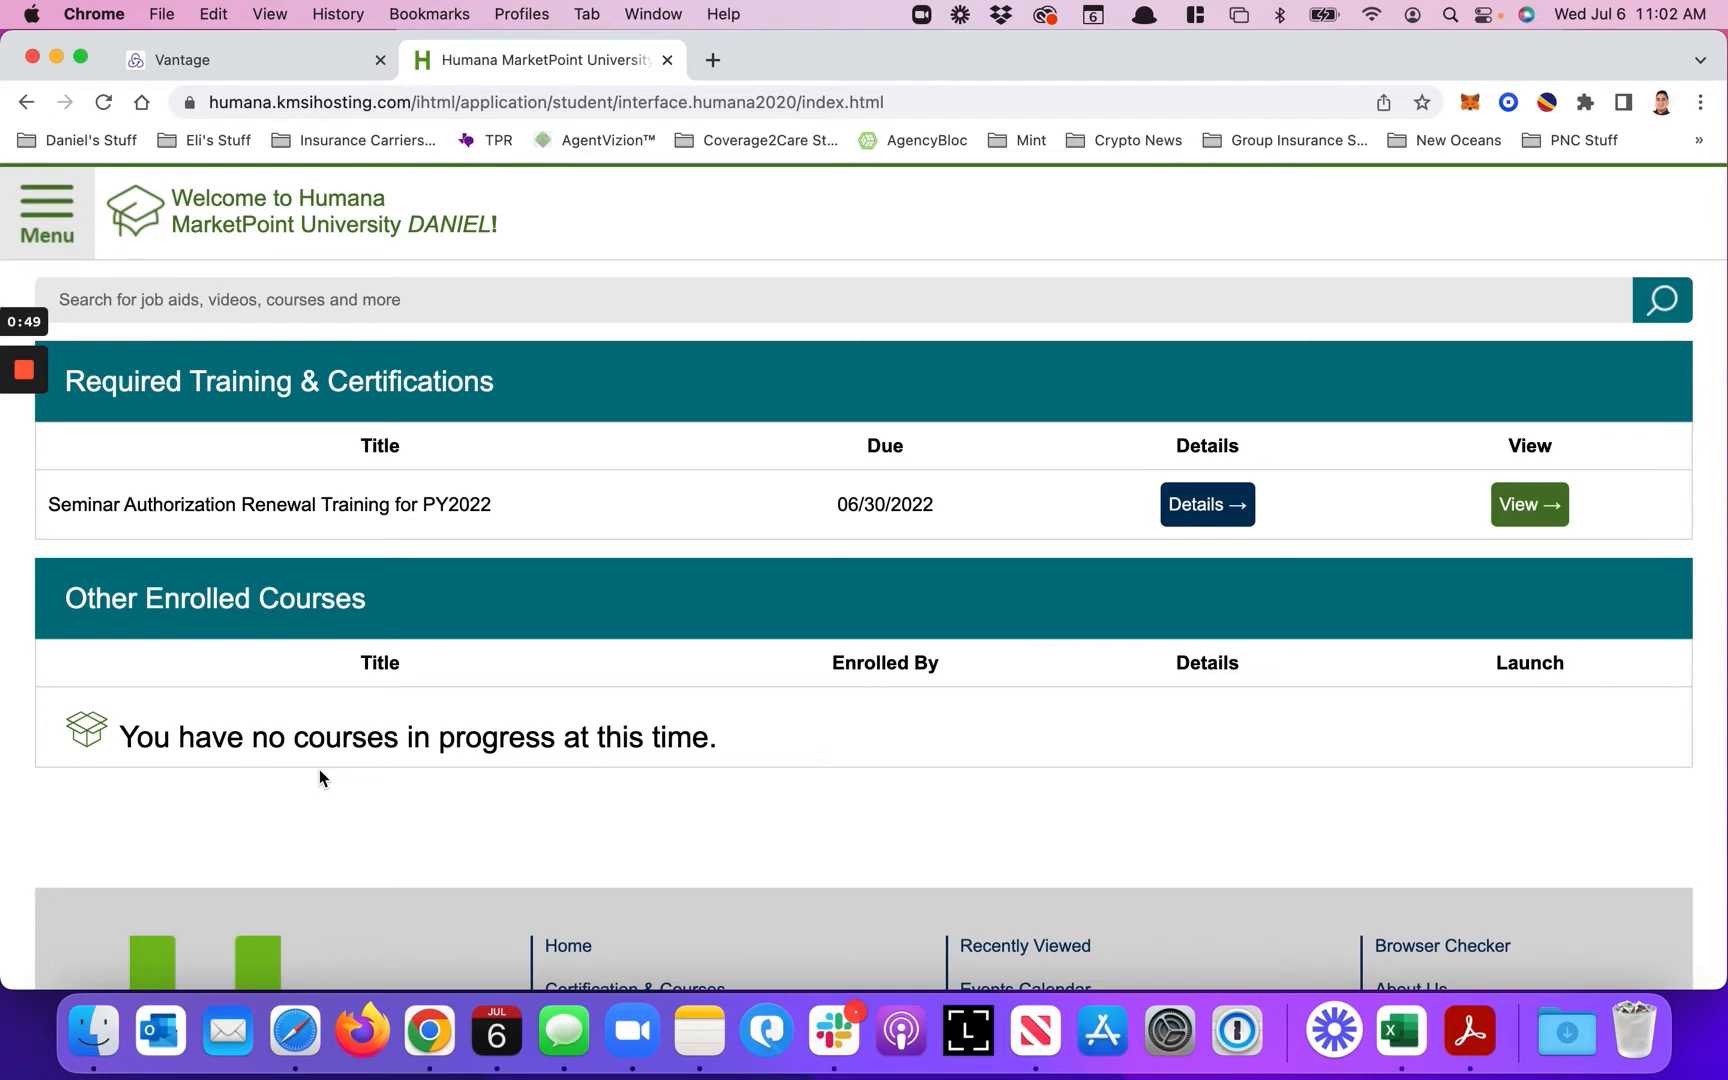
mouse_move(414, 542)
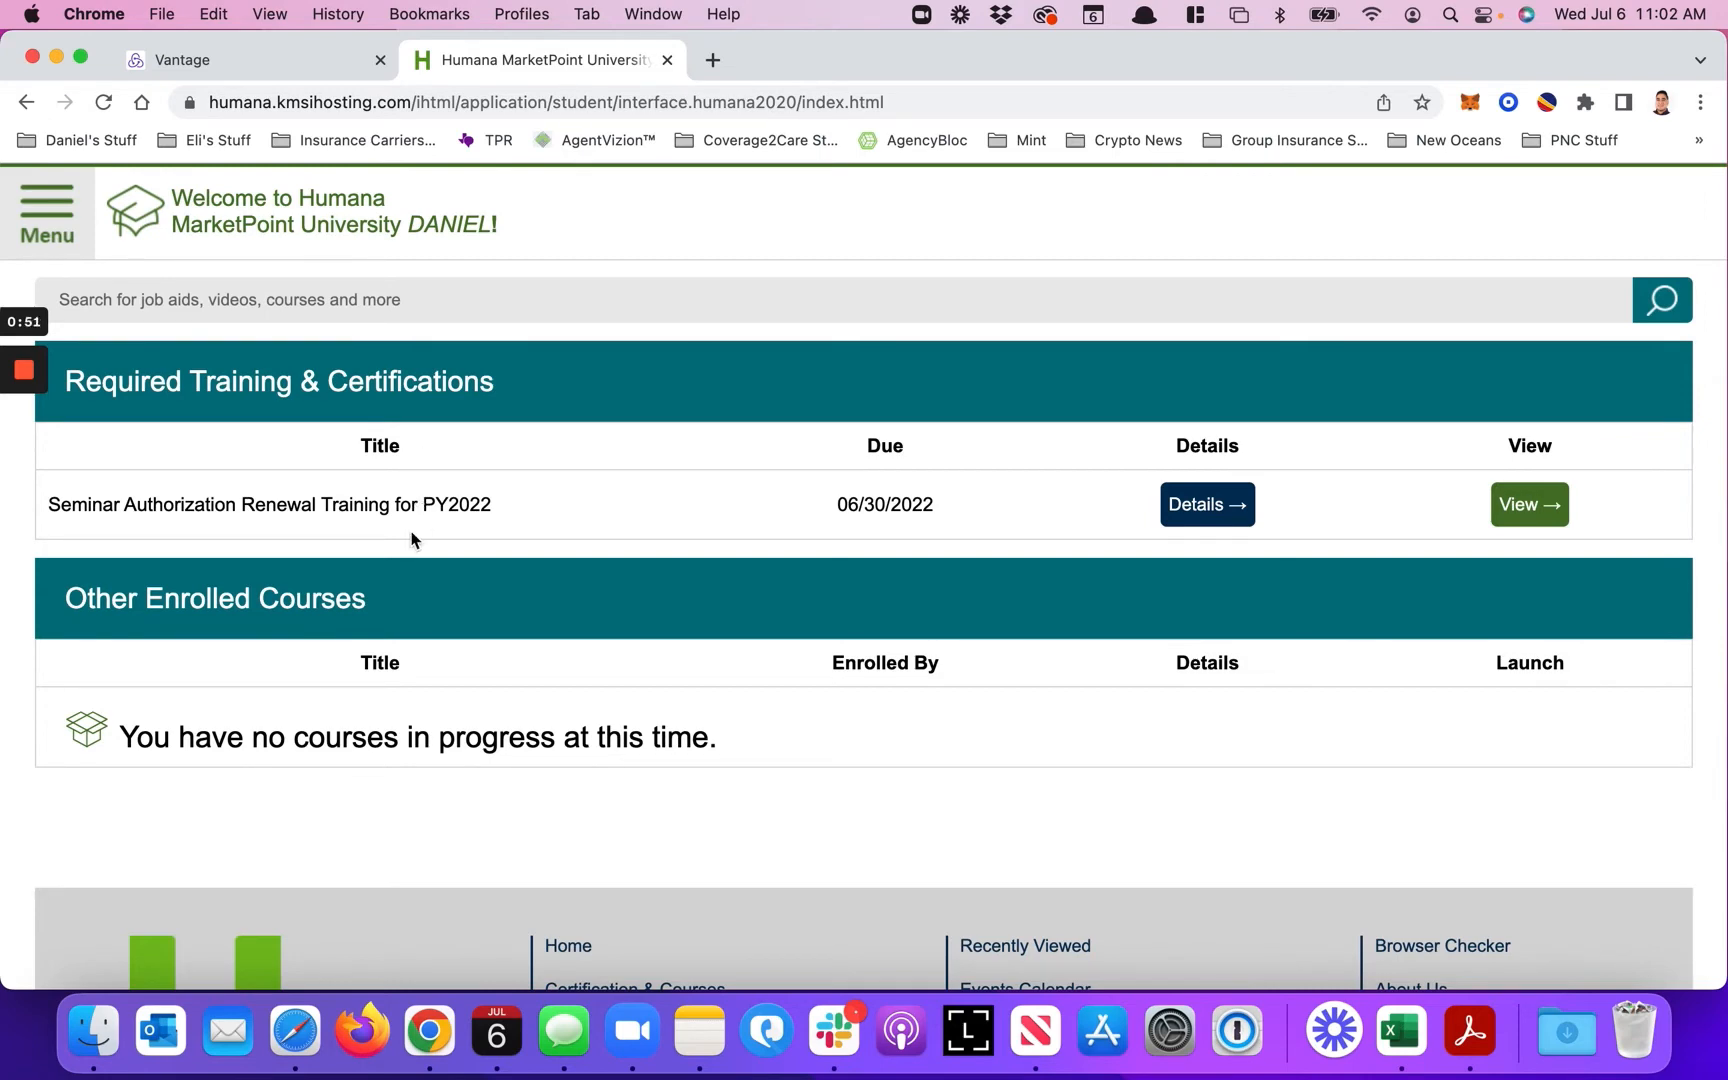
- Navigate to Completed Training, check the 2023 recertification Details, and review the completed courses list
click(46, 214)
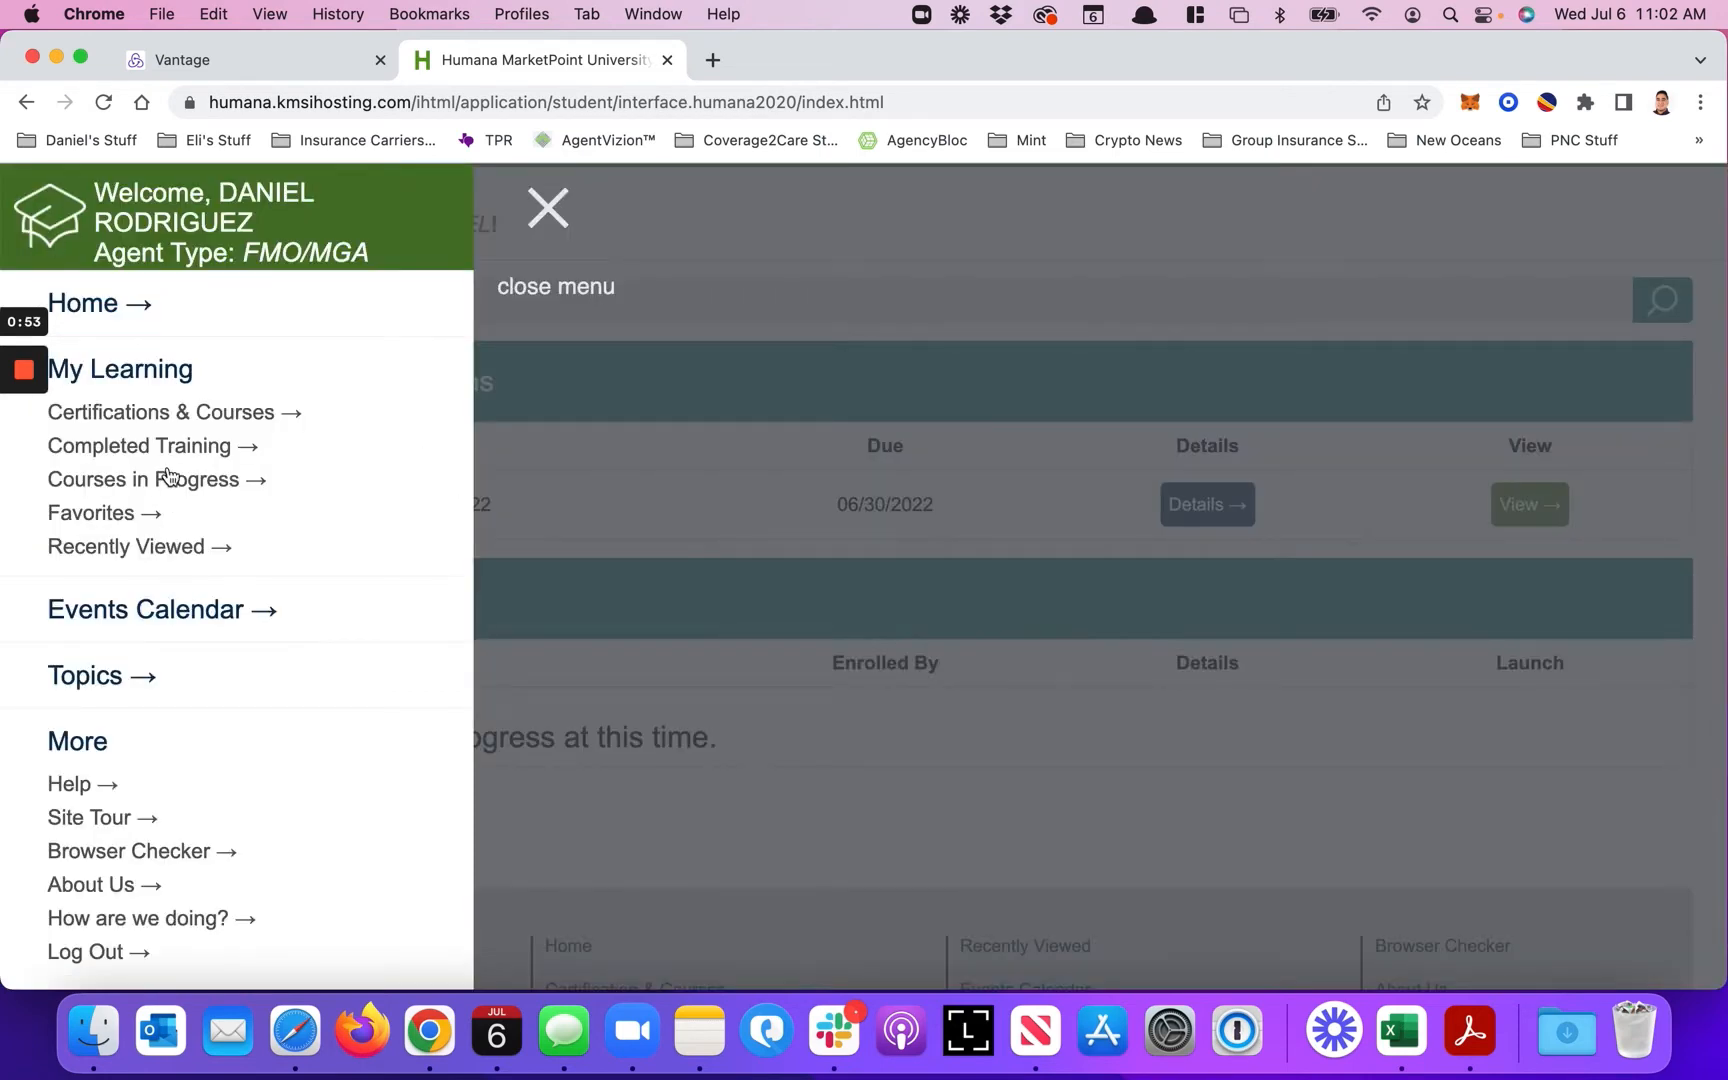
click(546, 208)
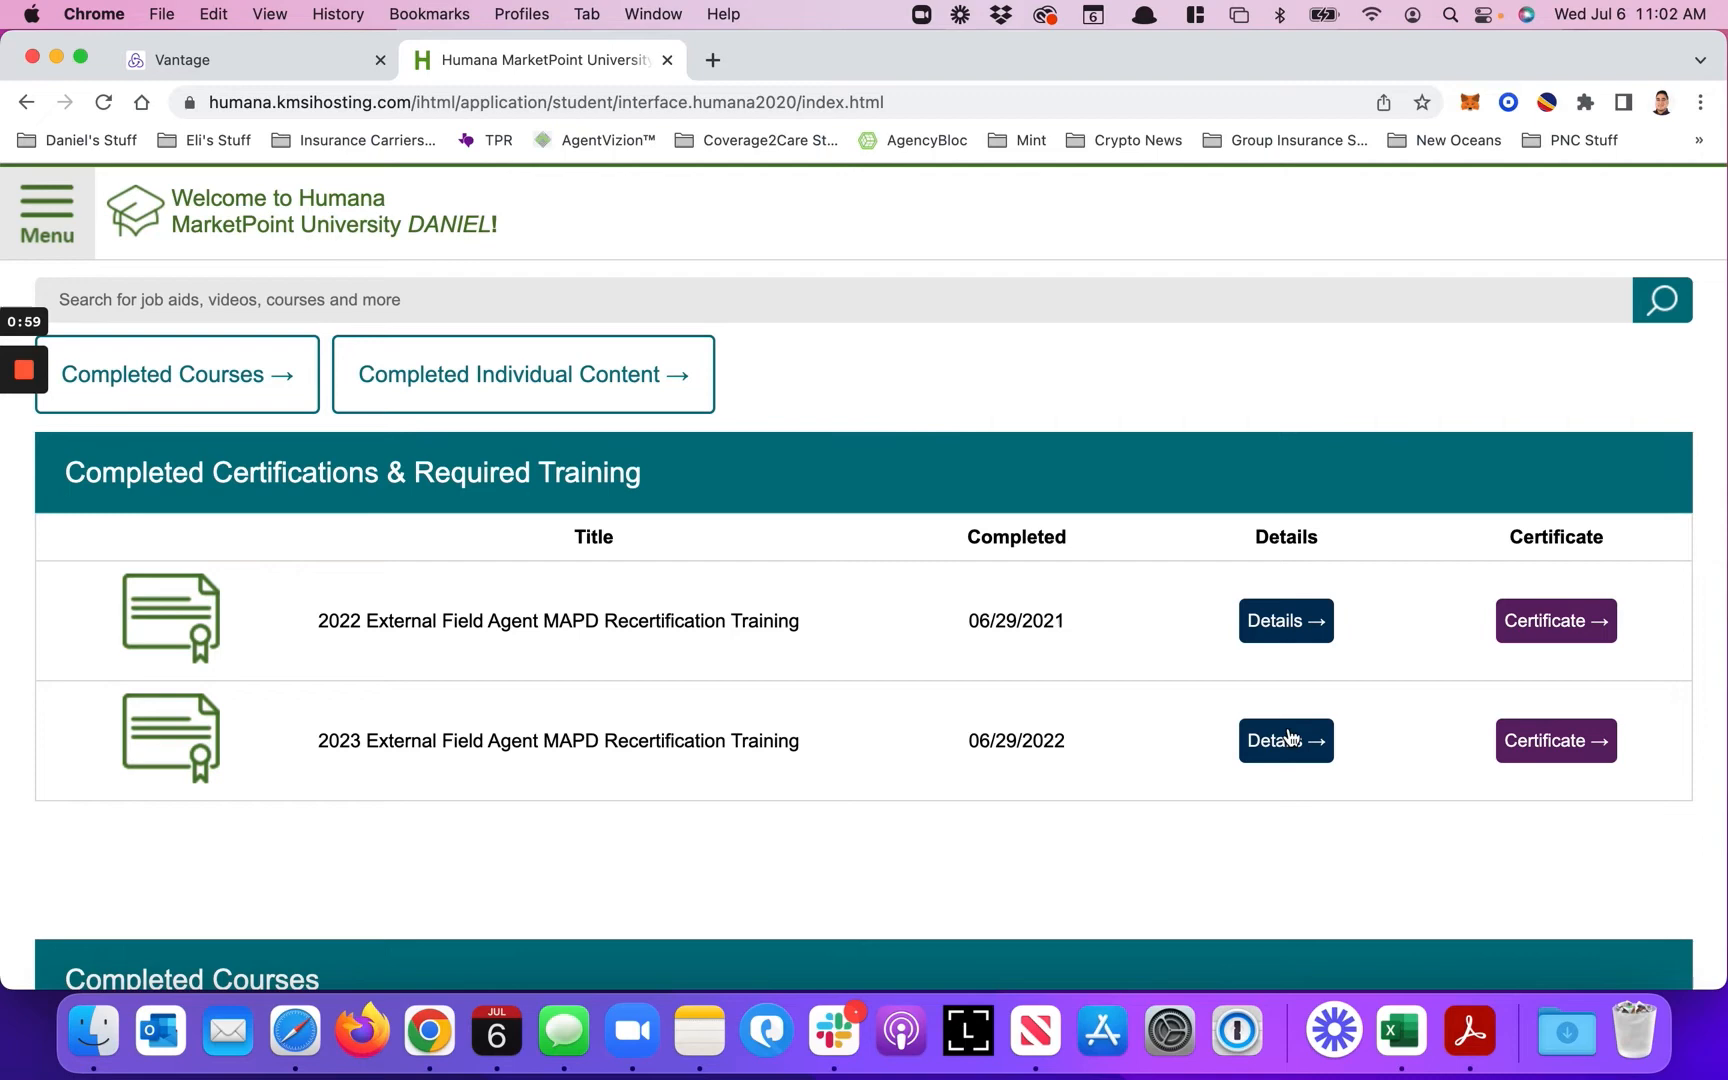
click(1284, 740)
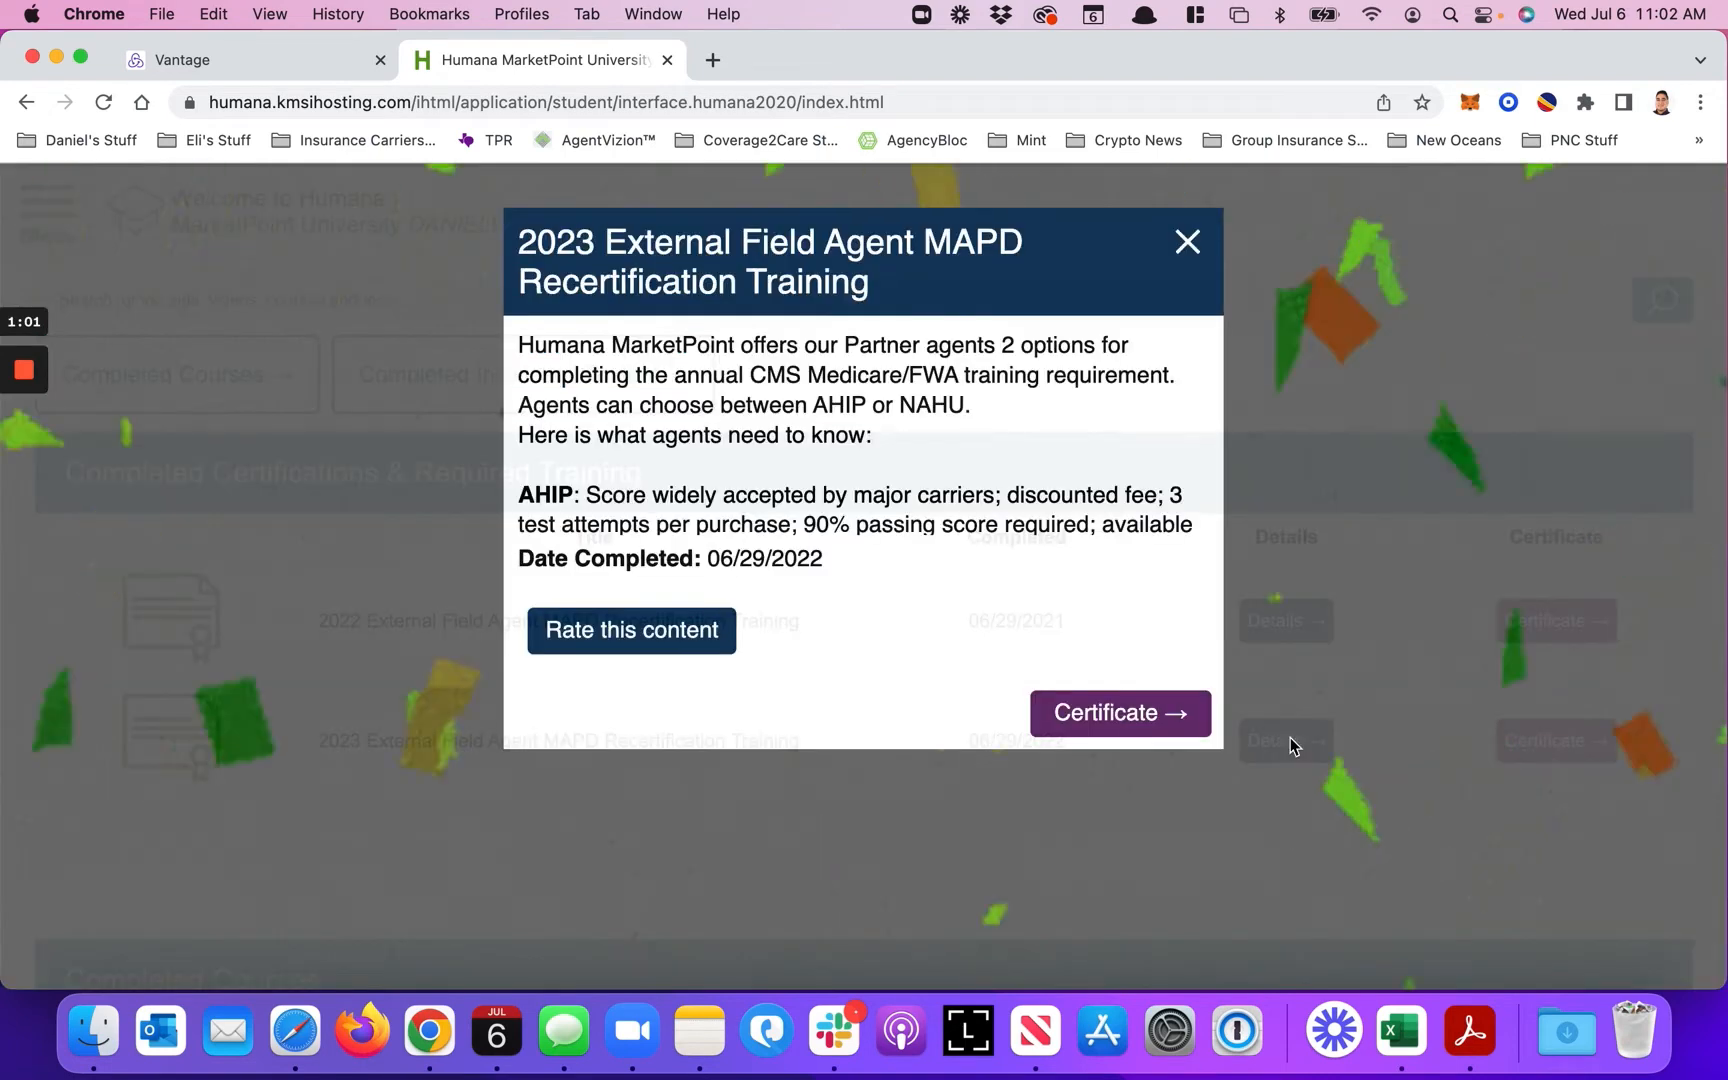
click(1188, 242)
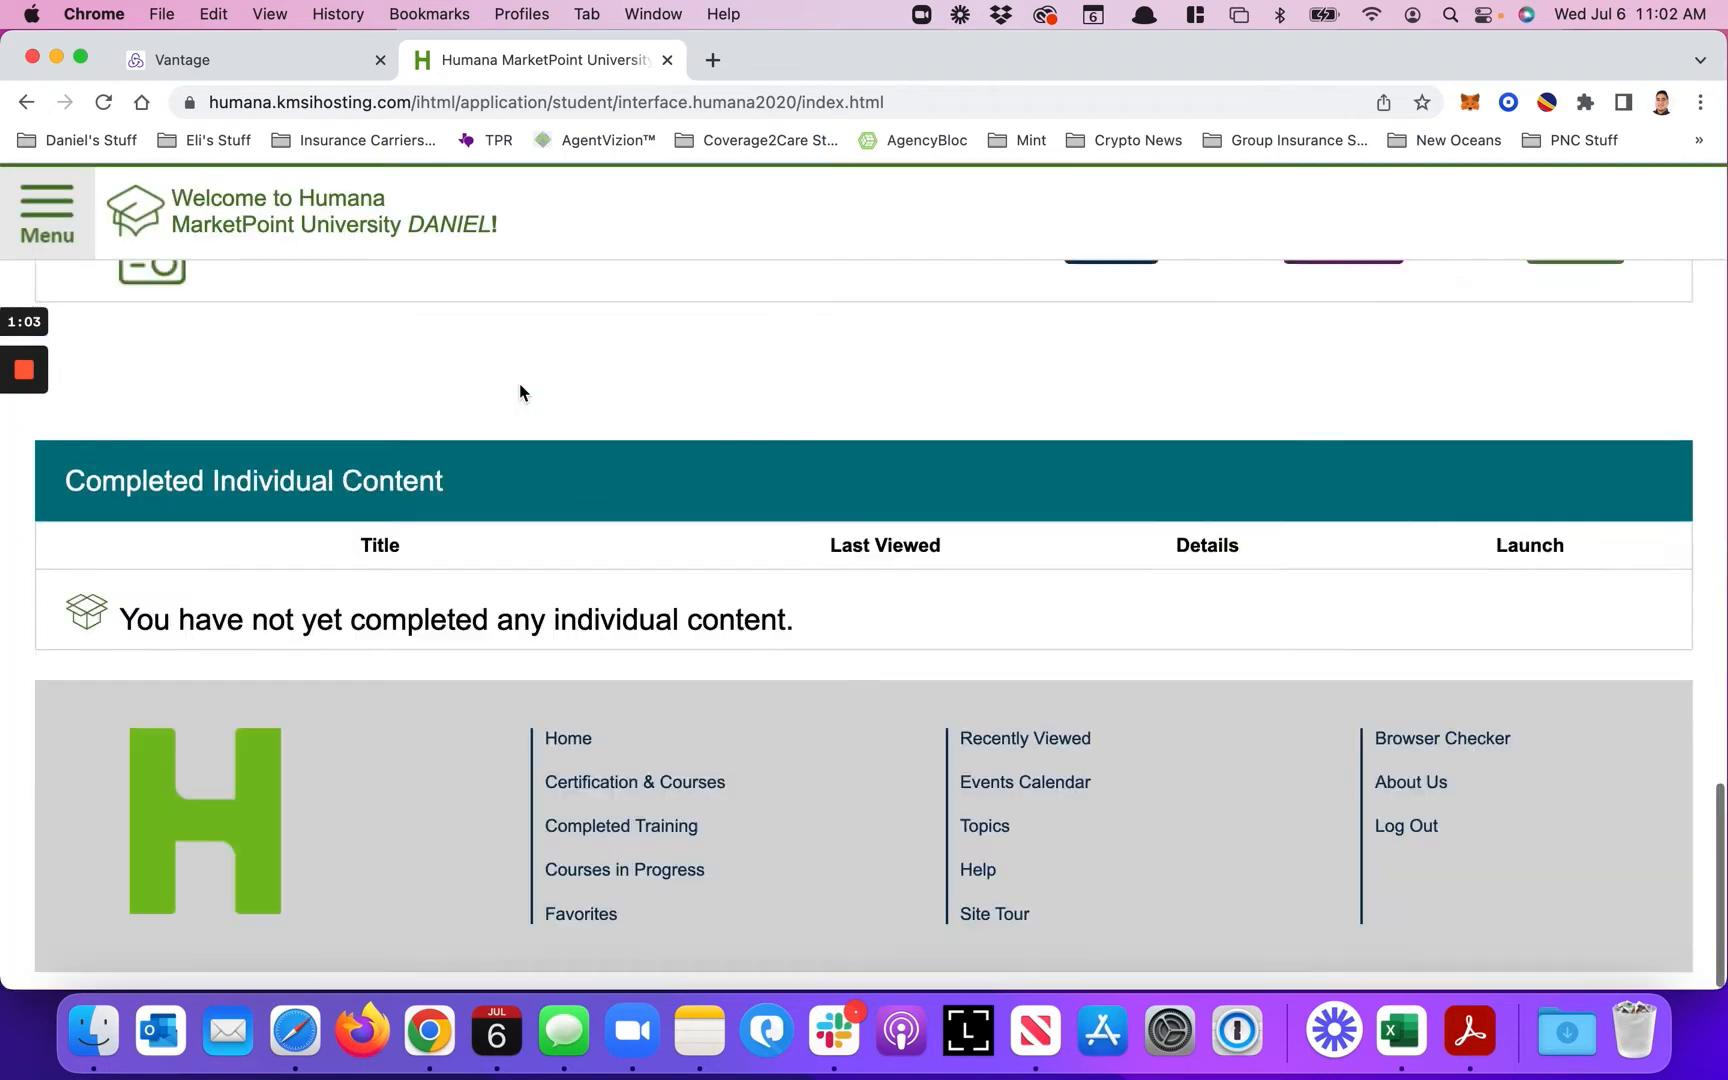
scroll(up, 3)
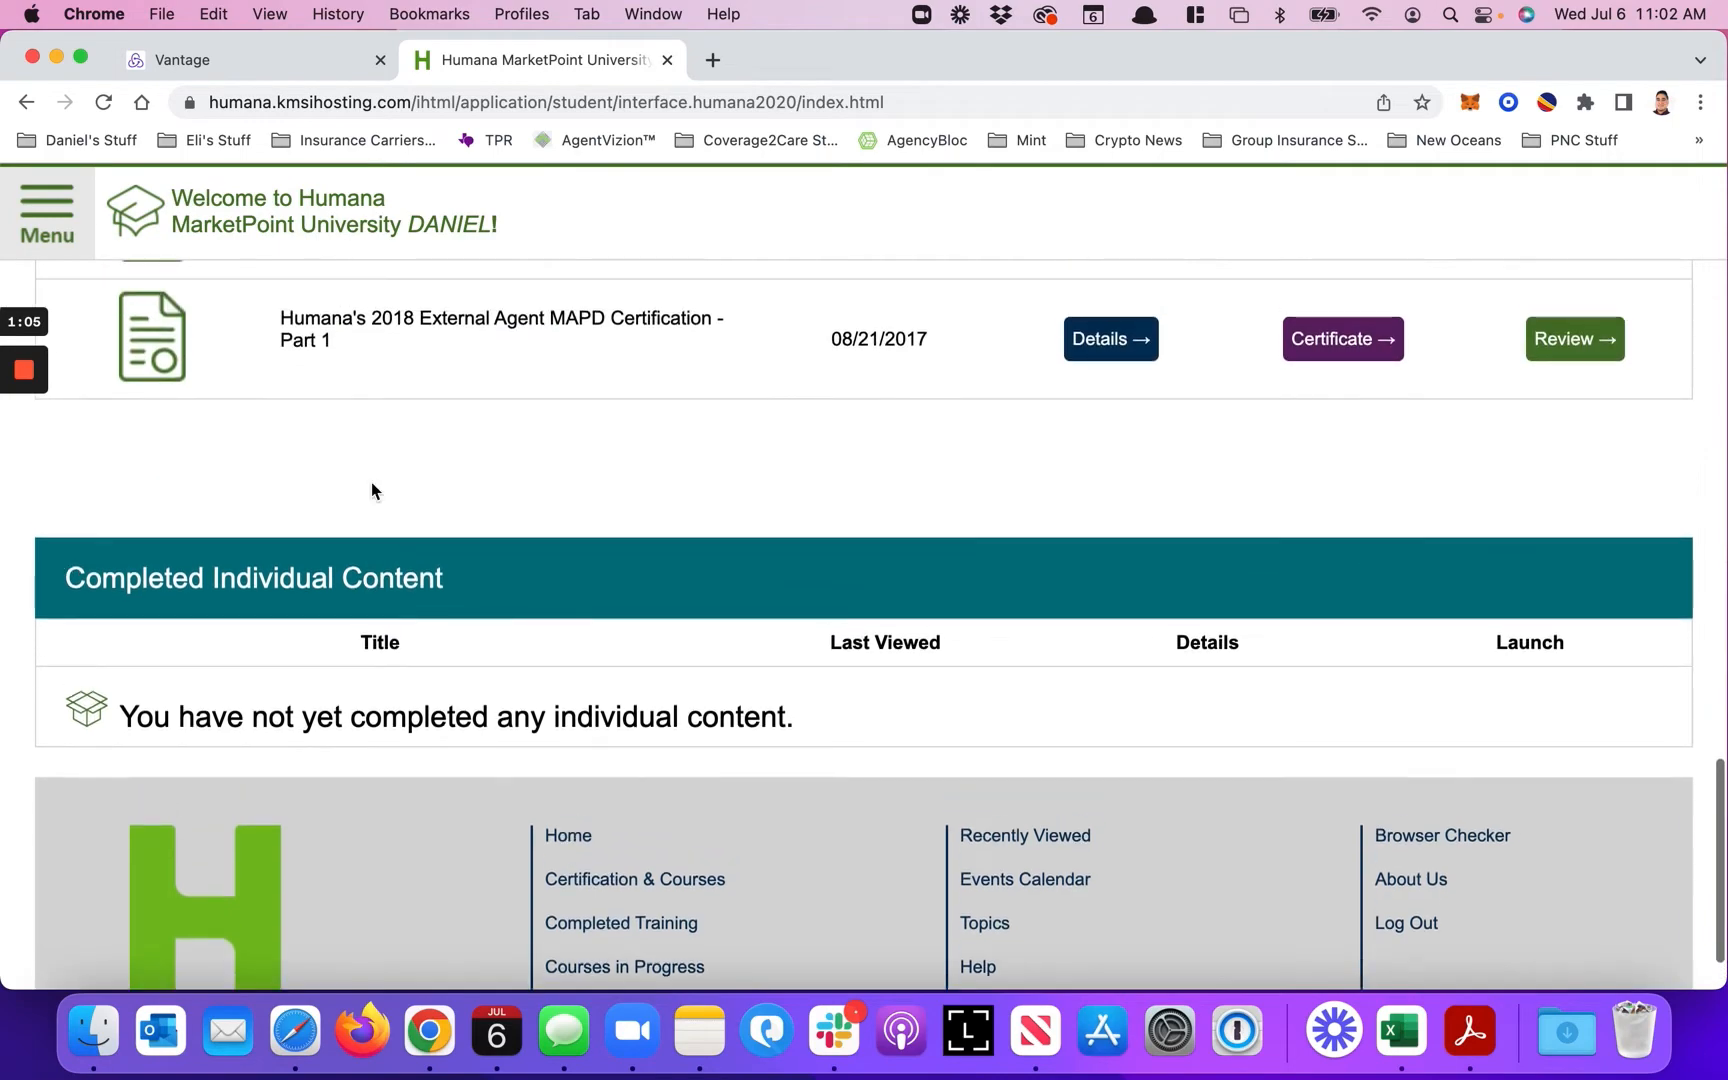
scroll(up, 3)
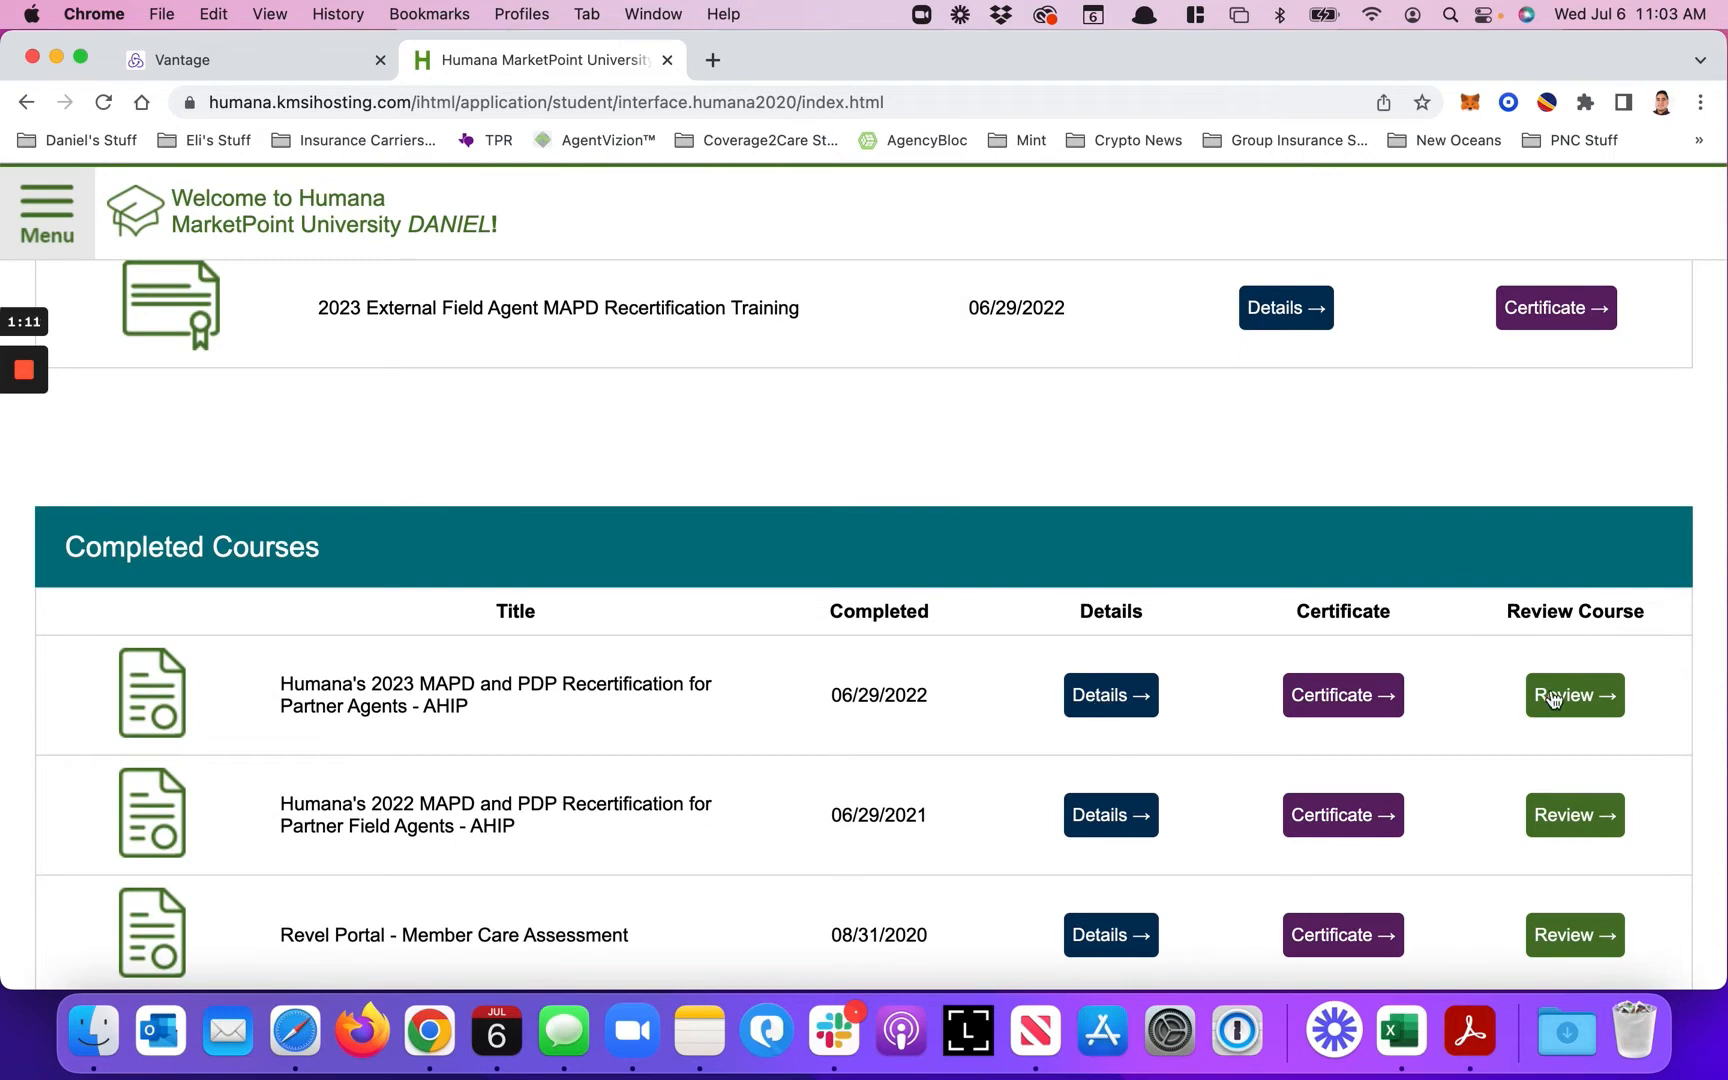
- Enter the 2023 MAPD and PDP Recertification course and browse its outline modules
click(1574, 694)
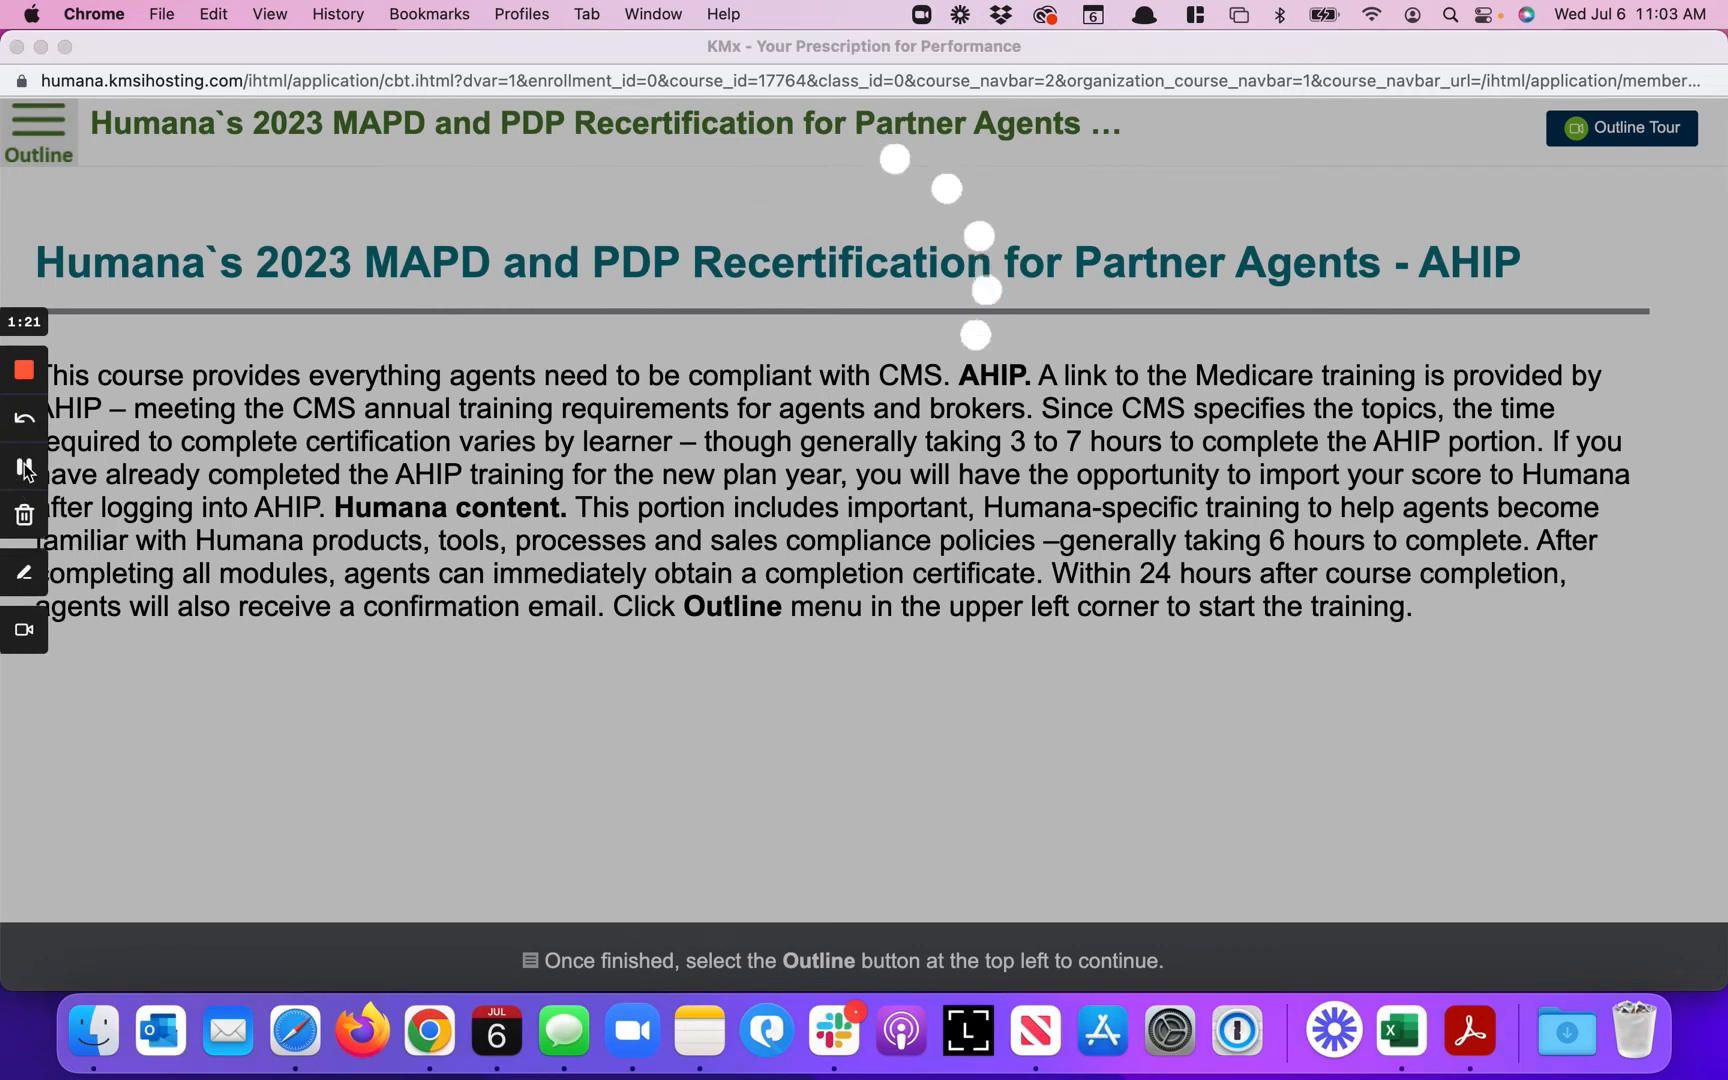
click(38, 122)
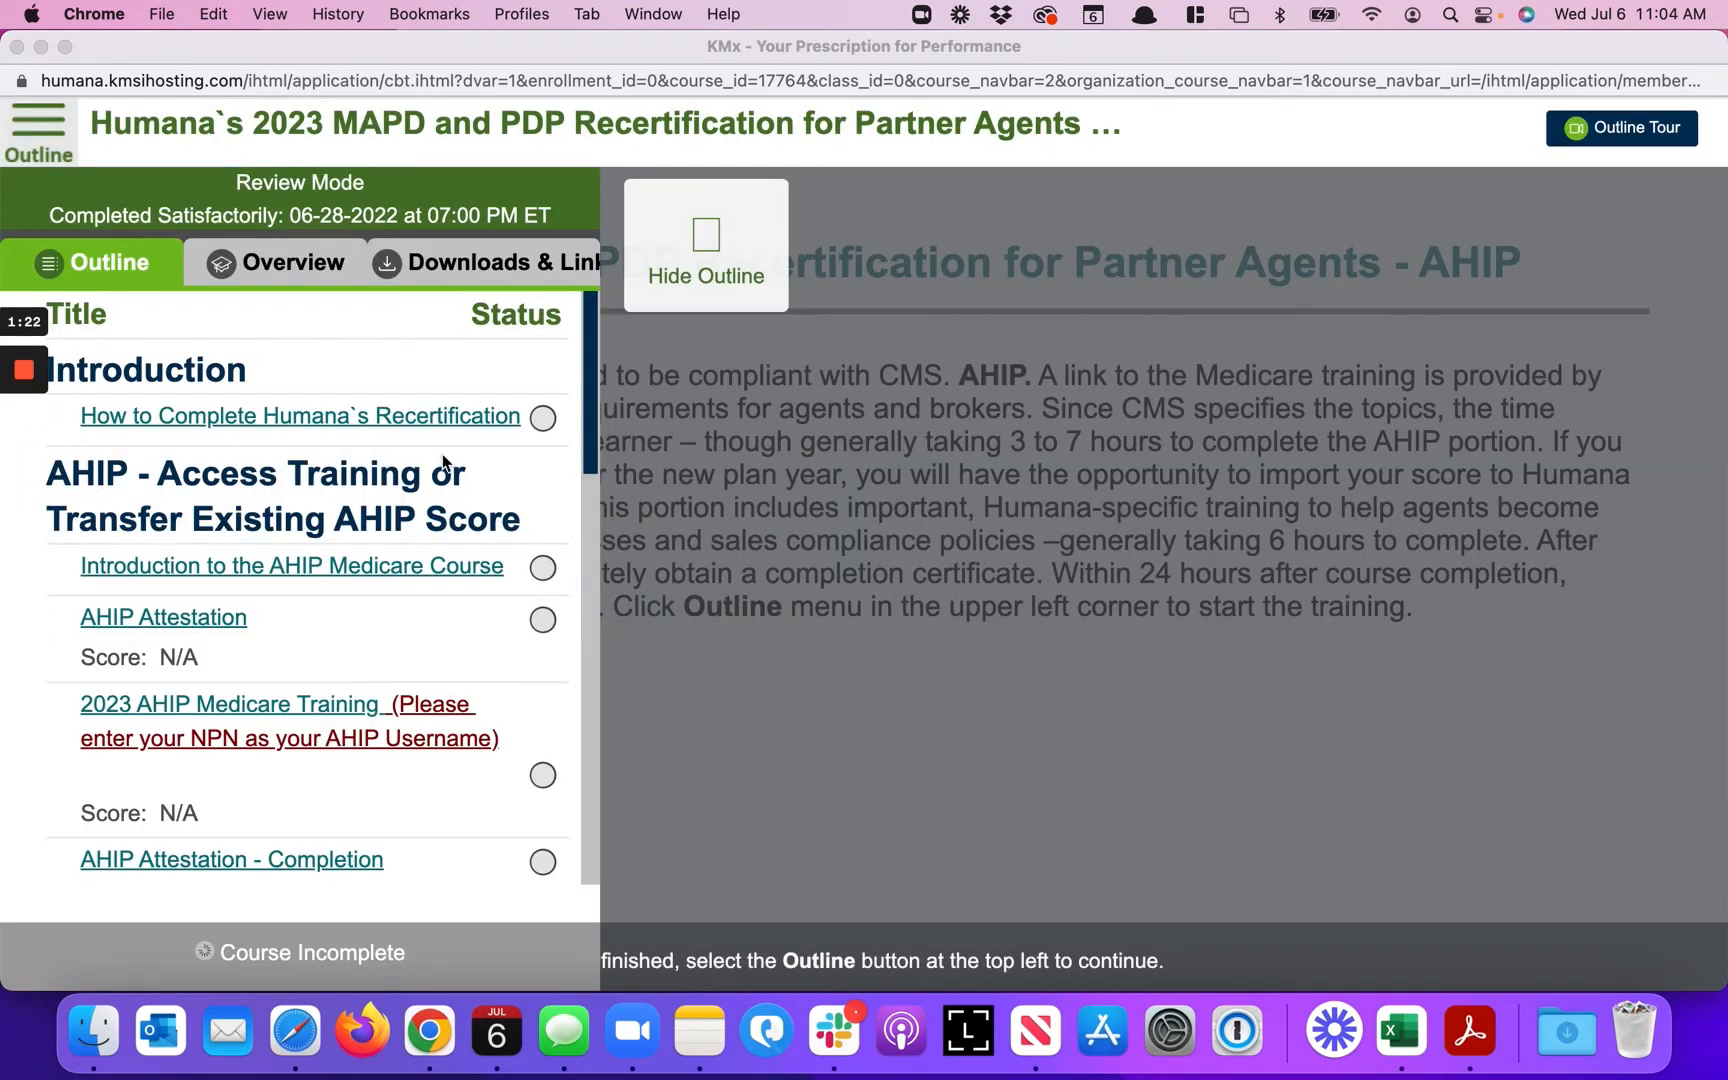
scroll(down, 3)
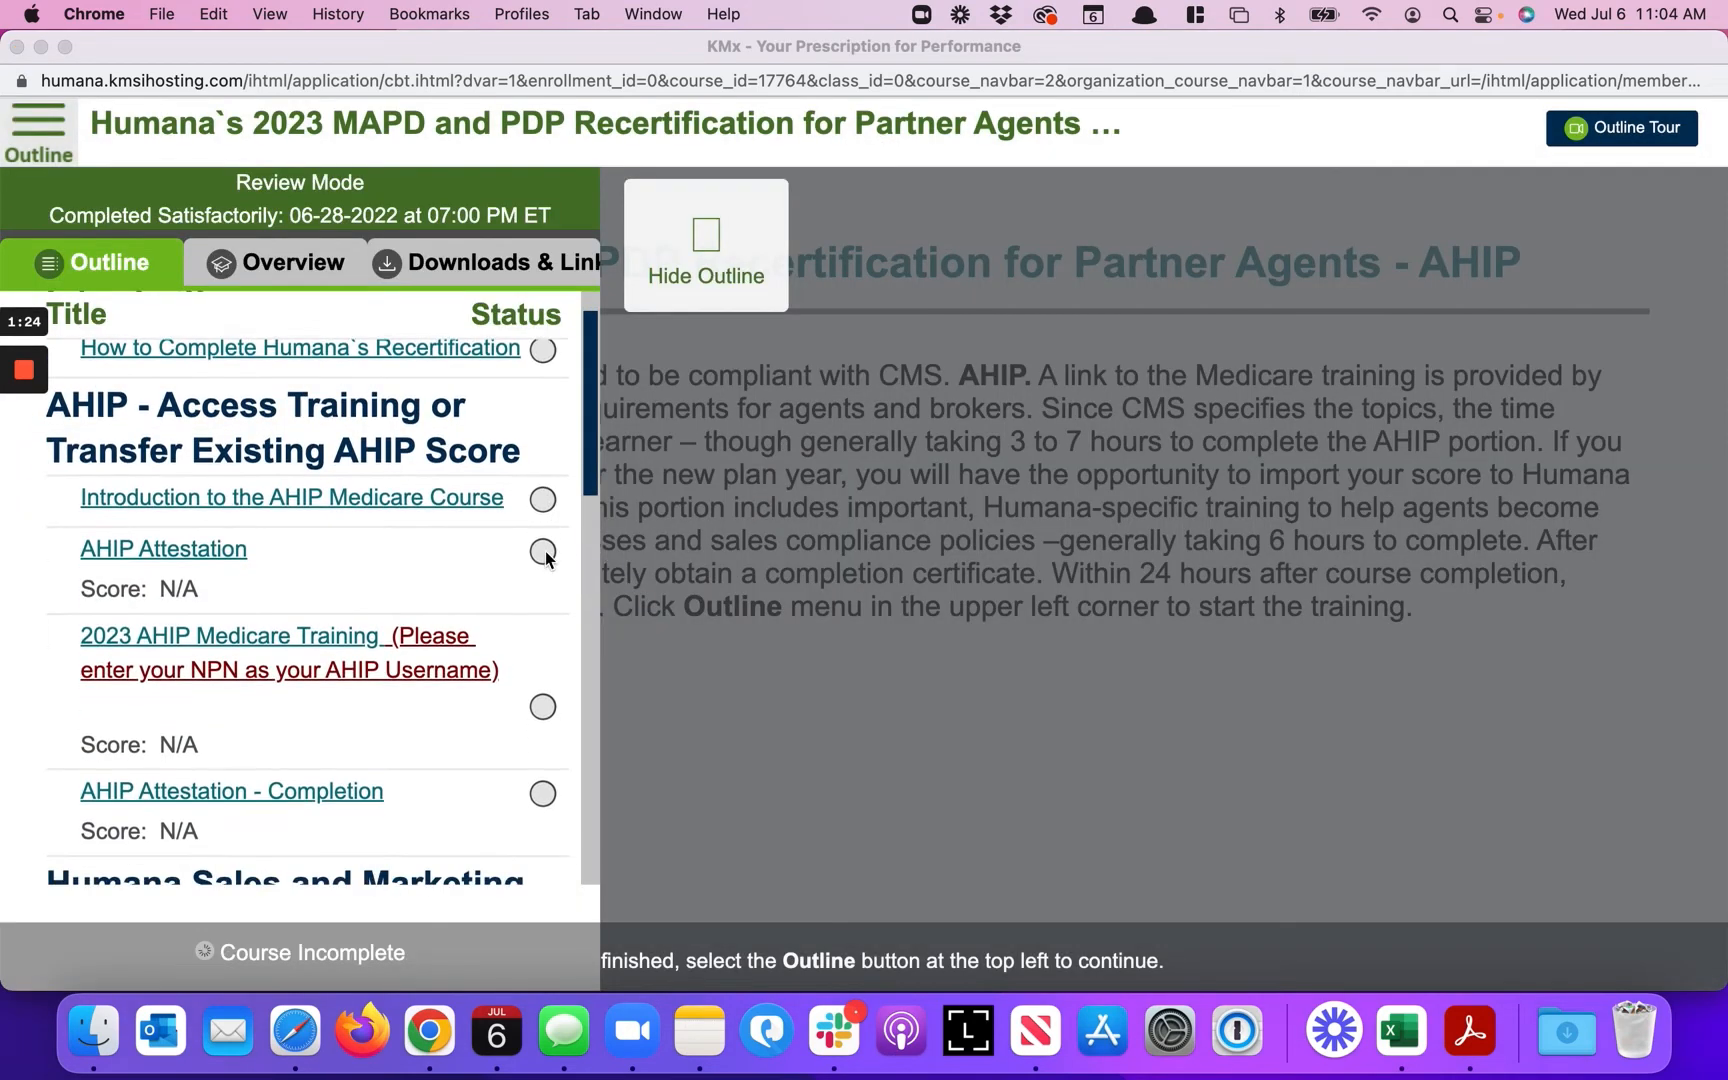
scroll(up, 3)
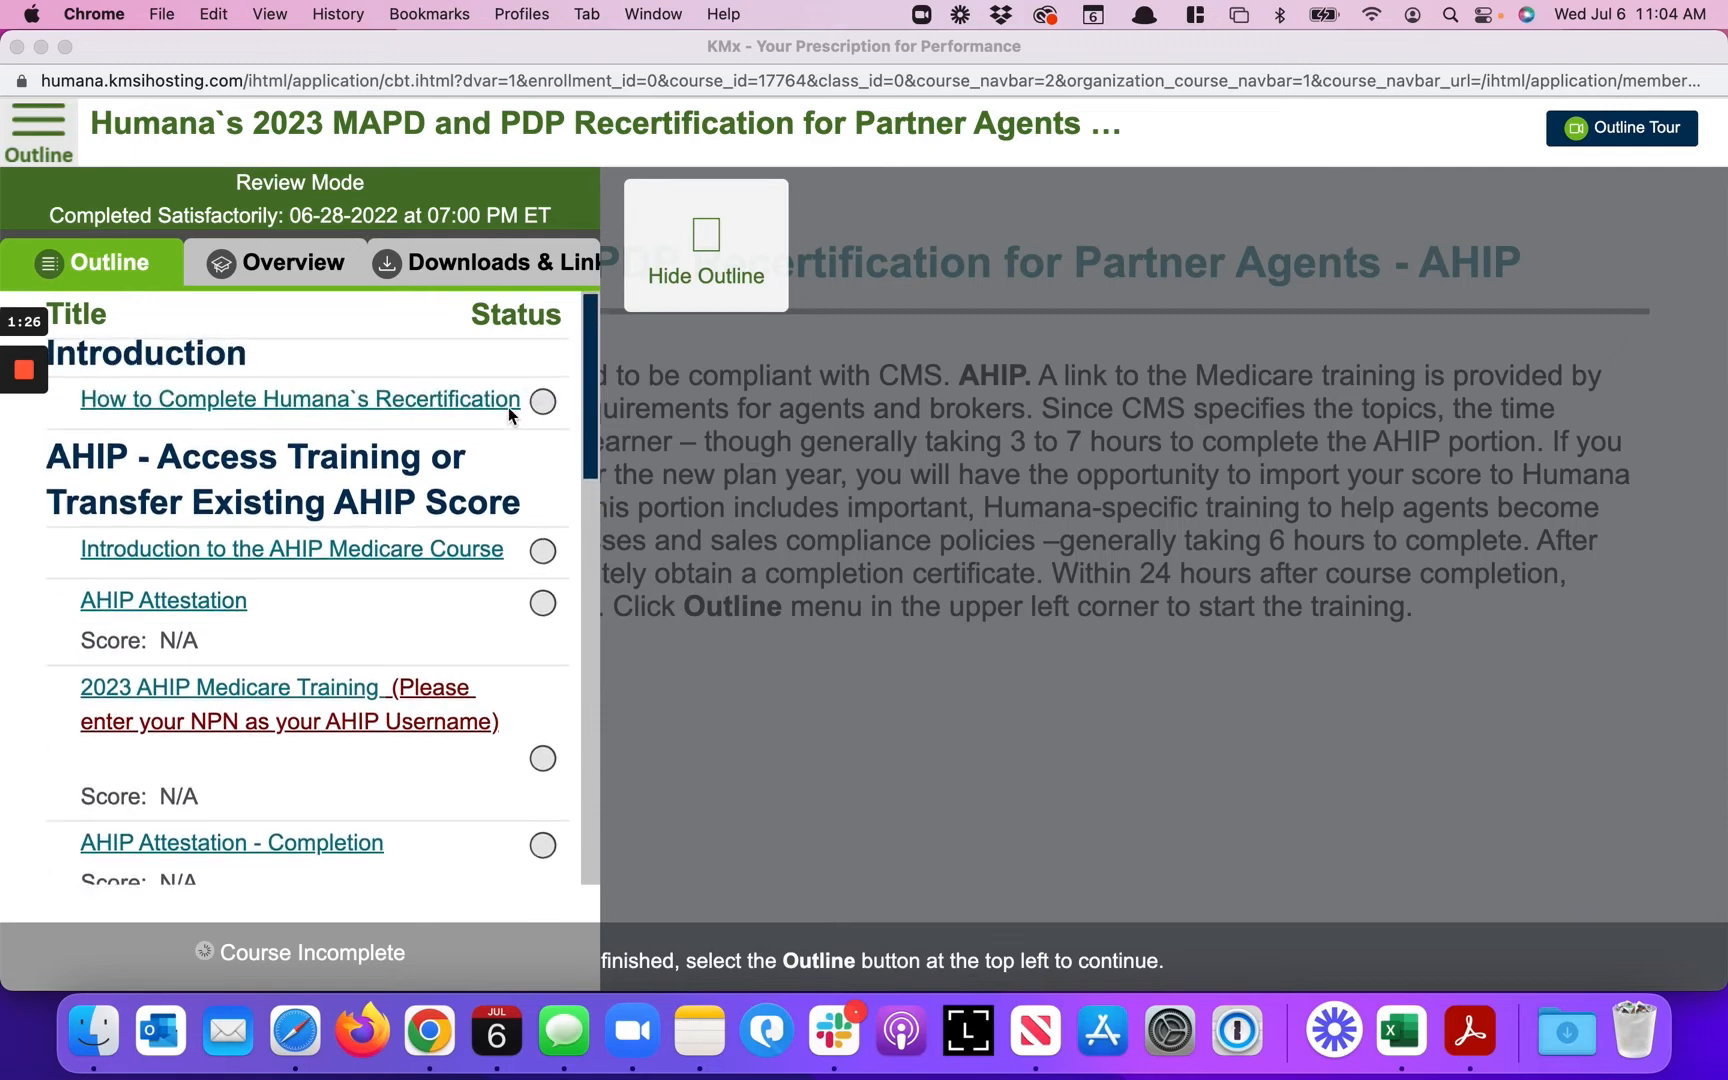
scroll(down, 3)
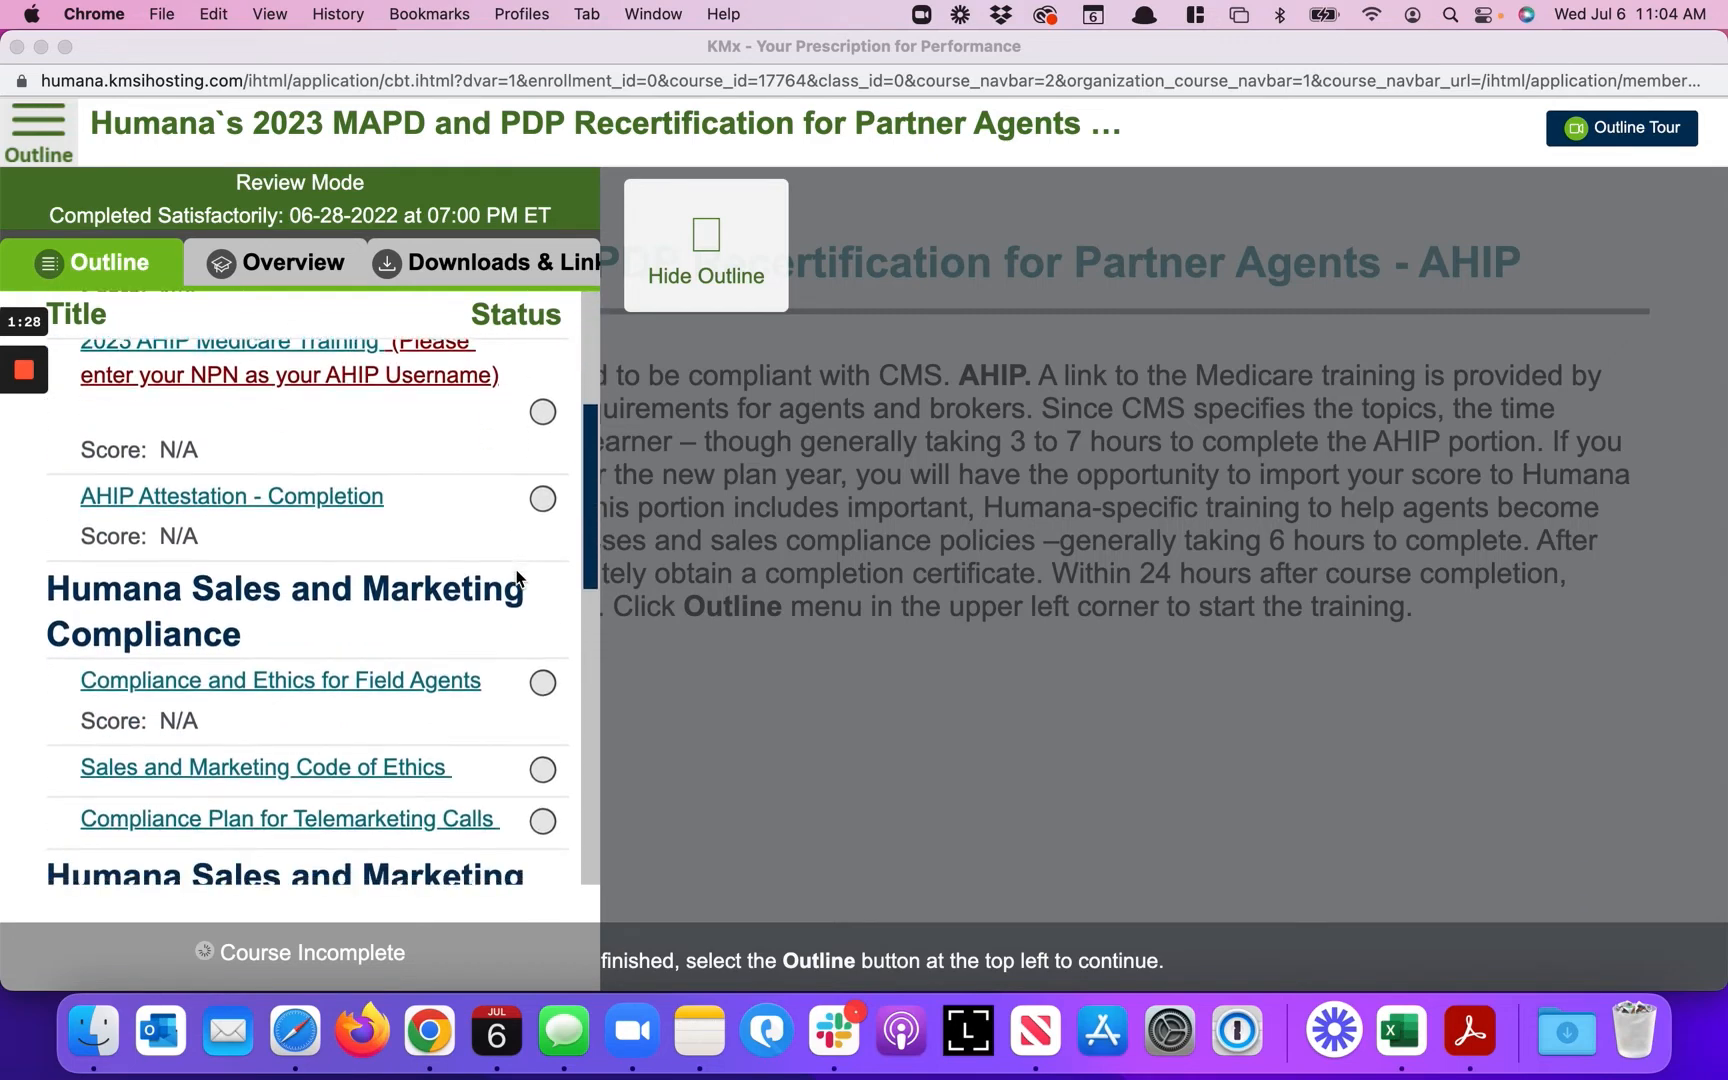
scroll(down, 3)
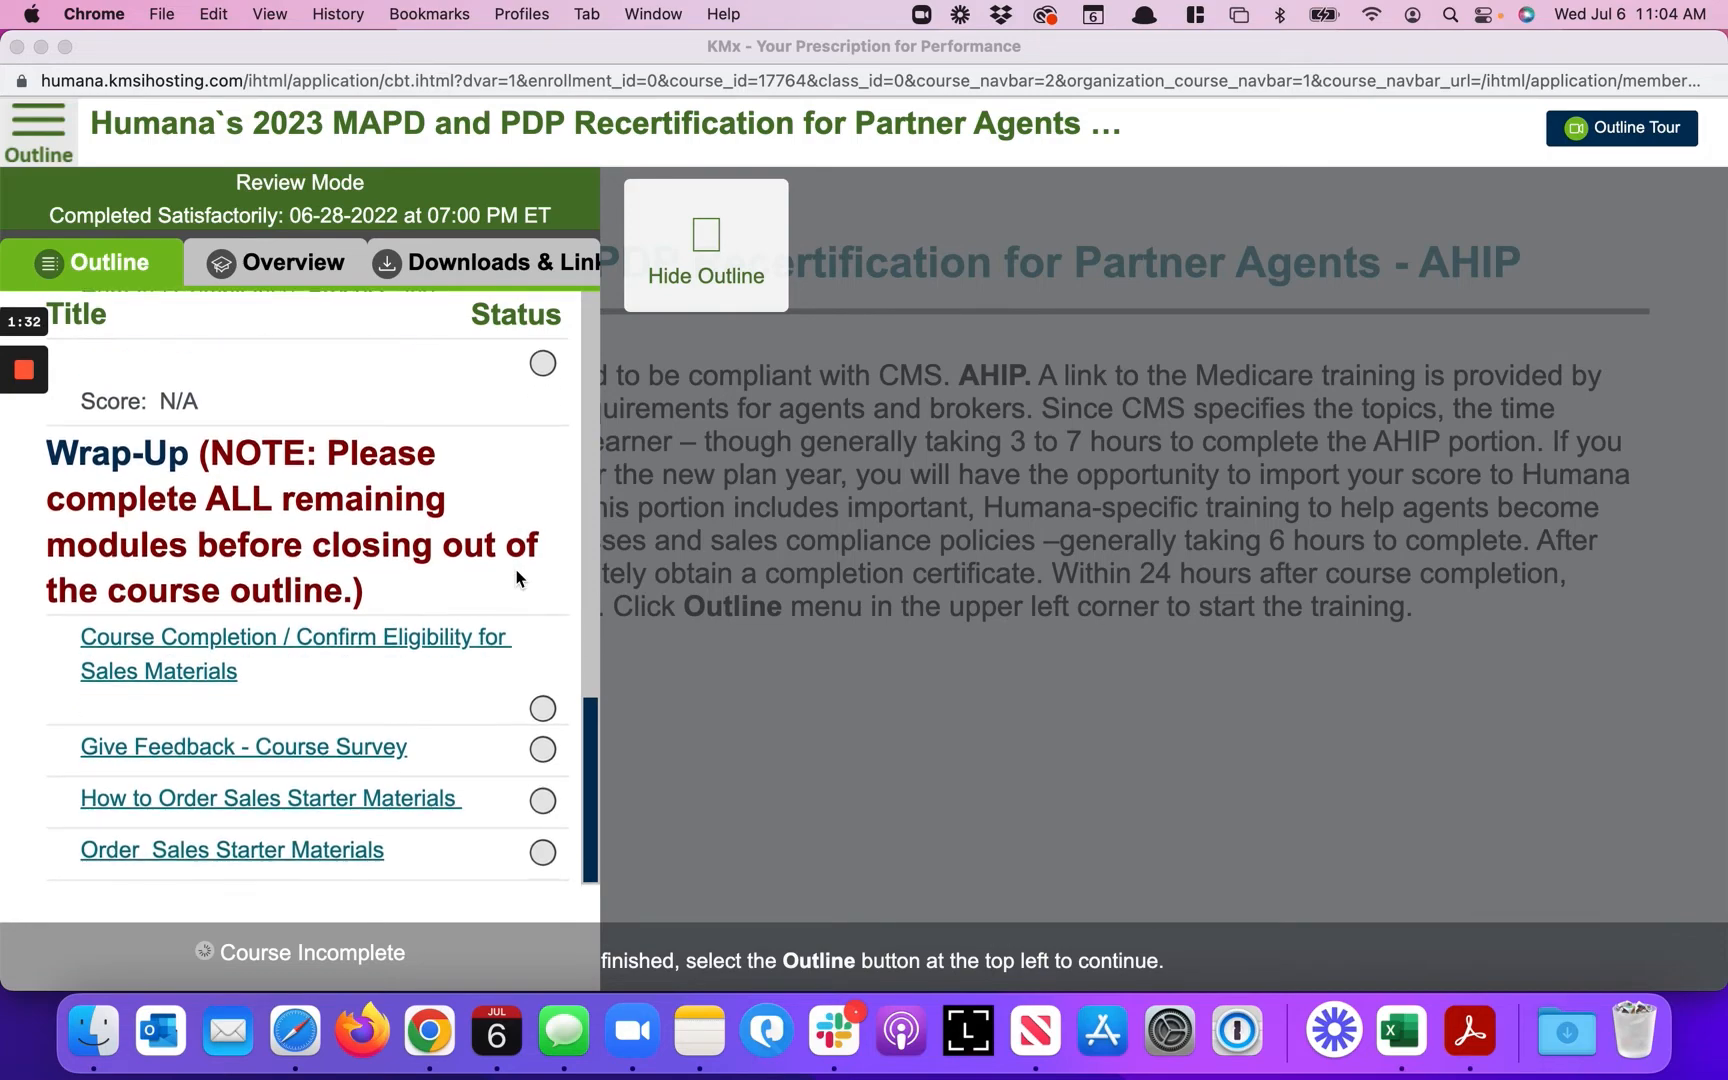
scroll(up, 3)
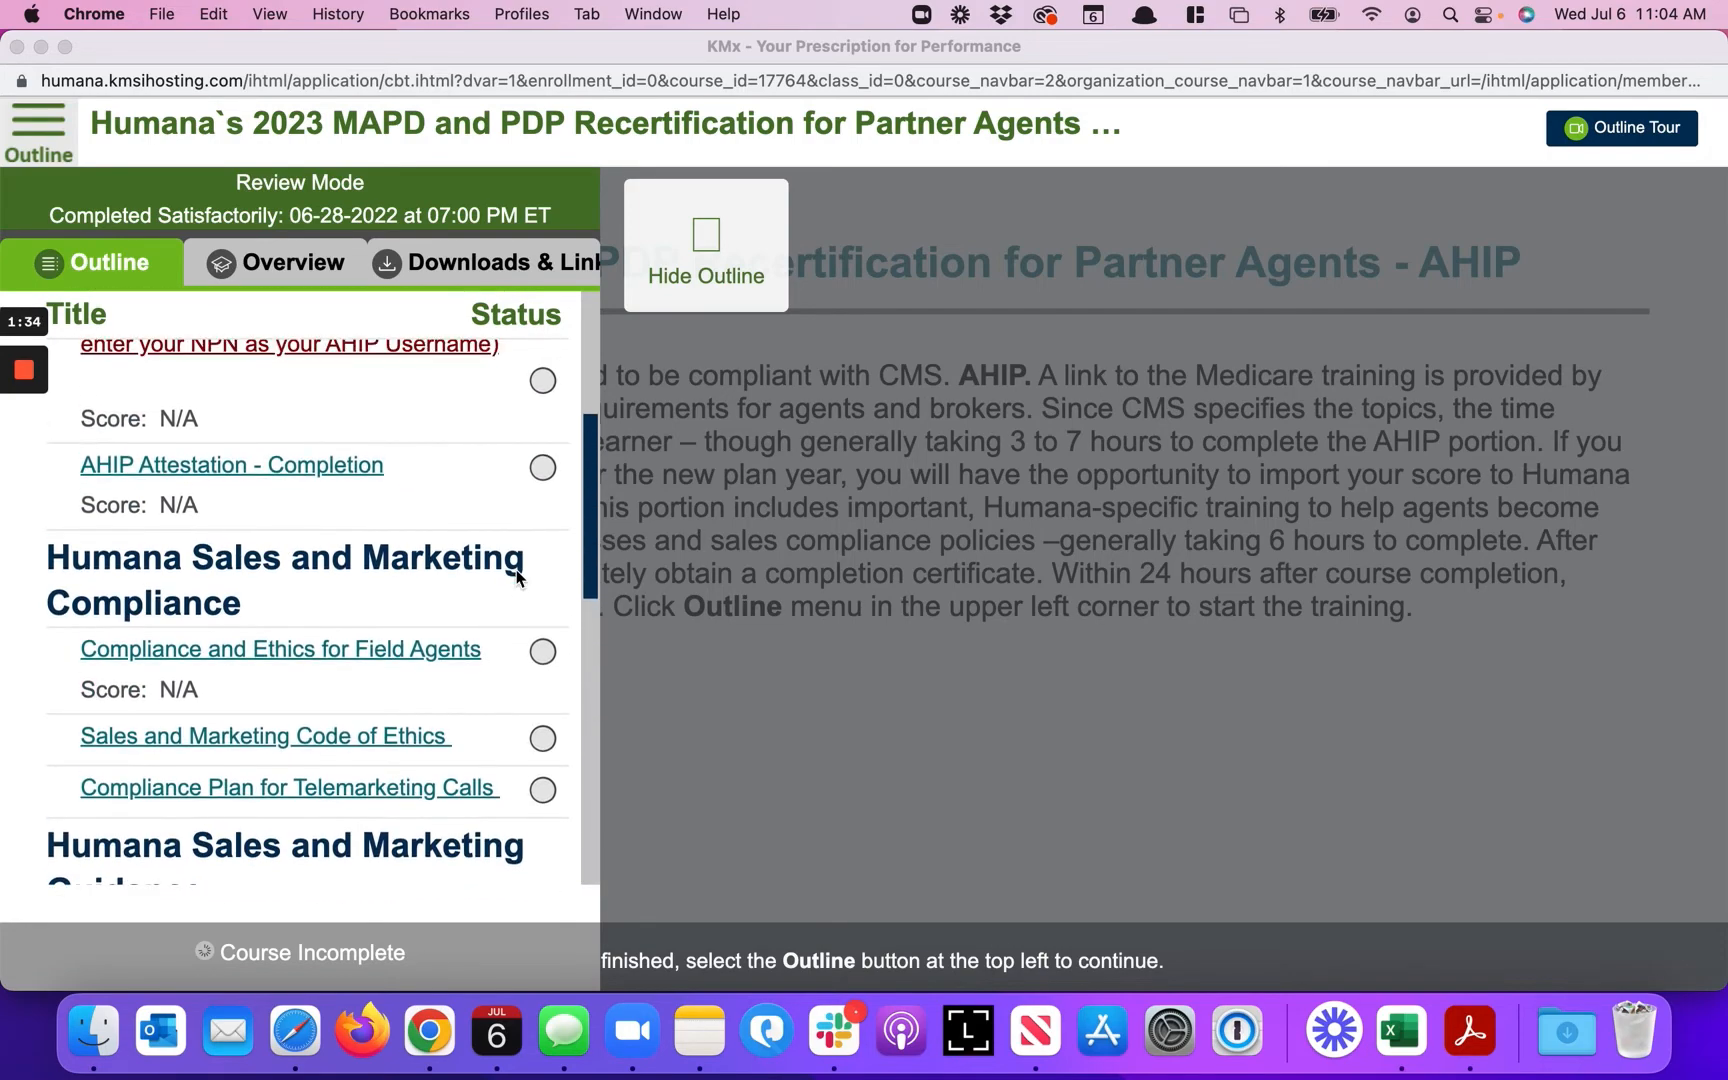
scroll(up, 3)
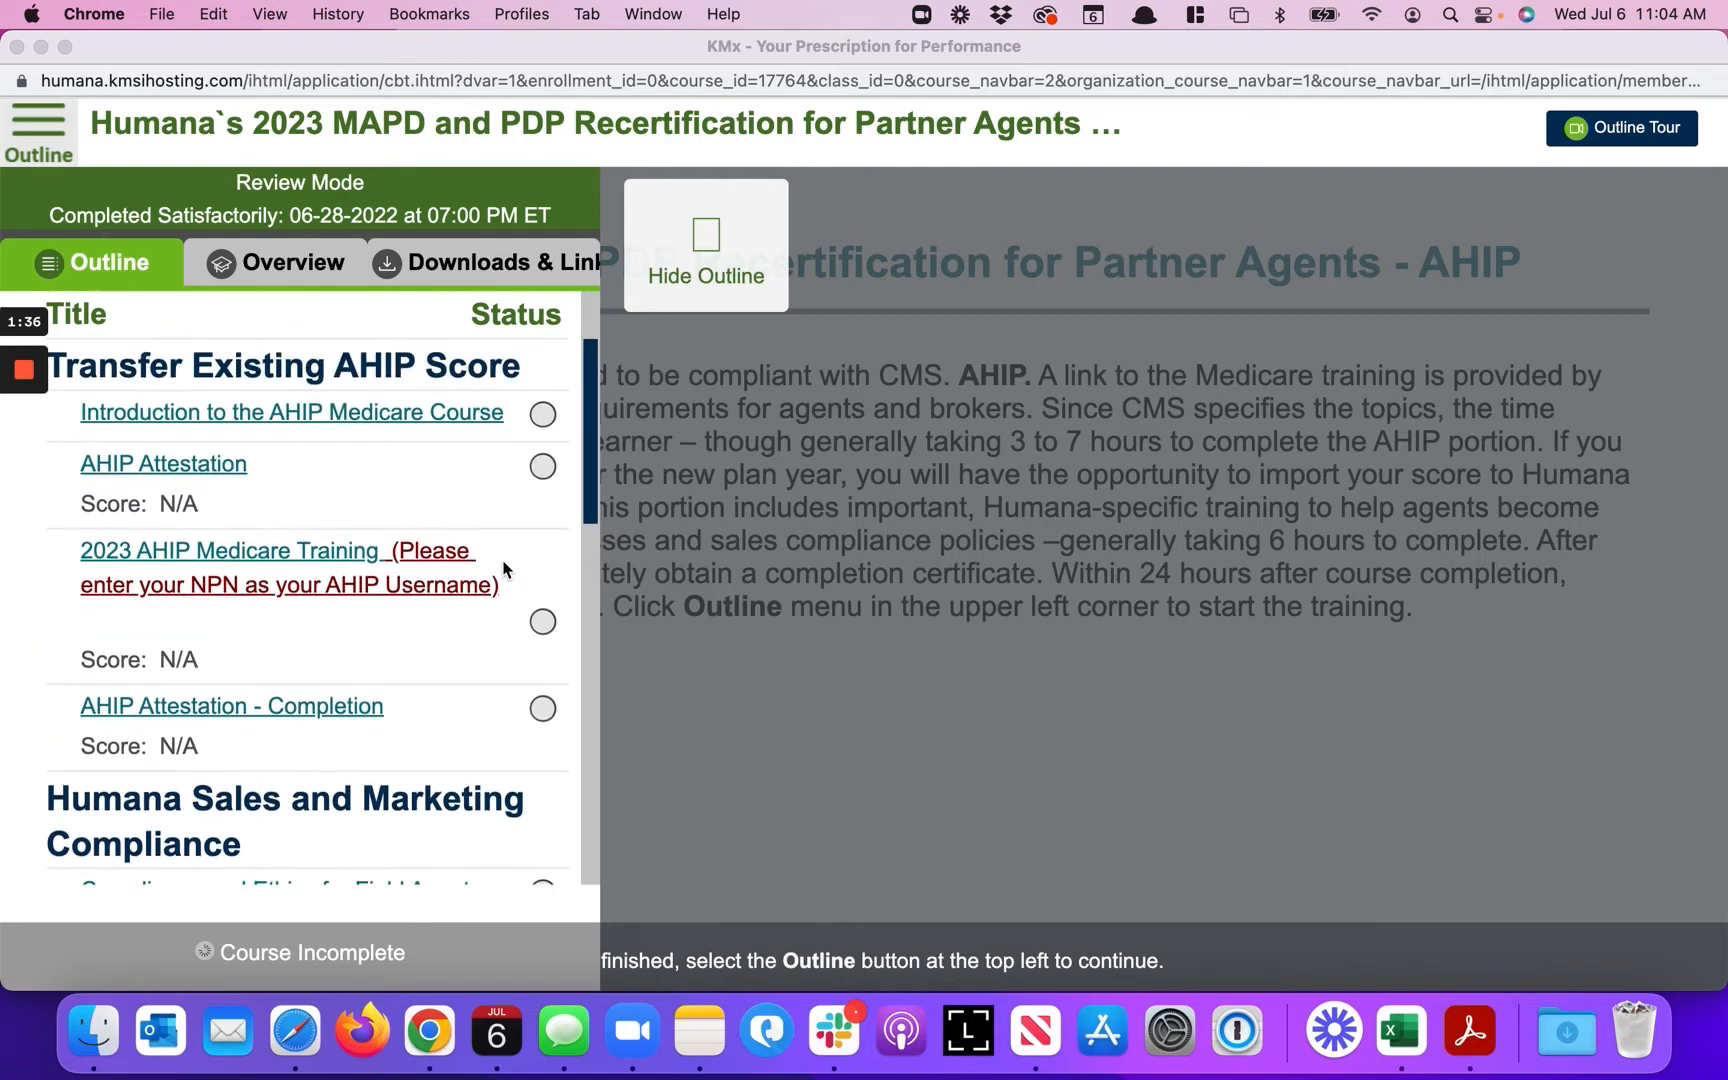
scroll(up, 3)
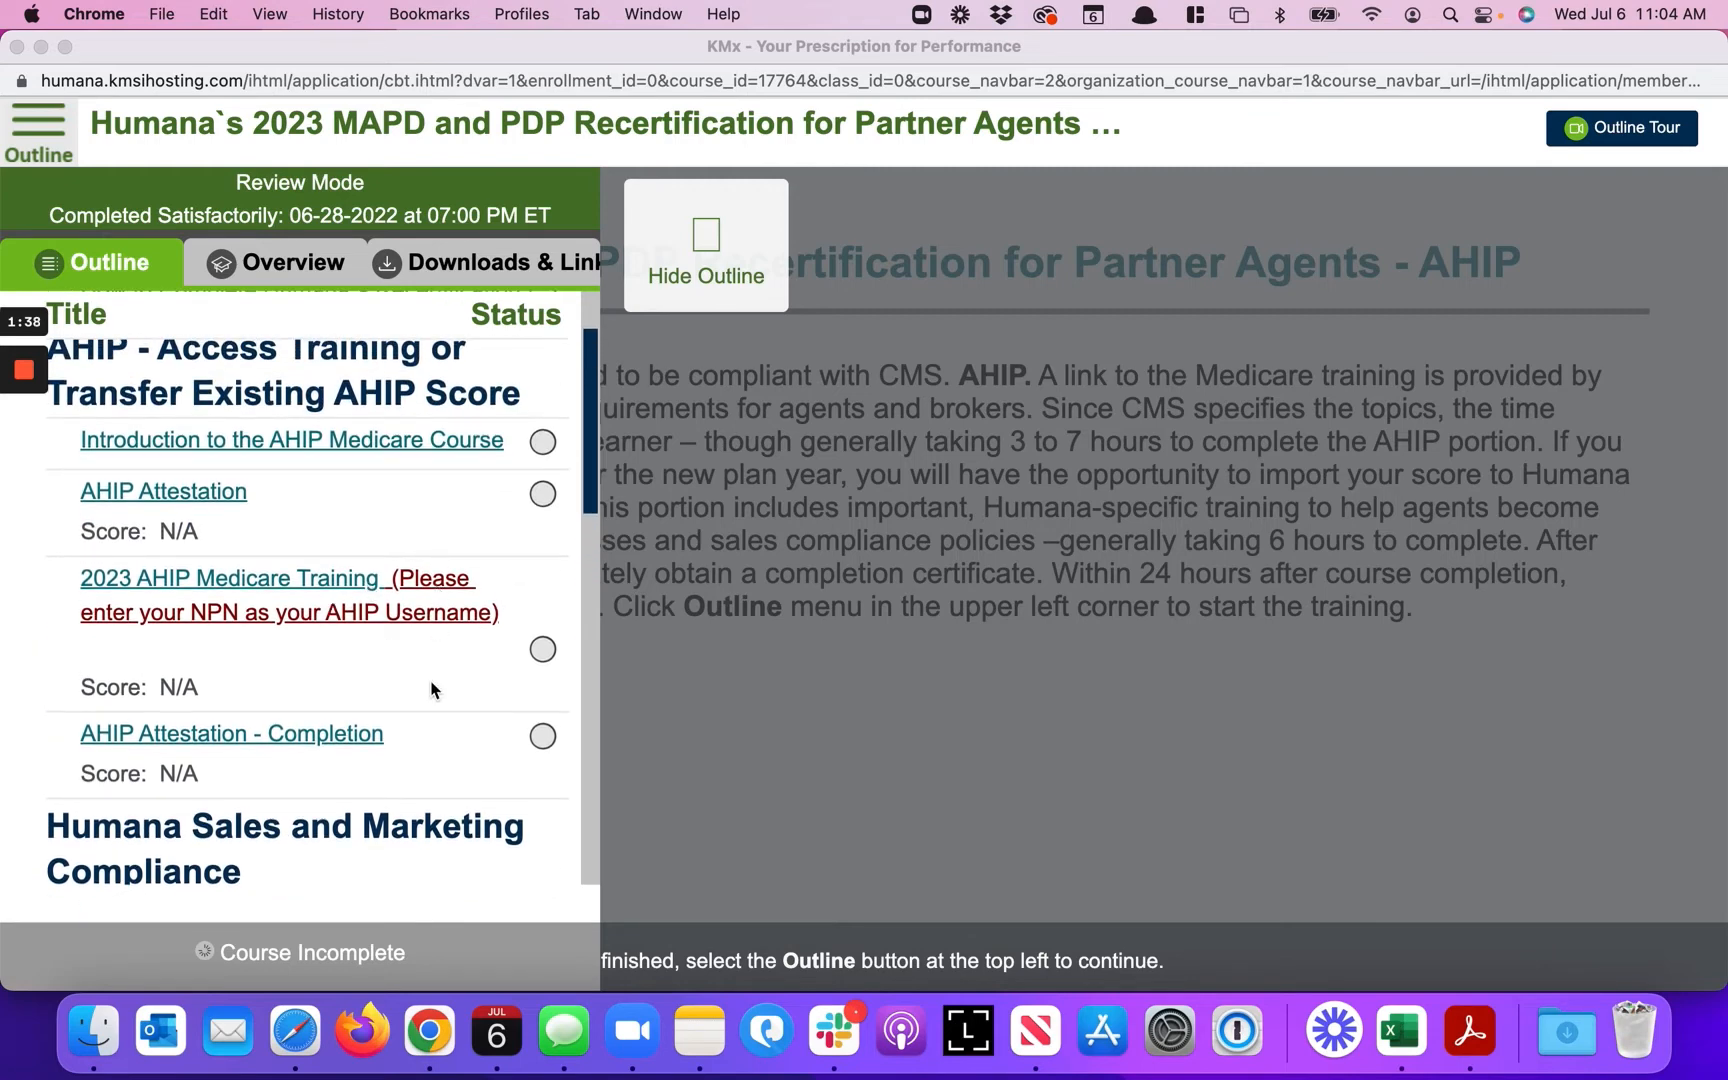
- Review the outline down to the Wrap-Up modules, then hide the outline panel
scroll(down, 3)
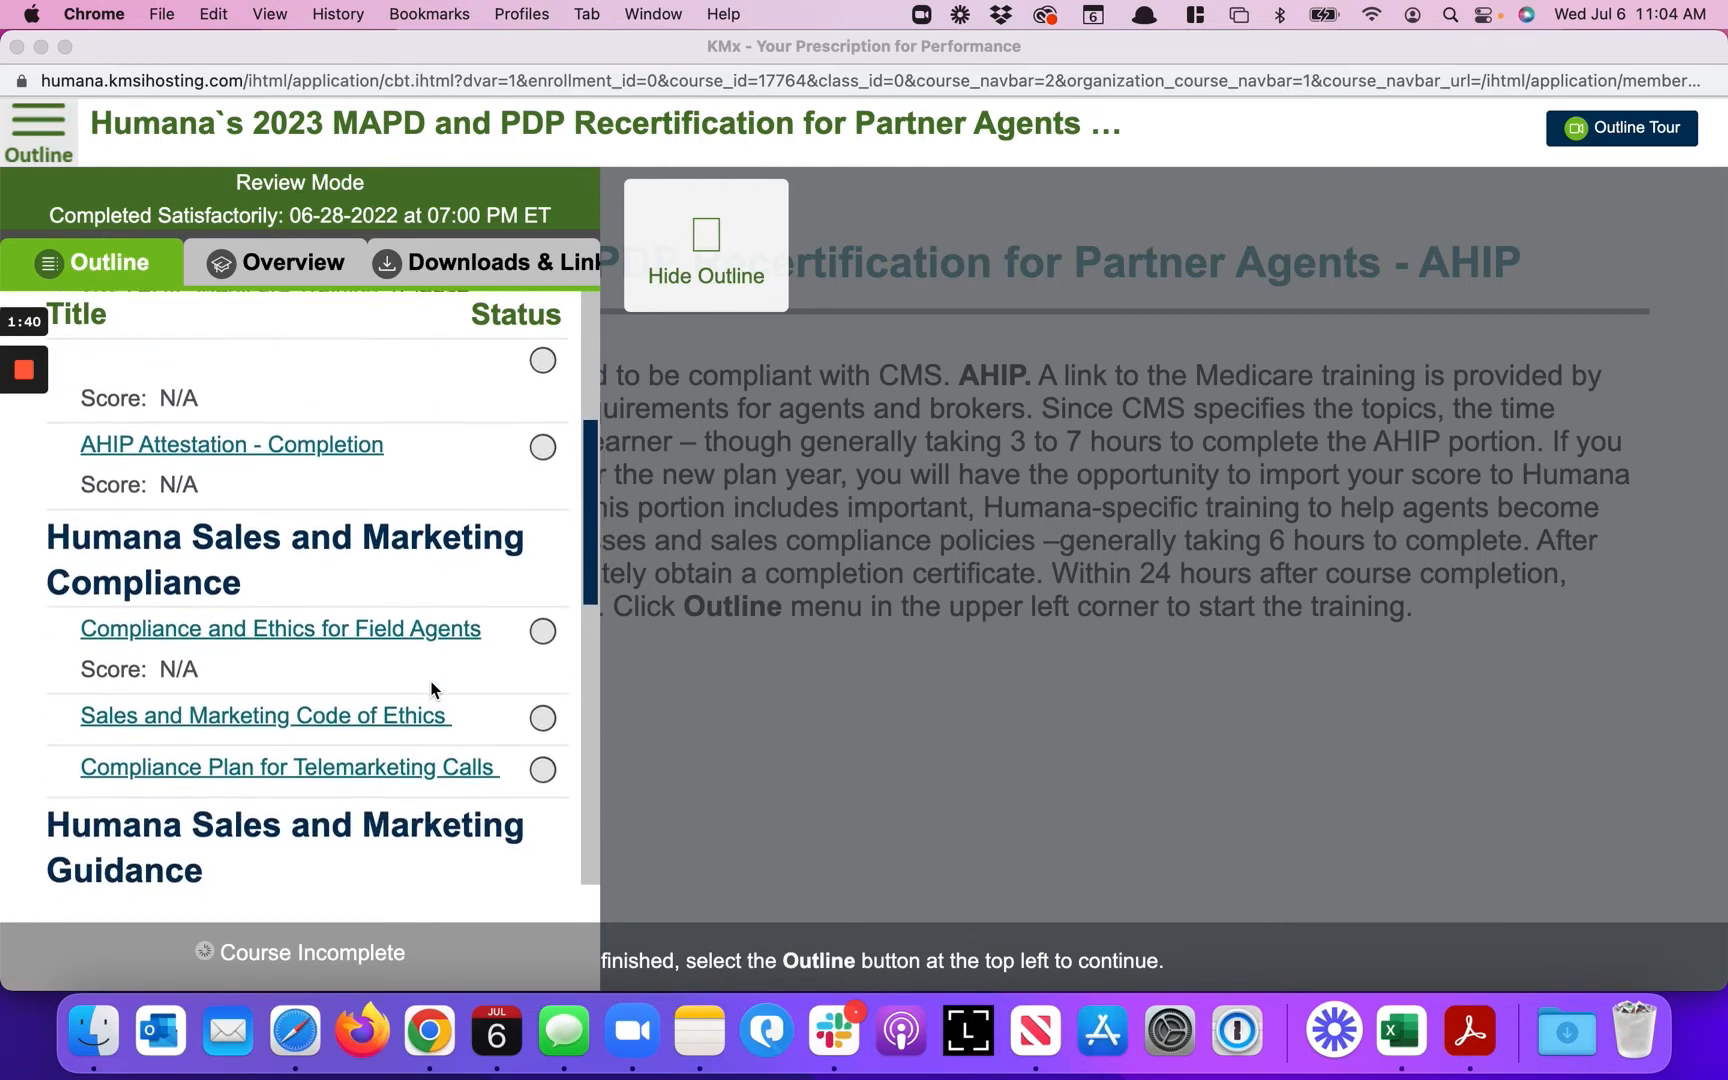
scroll(down, 3)
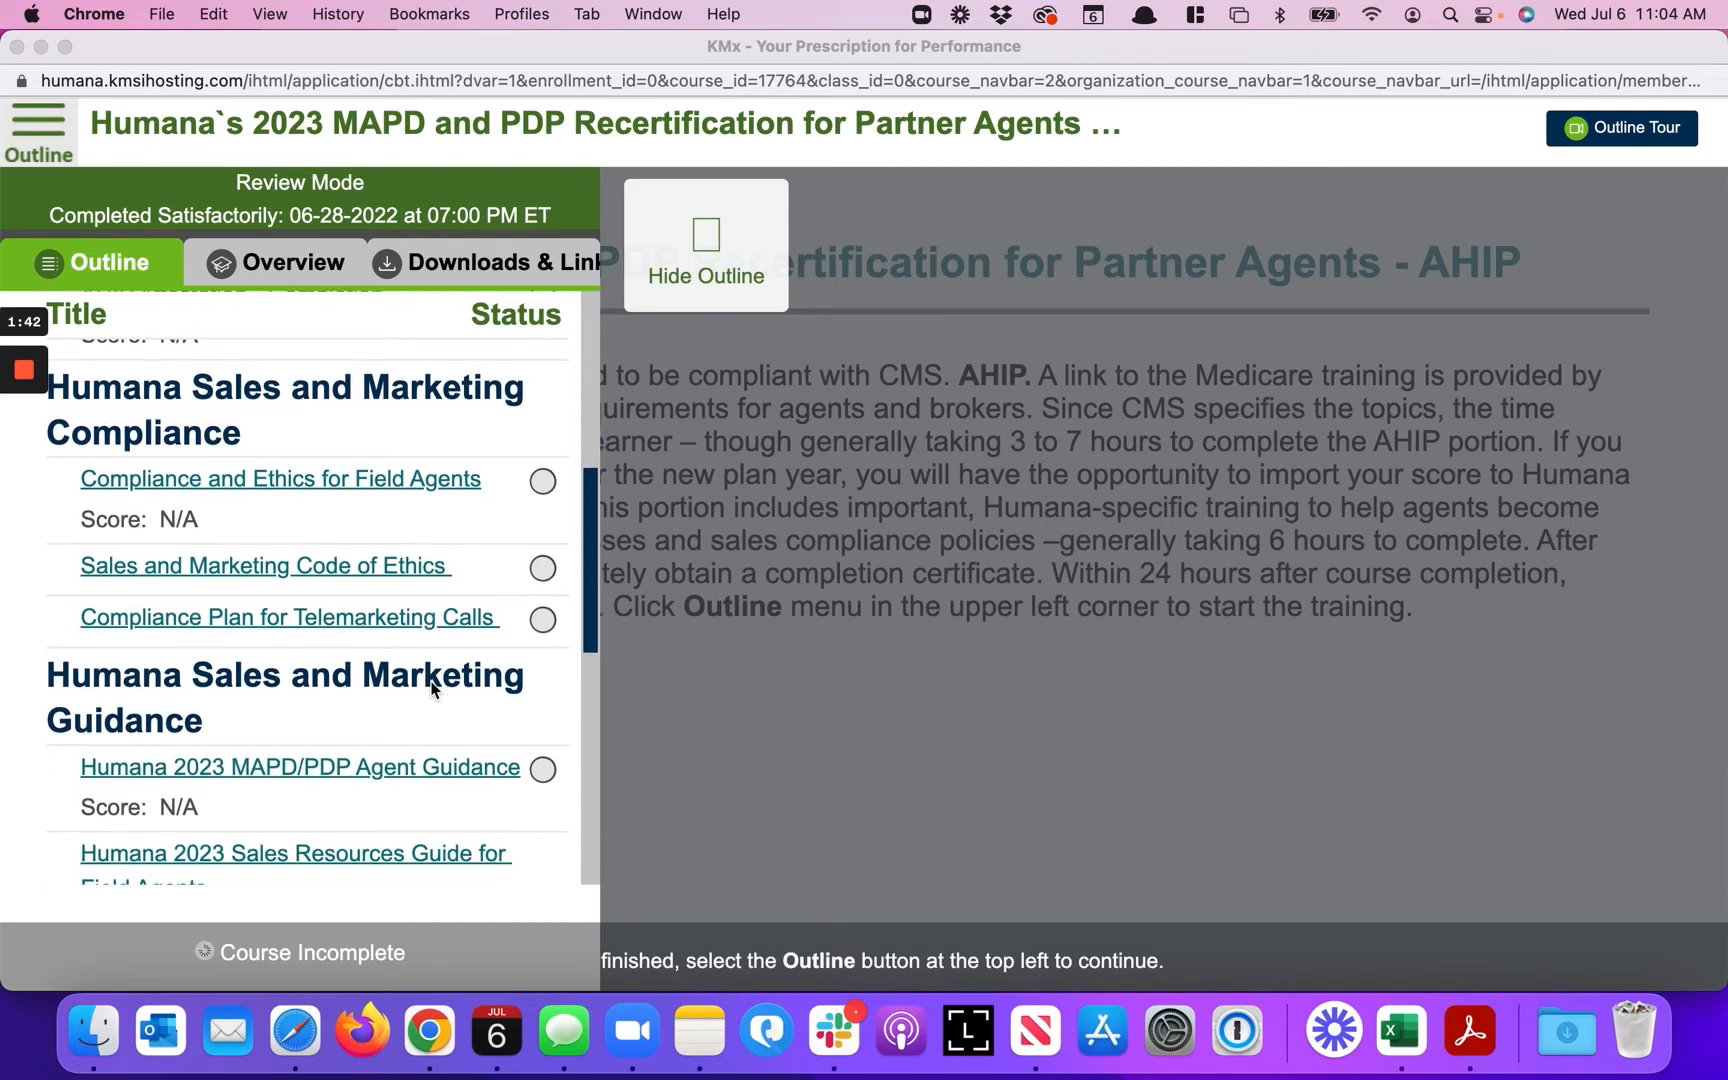
scroll(down, 3)
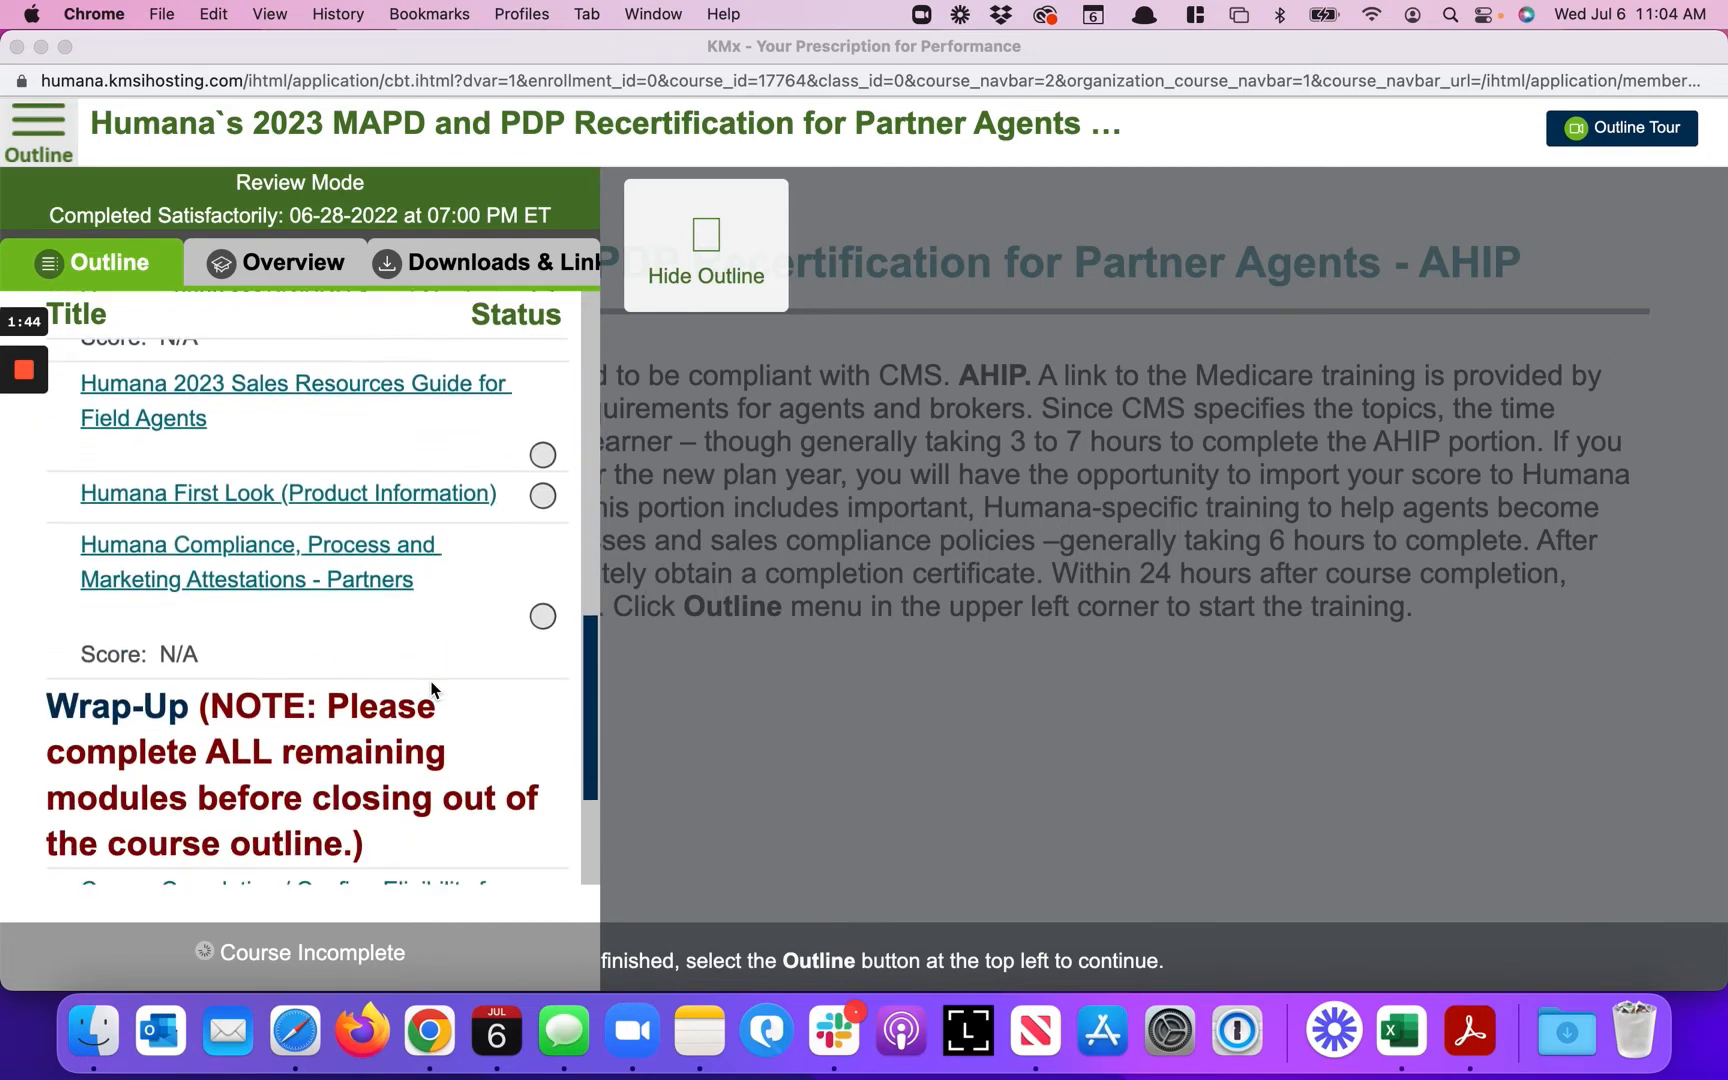
scroll(down, 3)
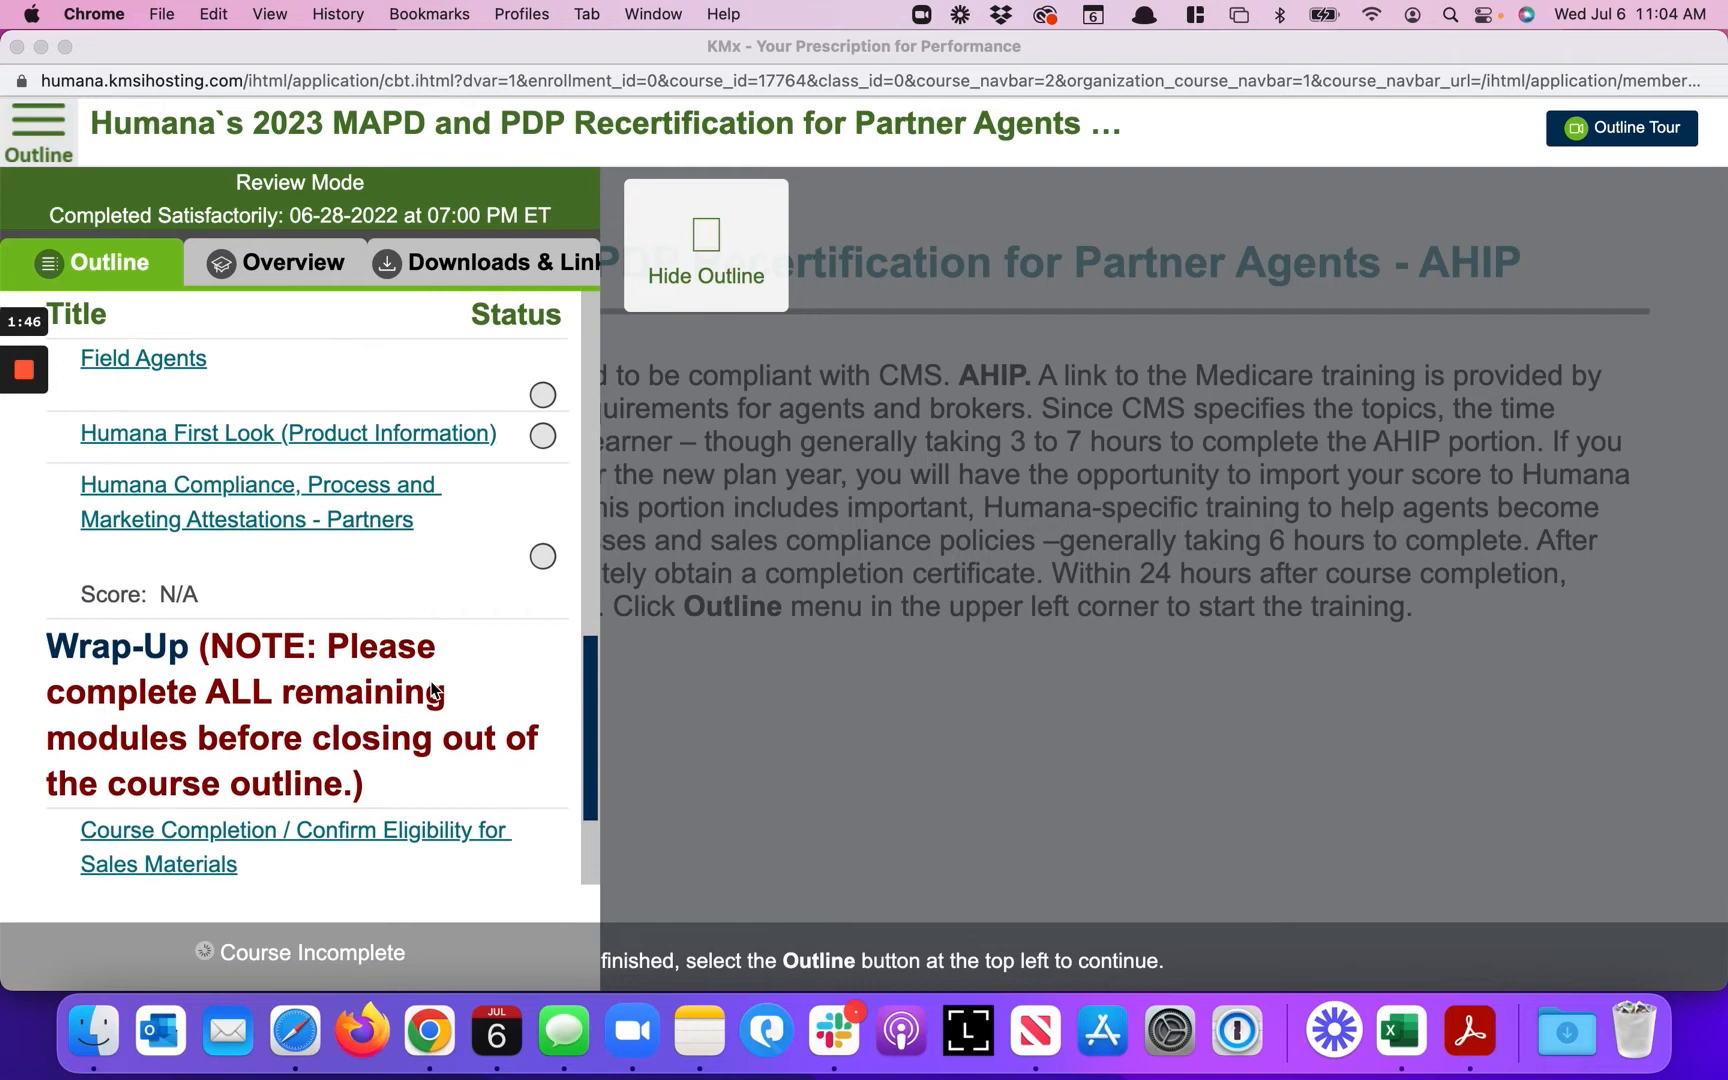
scroll(down, 3)
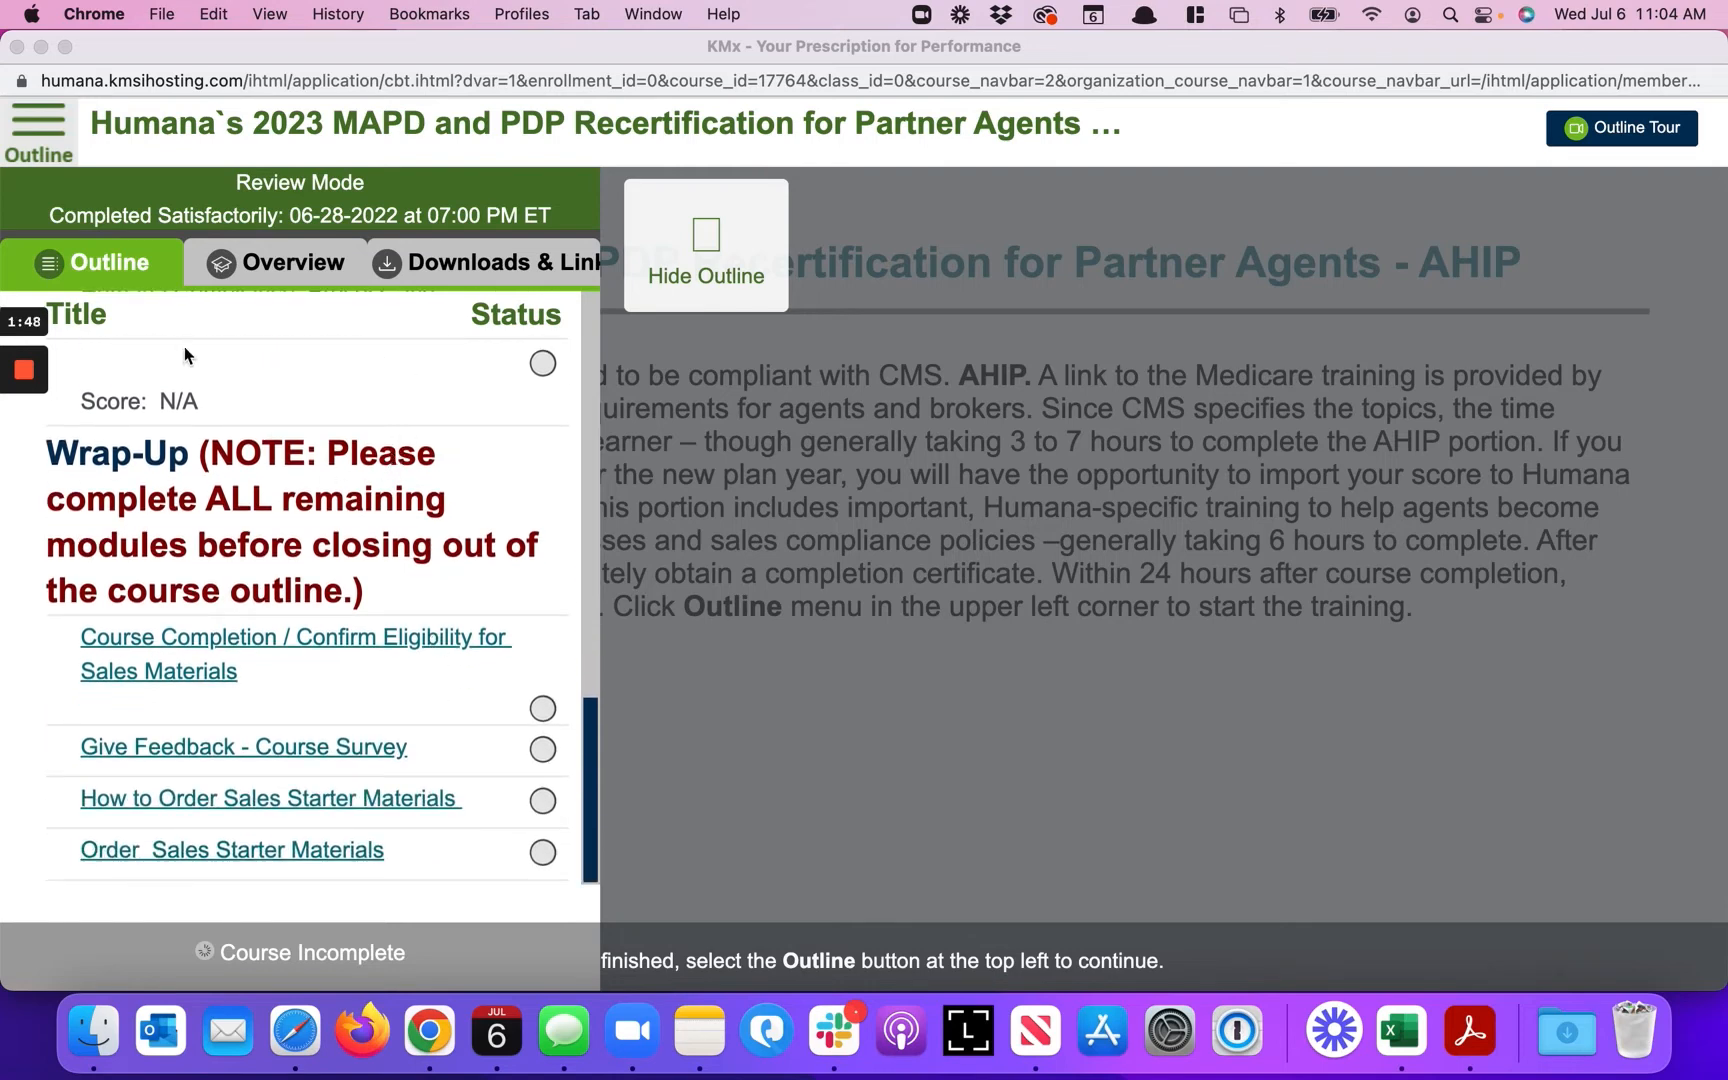
mouse_move(188, 134)
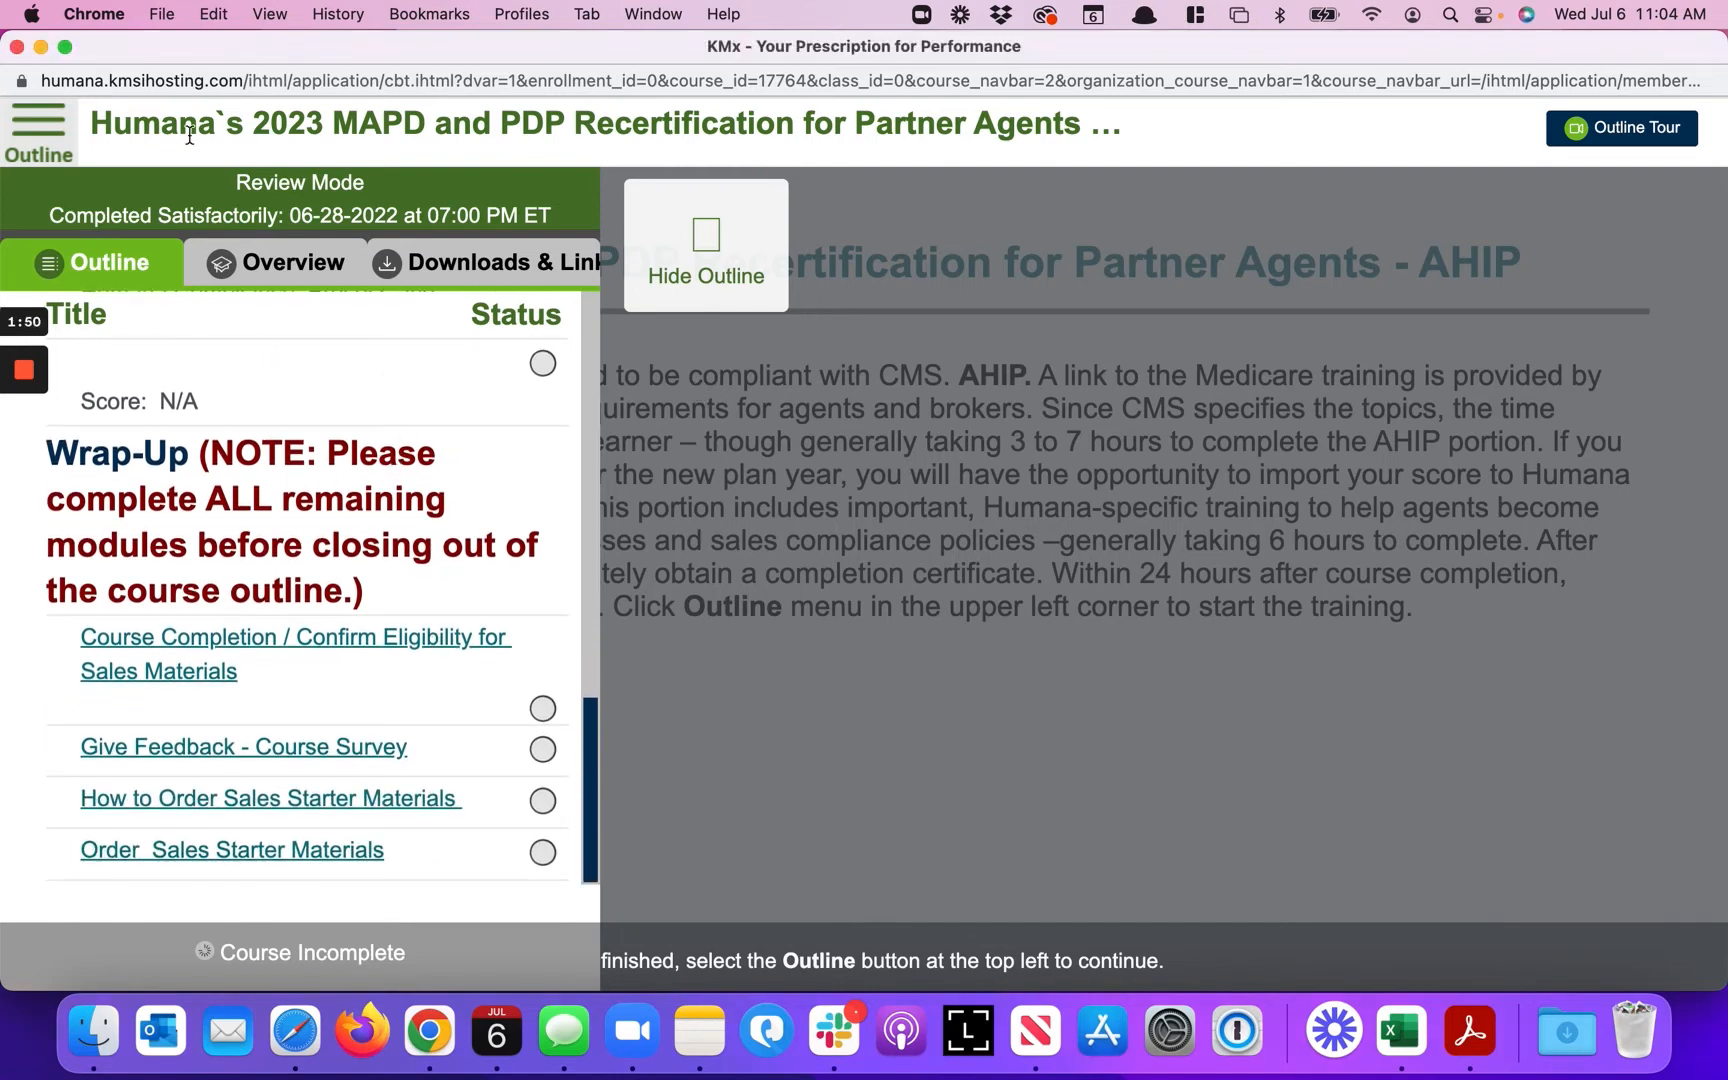
mouse_move(38, 122)
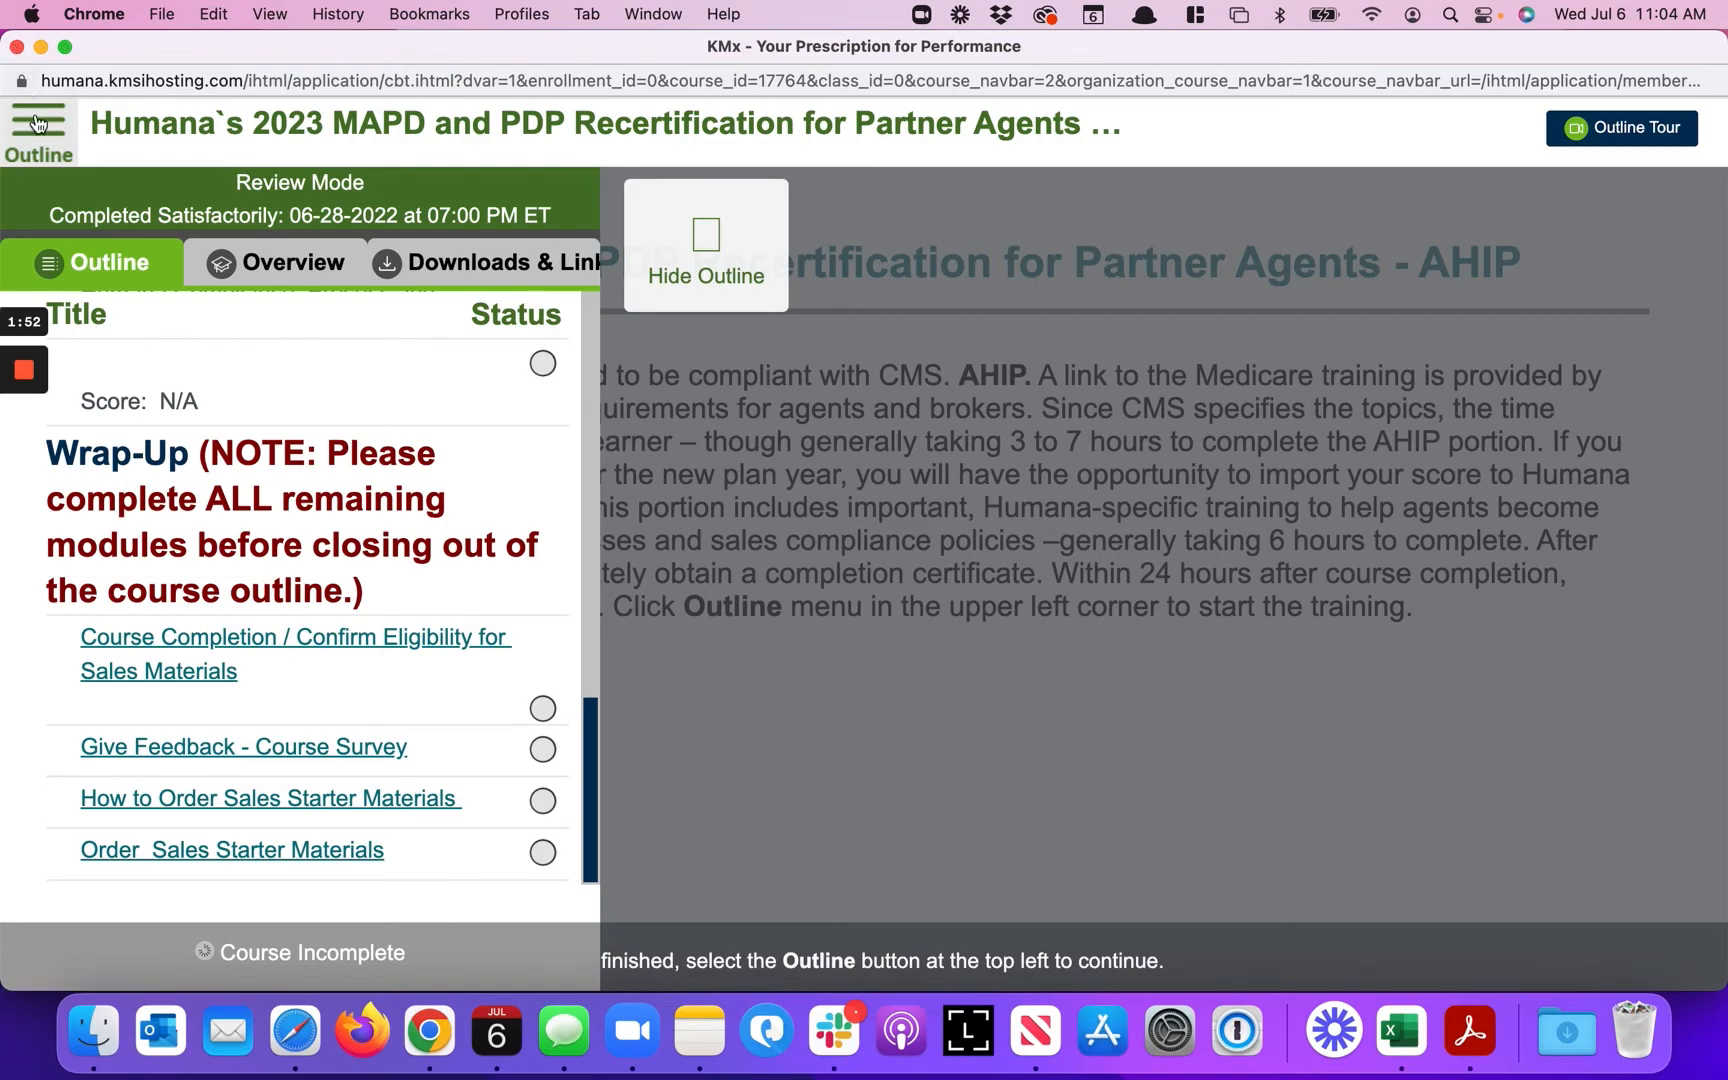
click(704, 276)
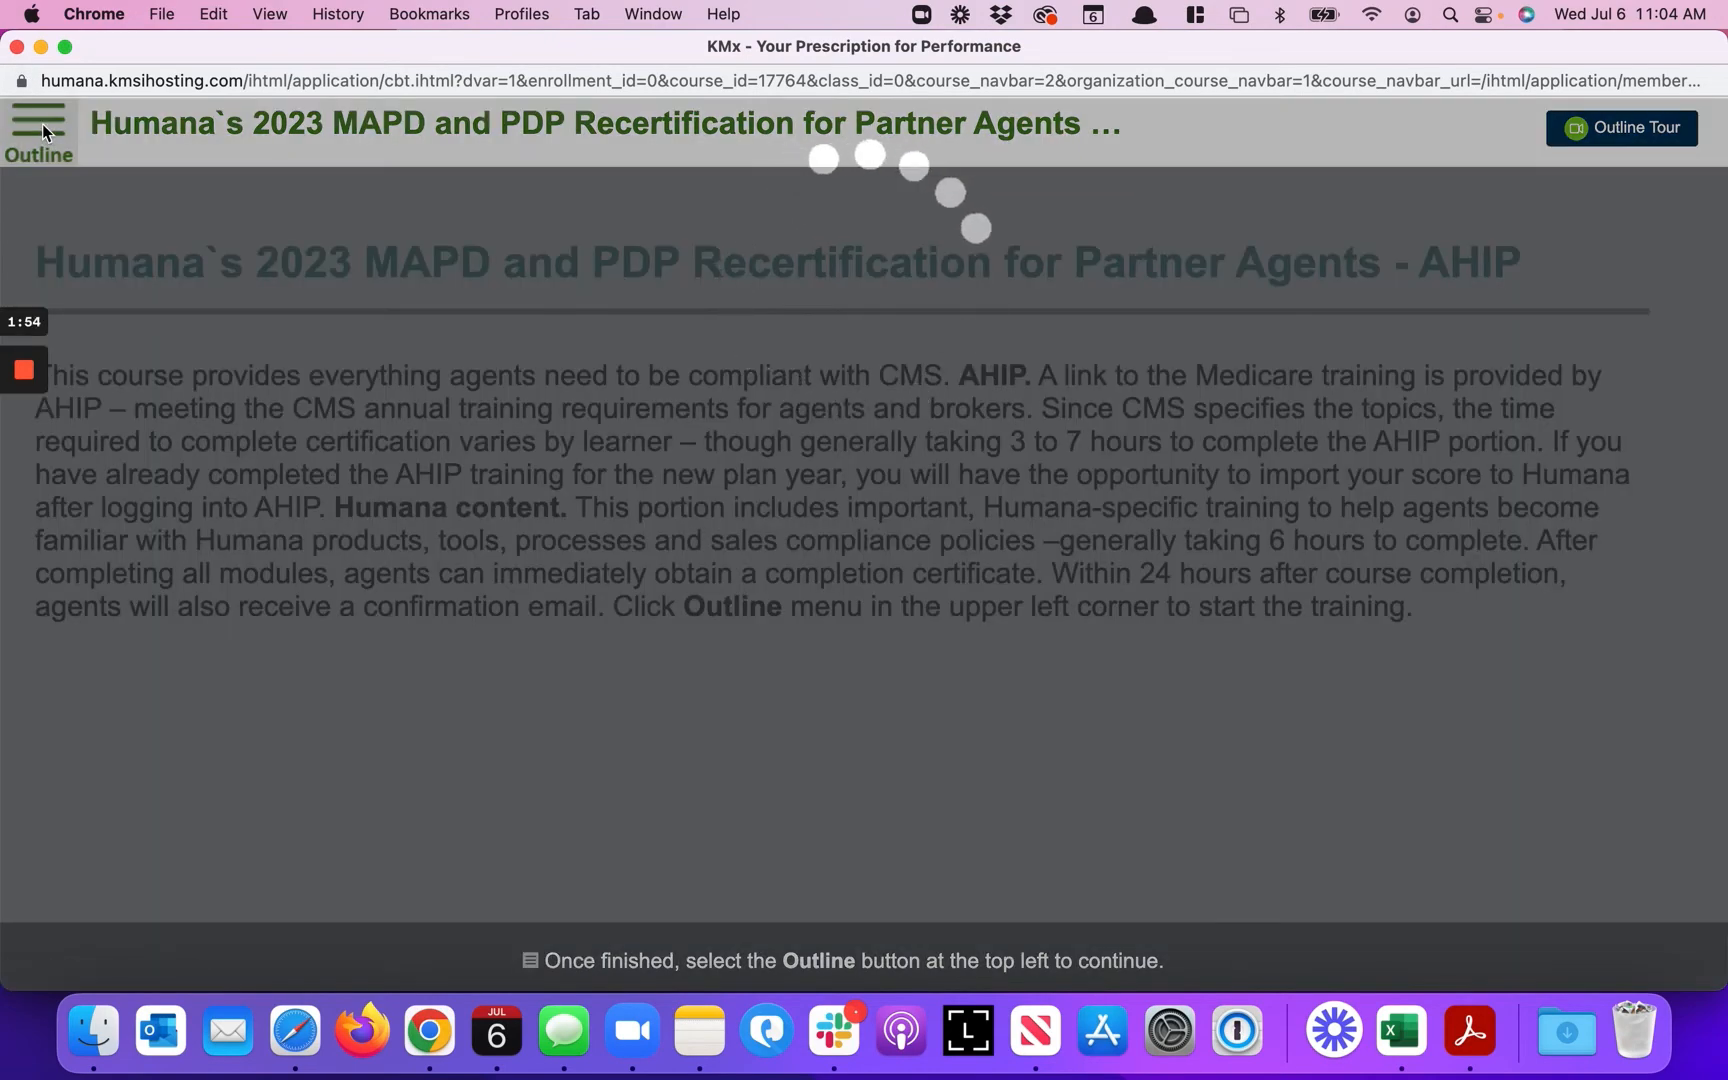
- Display the 2023 External Field Agent MAPD Recertification completion certificate in the PDF viewer
click(38, 122)
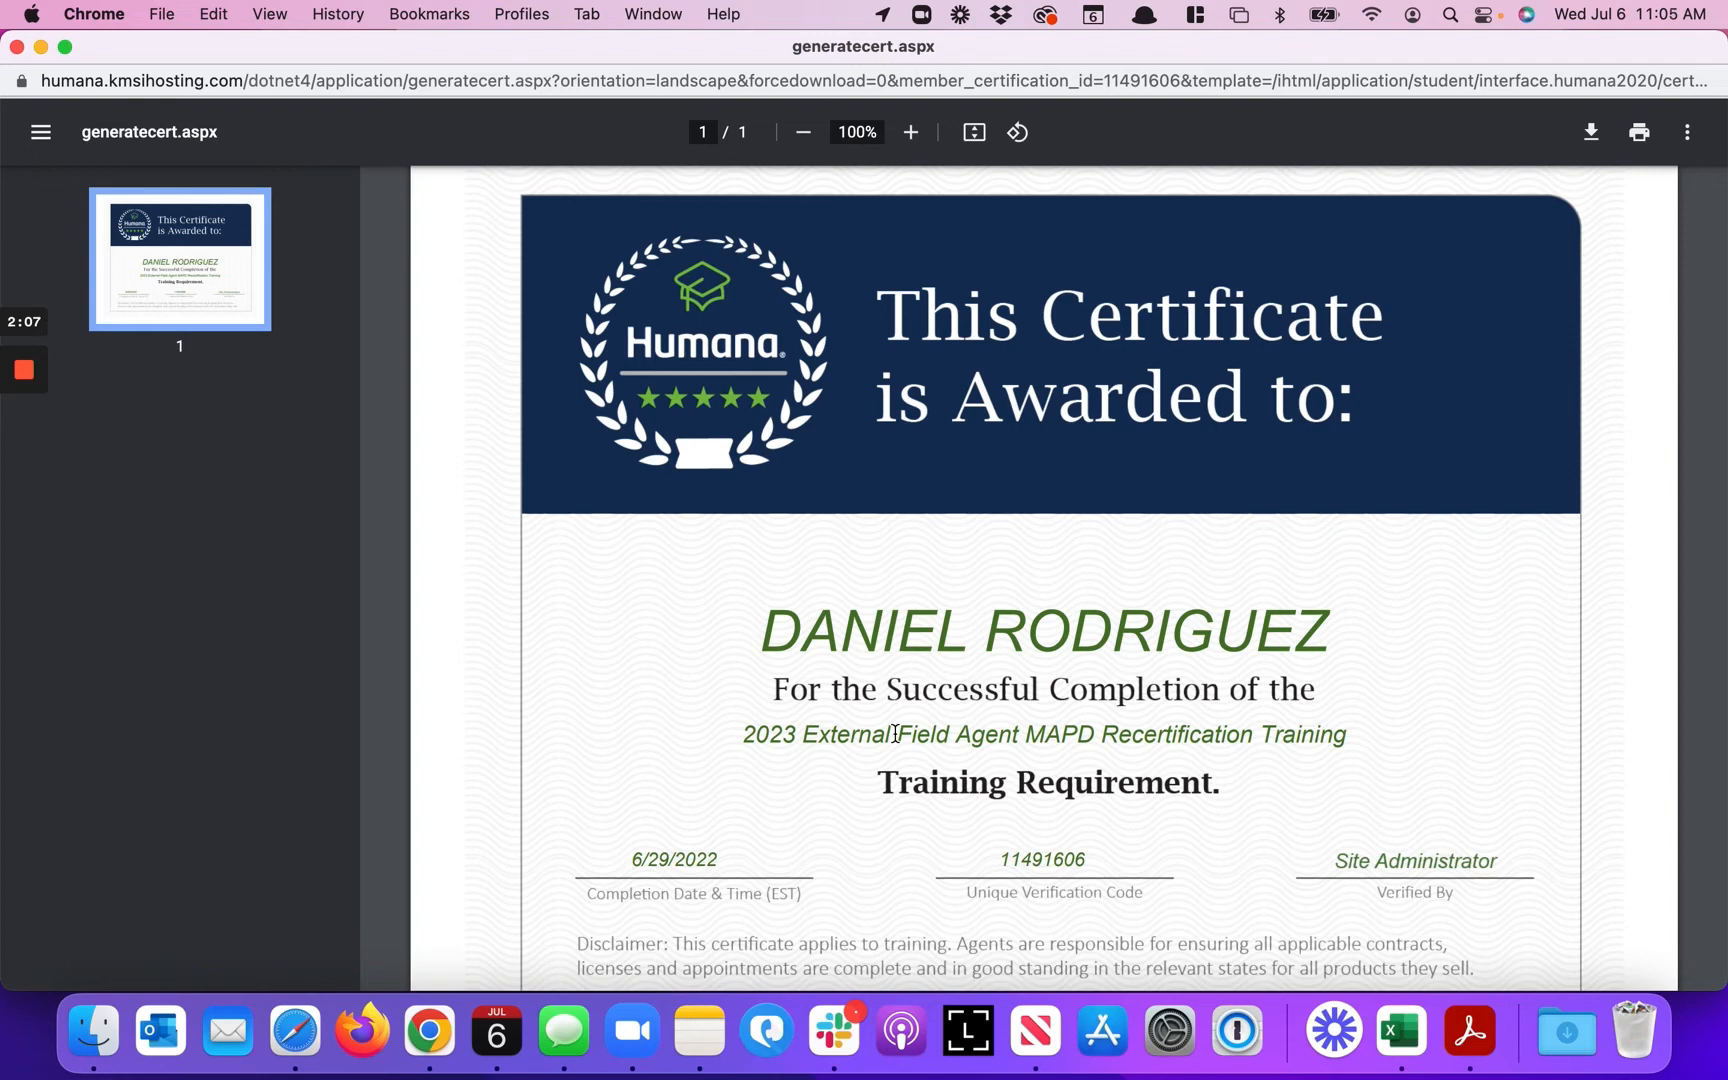
mouse_move(700, 812)
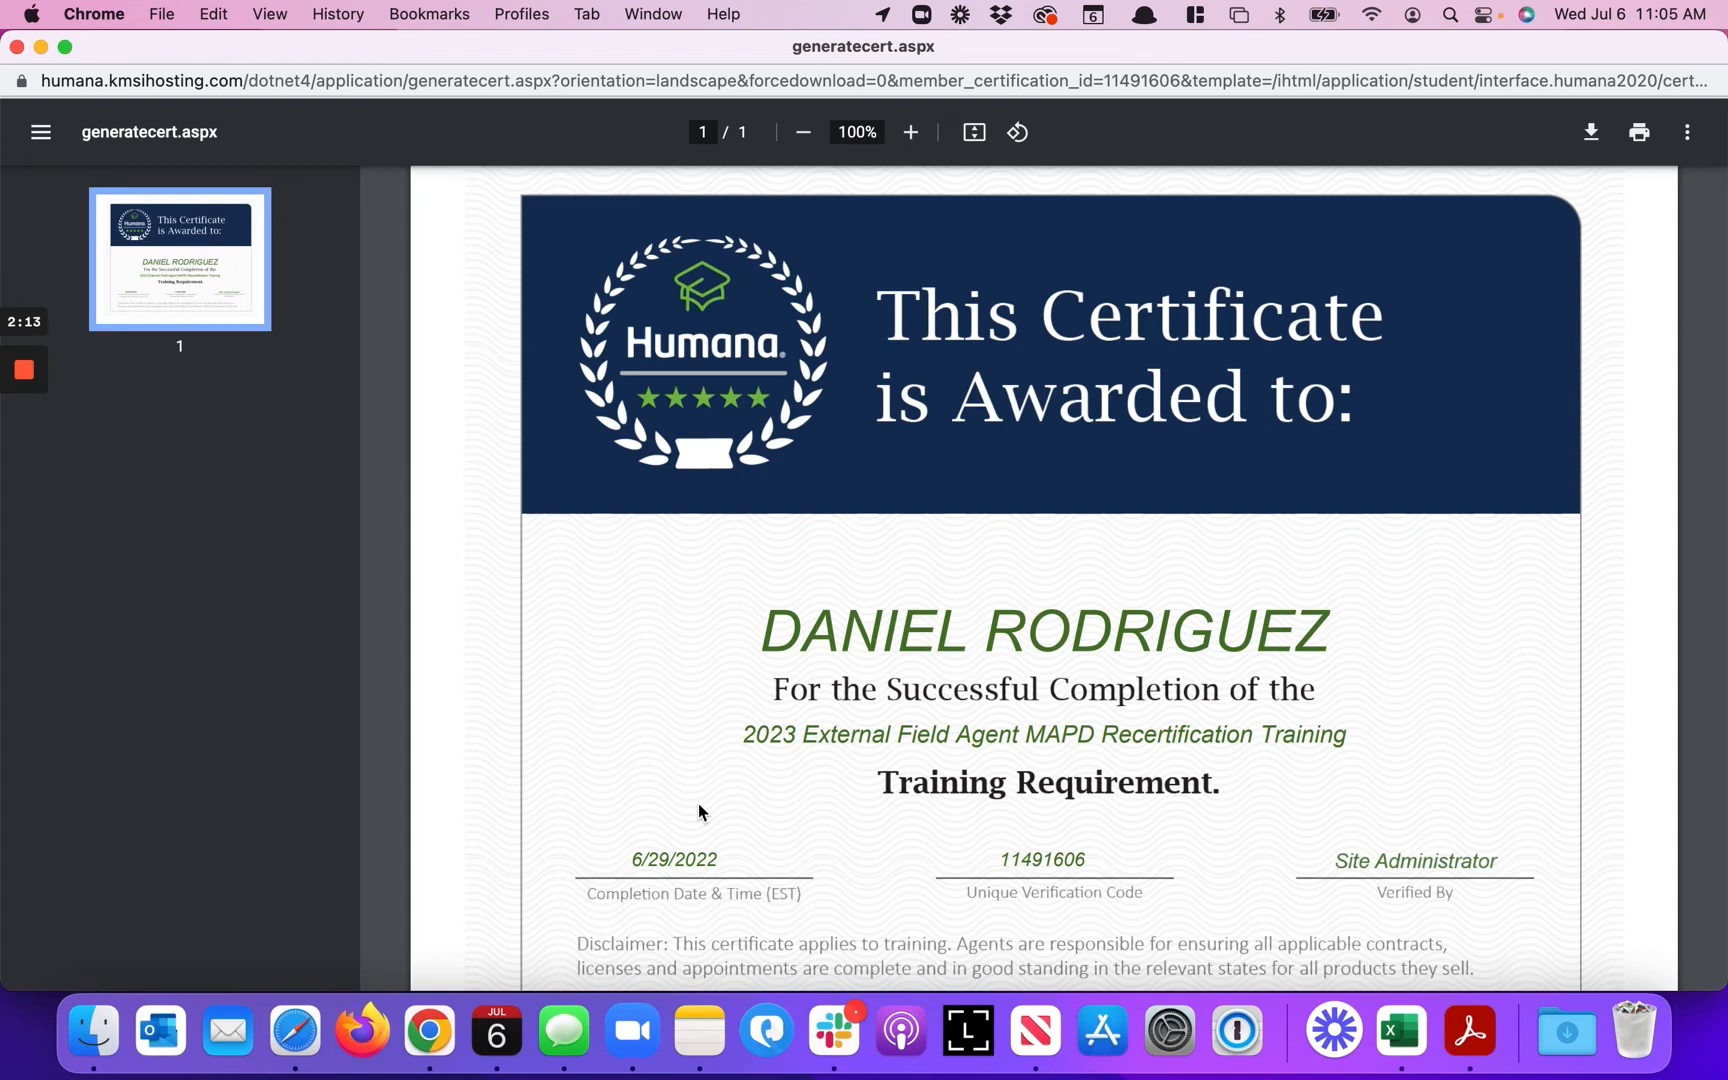
scroll(down, 3)
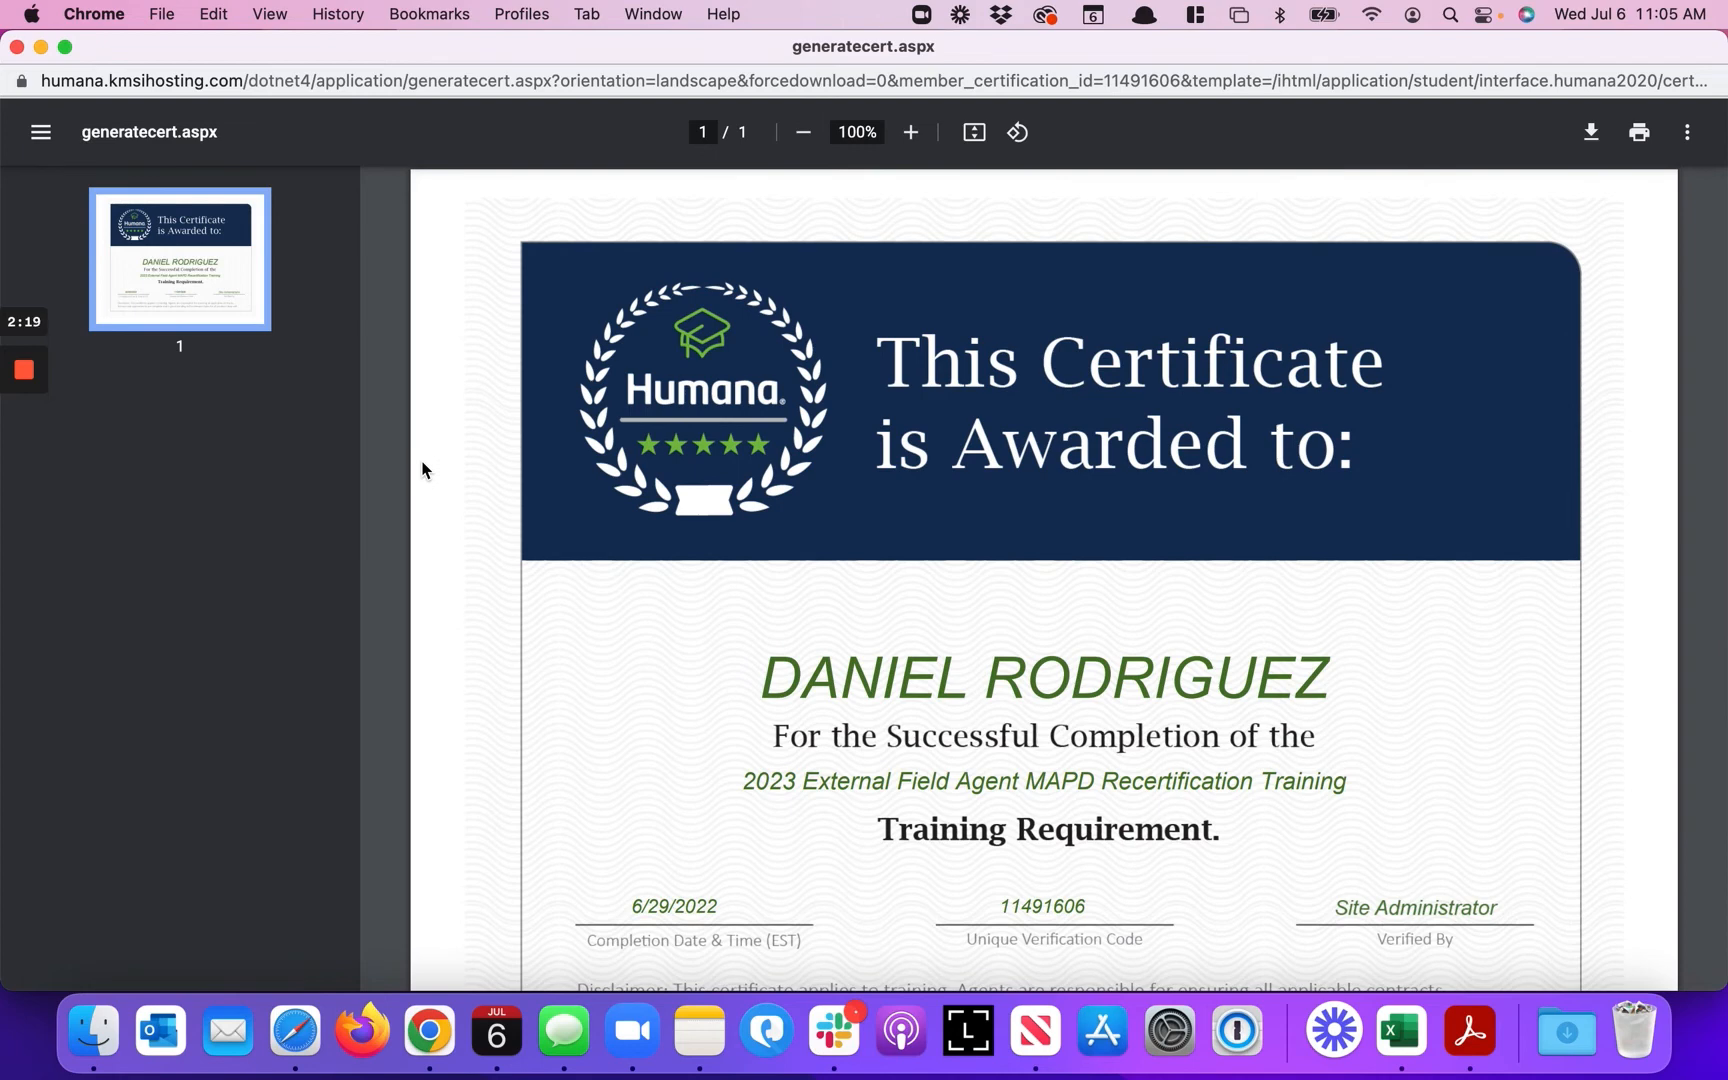
mouse_move(318, 370)
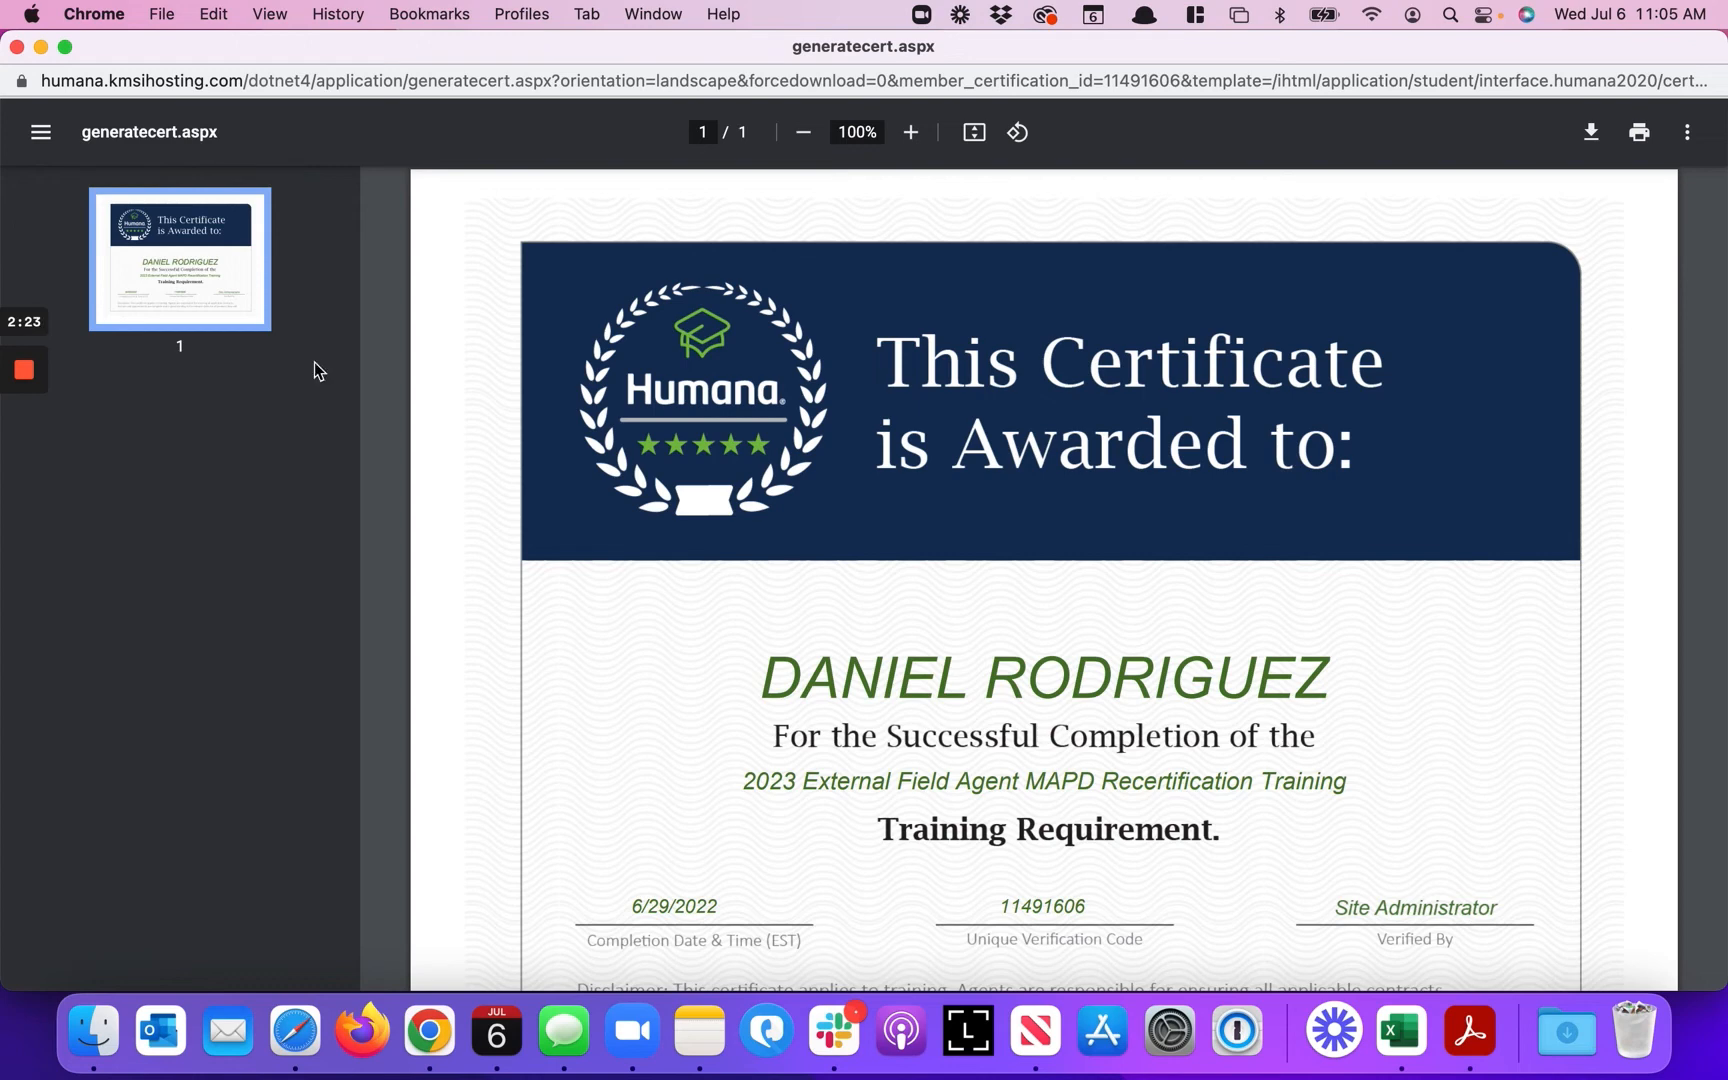
mouse_move(36, 442)
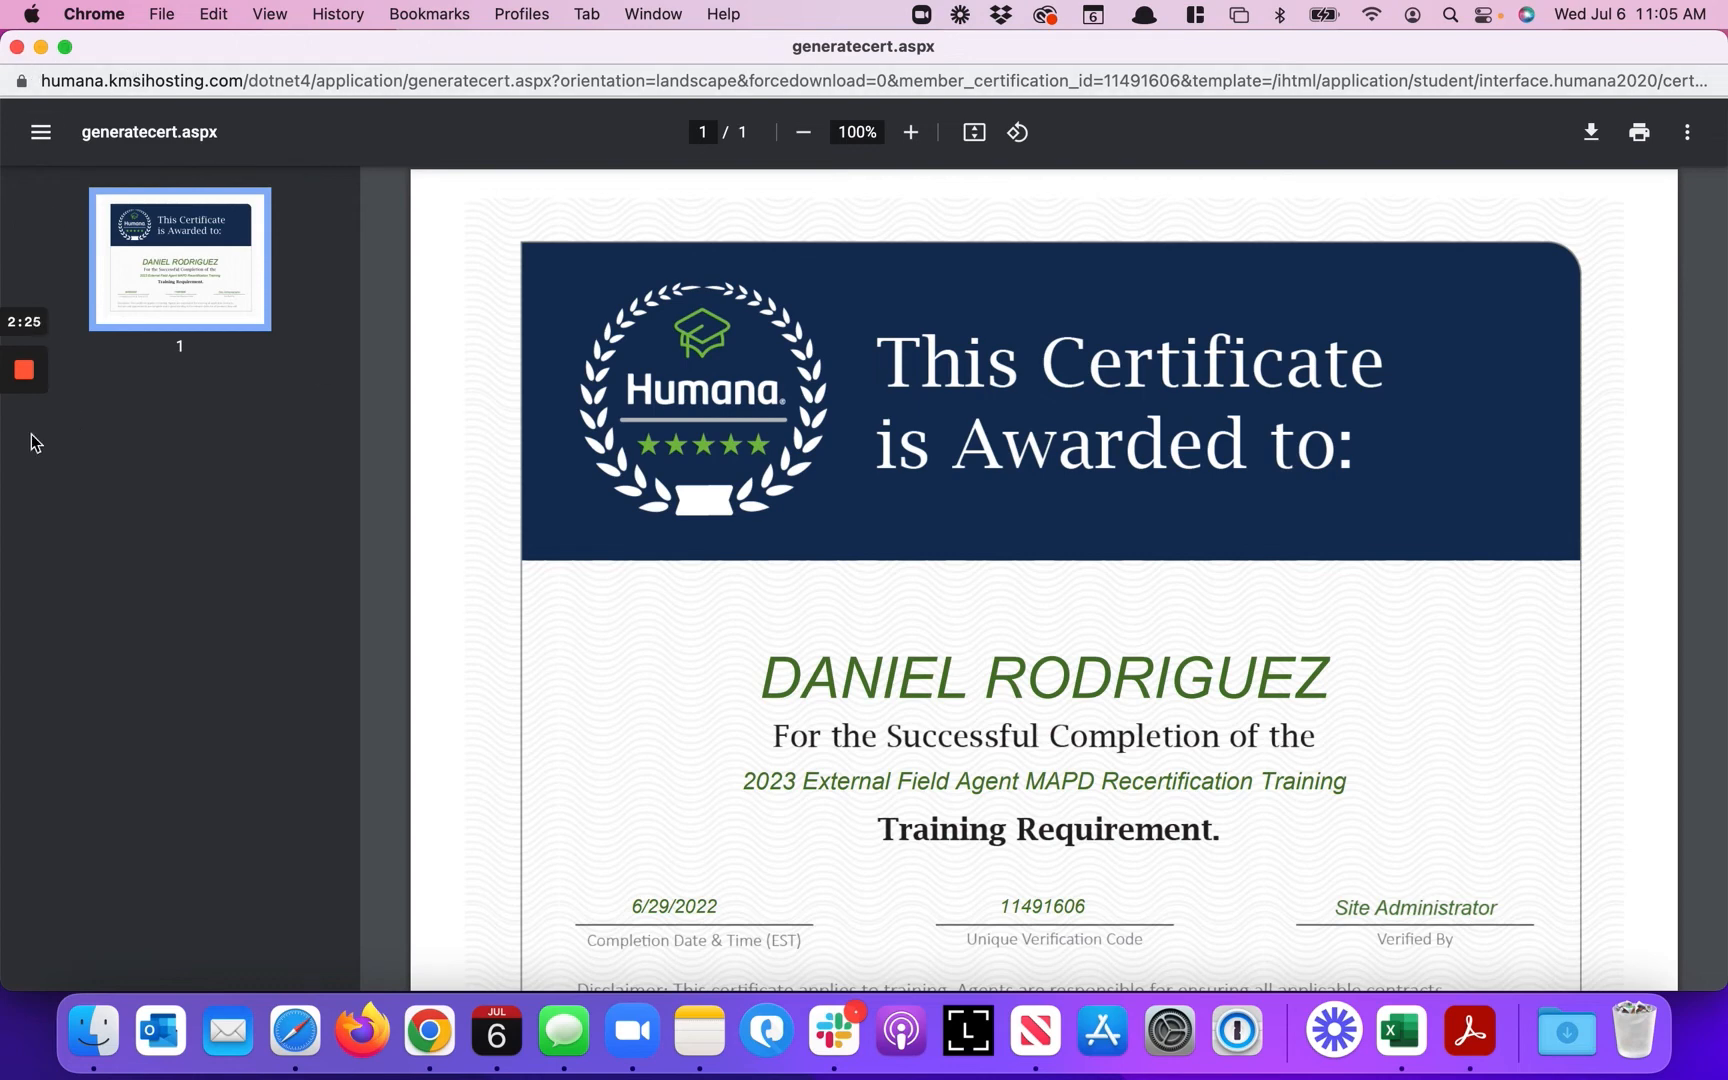
- Leave the certificate PDF and return to the MarketPoint University home tab
click(534, 60)
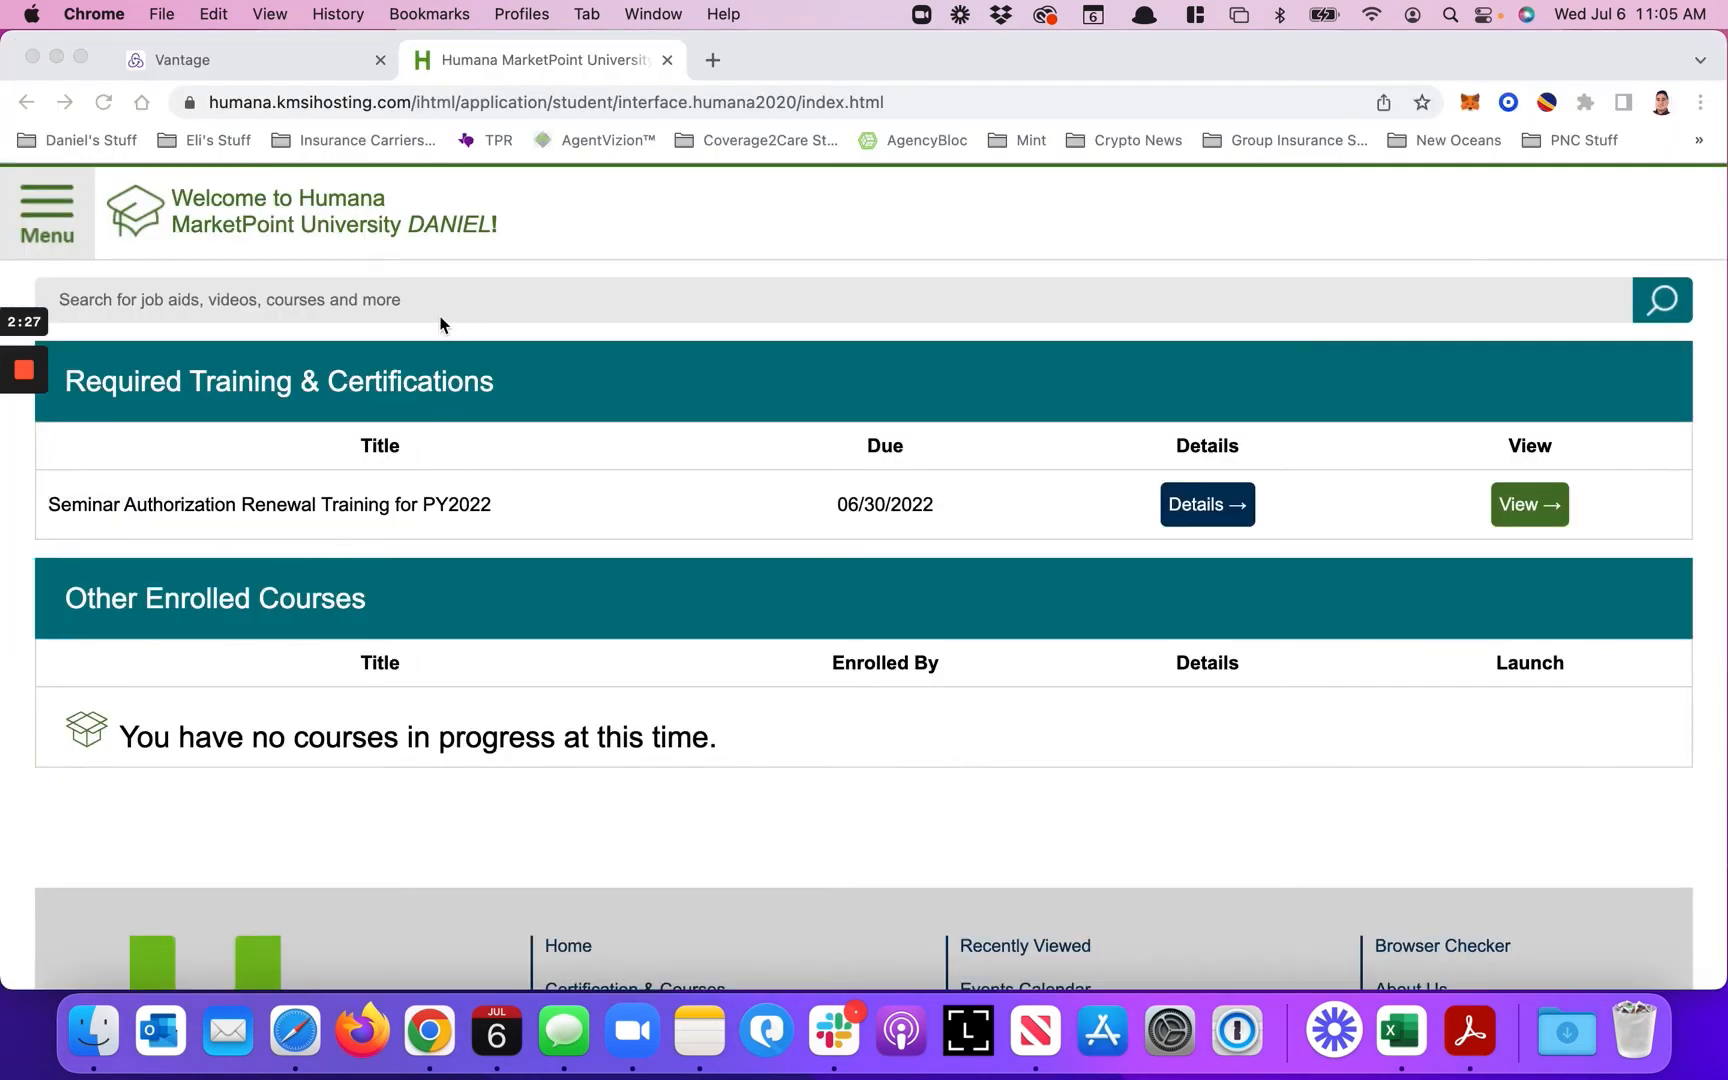
mouse_move(430, 518)
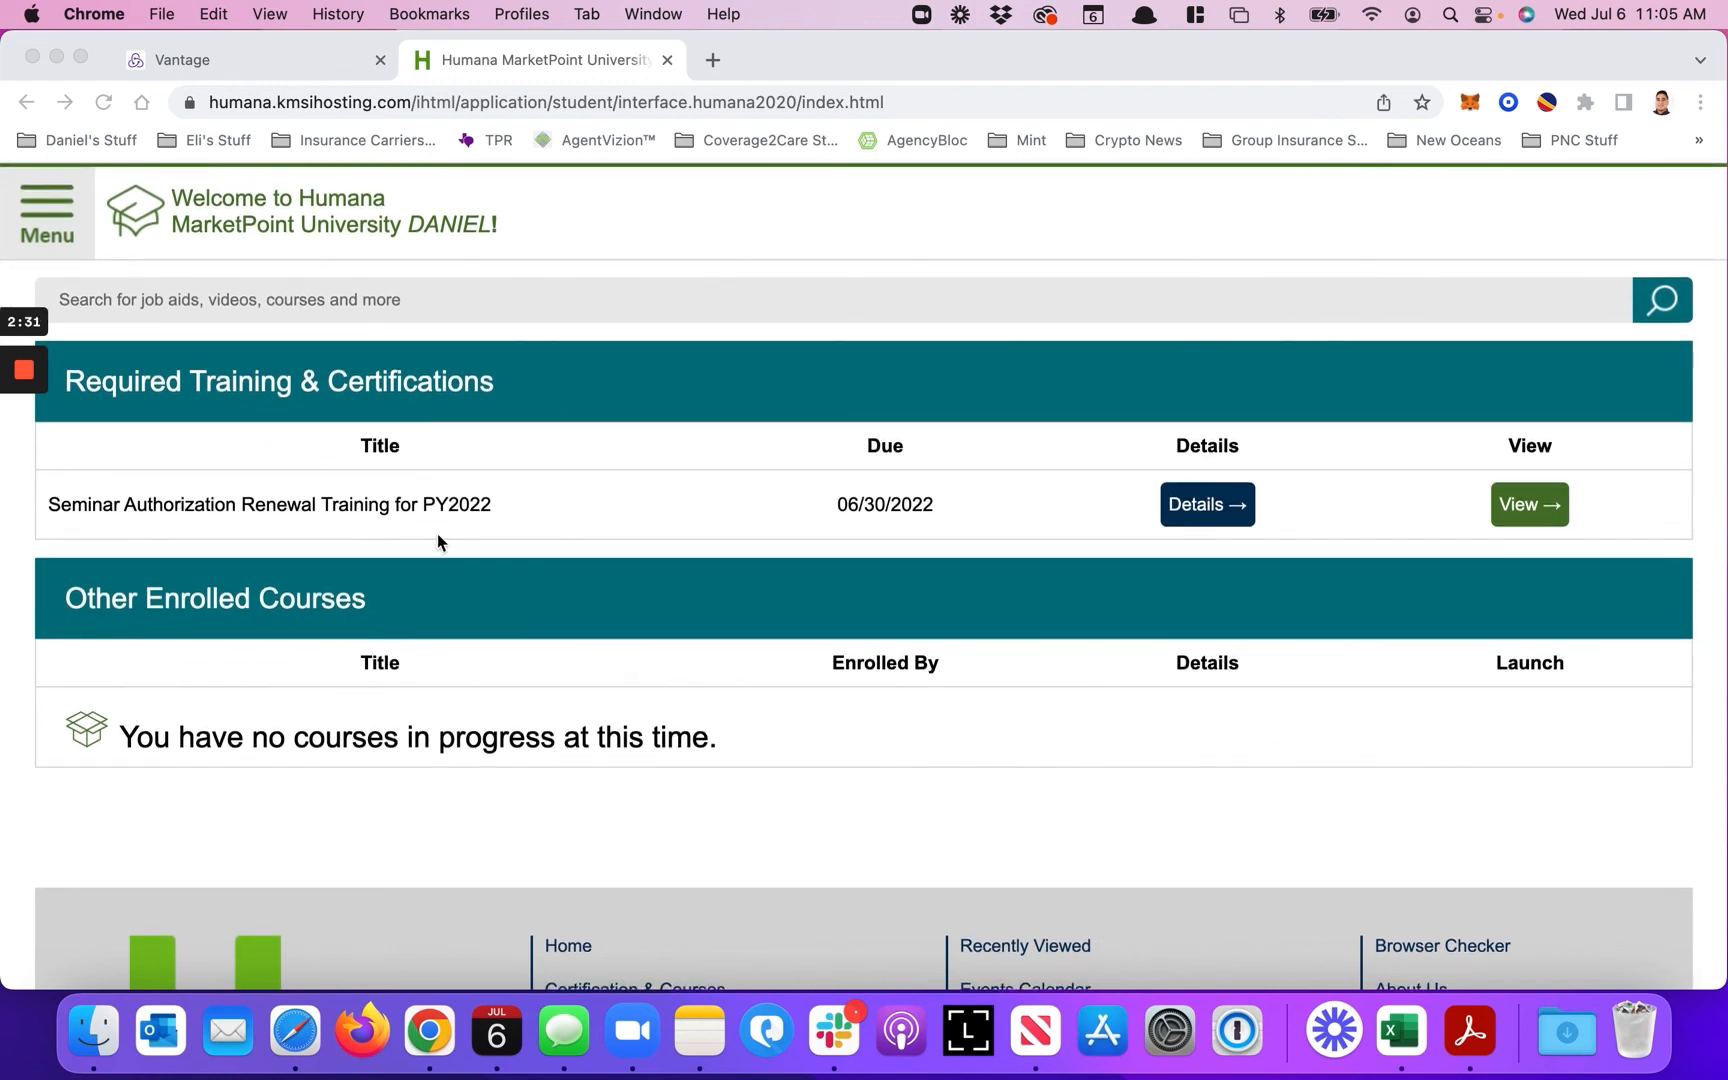
mouse_move(1206, 504)
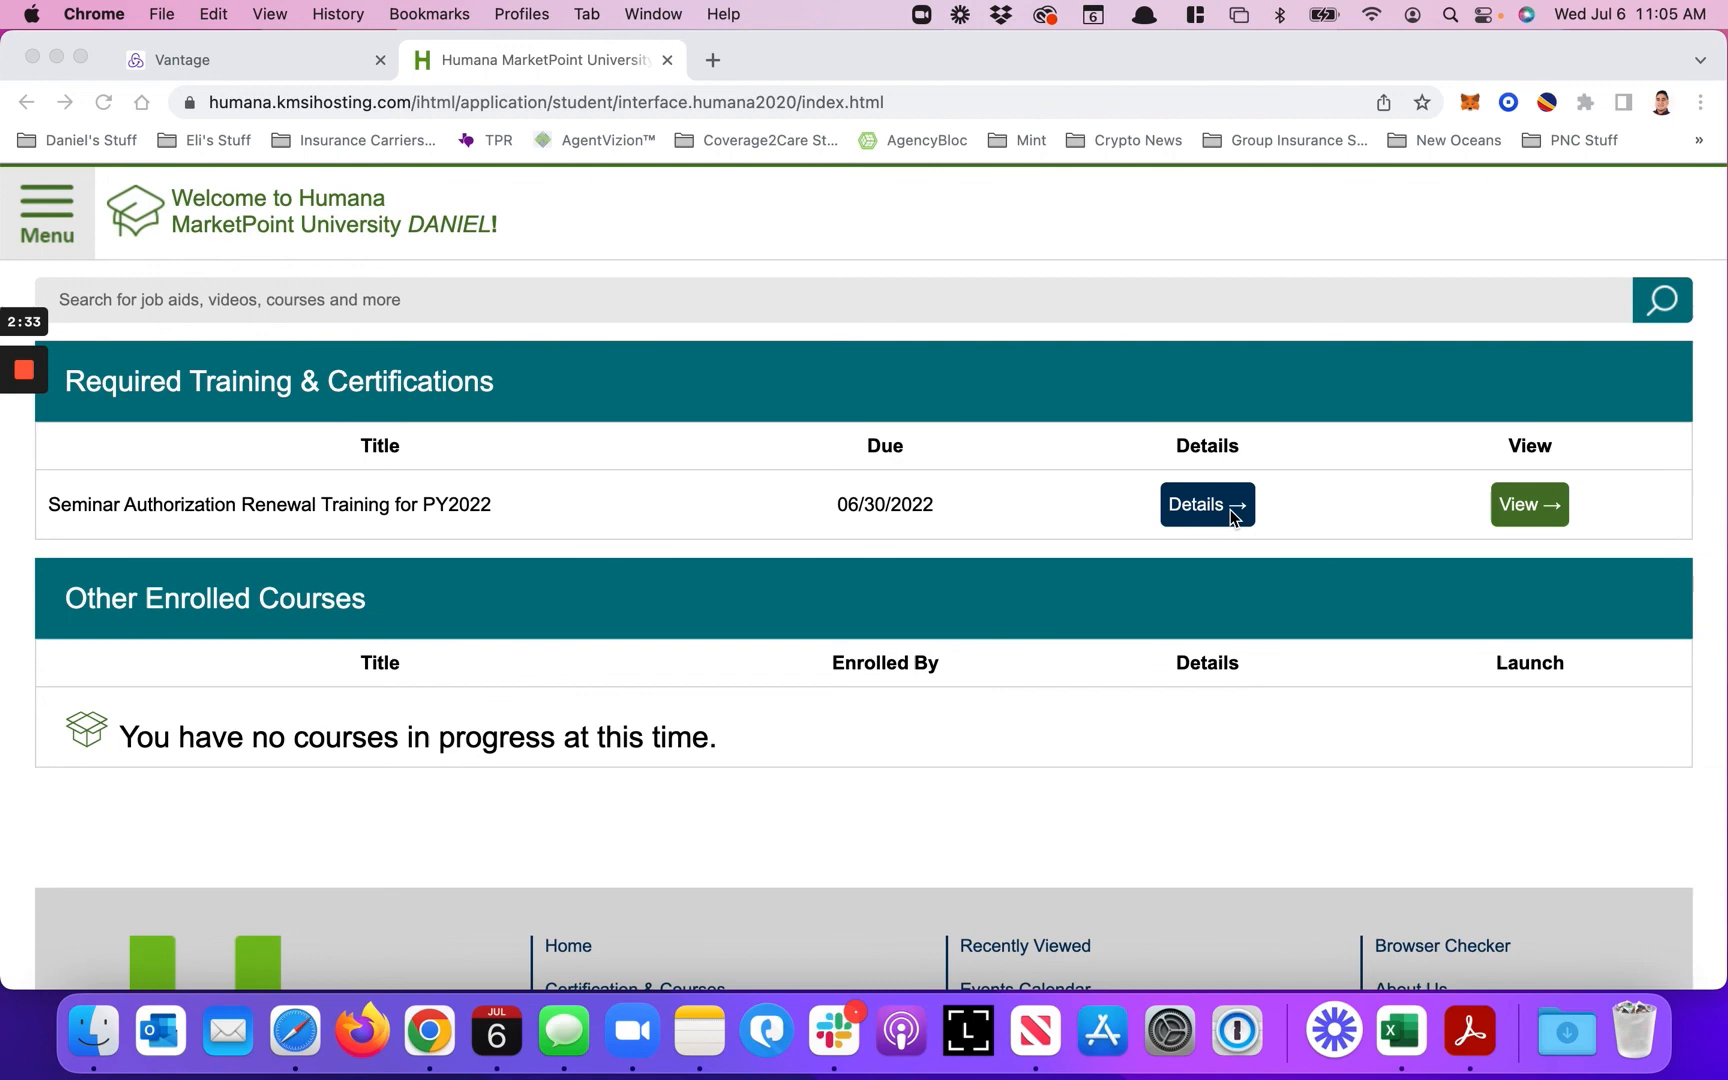
mouse_move(1530, 522)
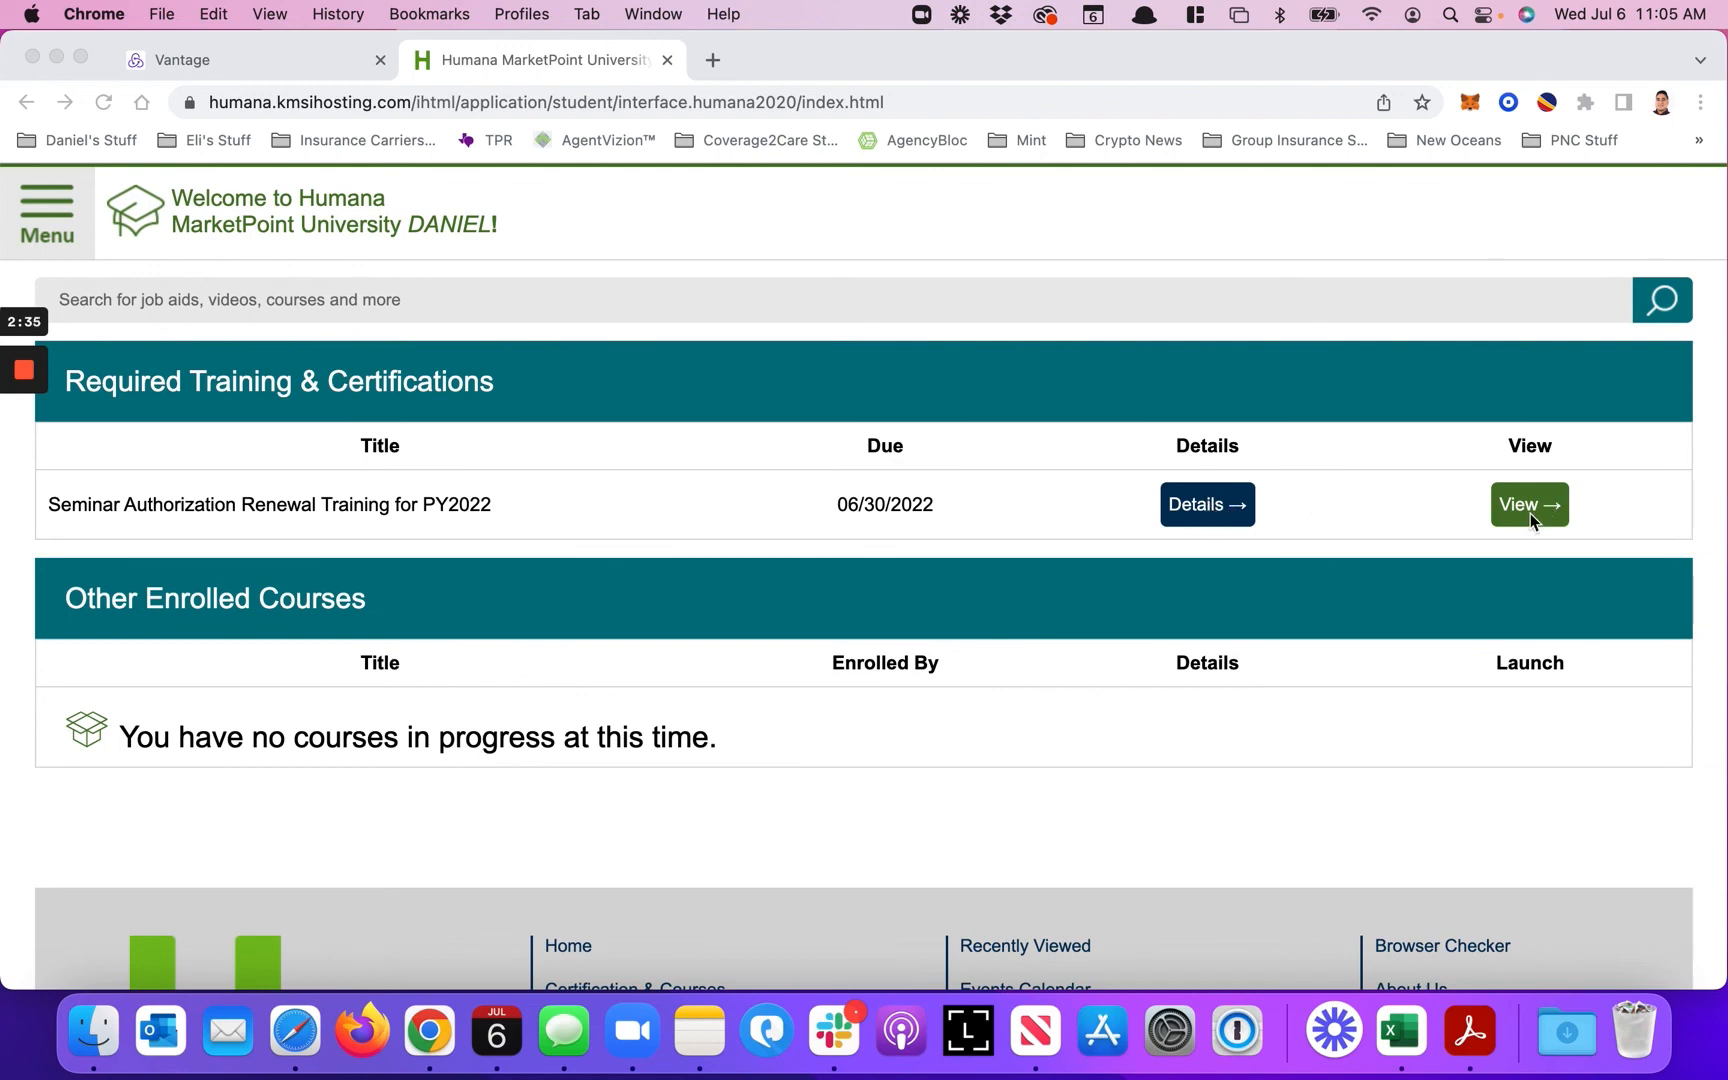
mouse_move(1450, 572)
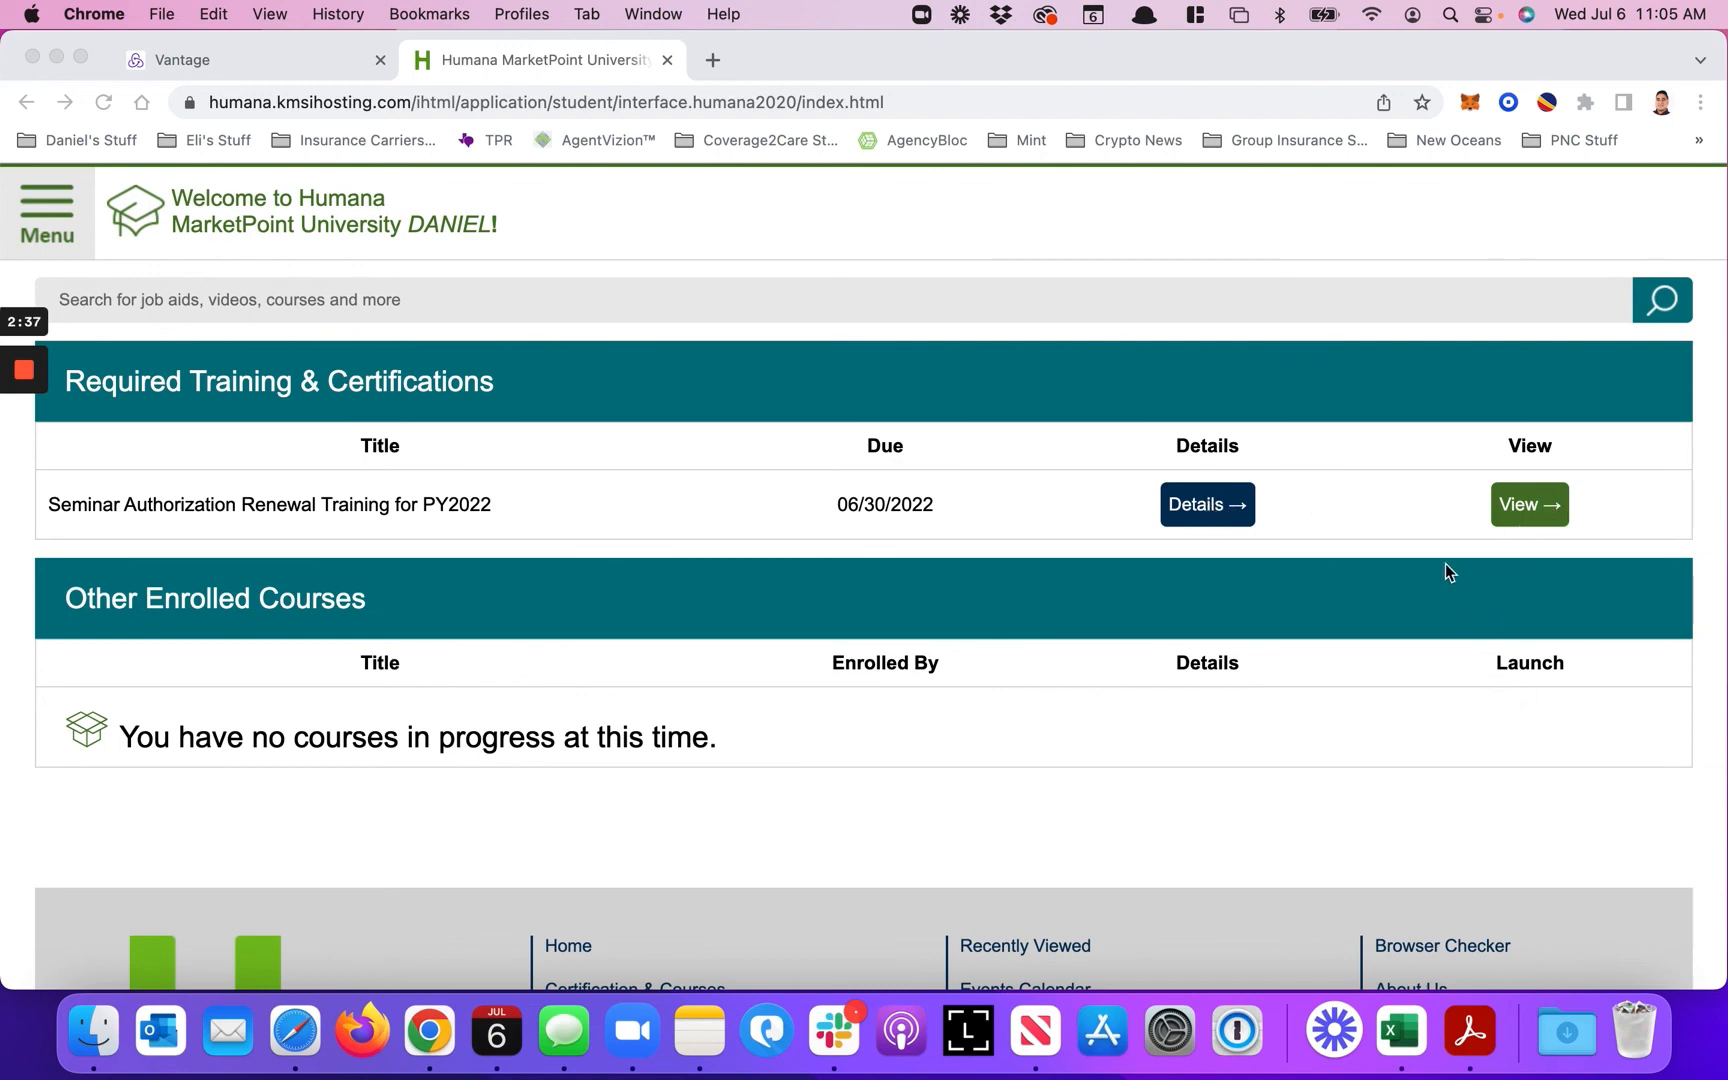